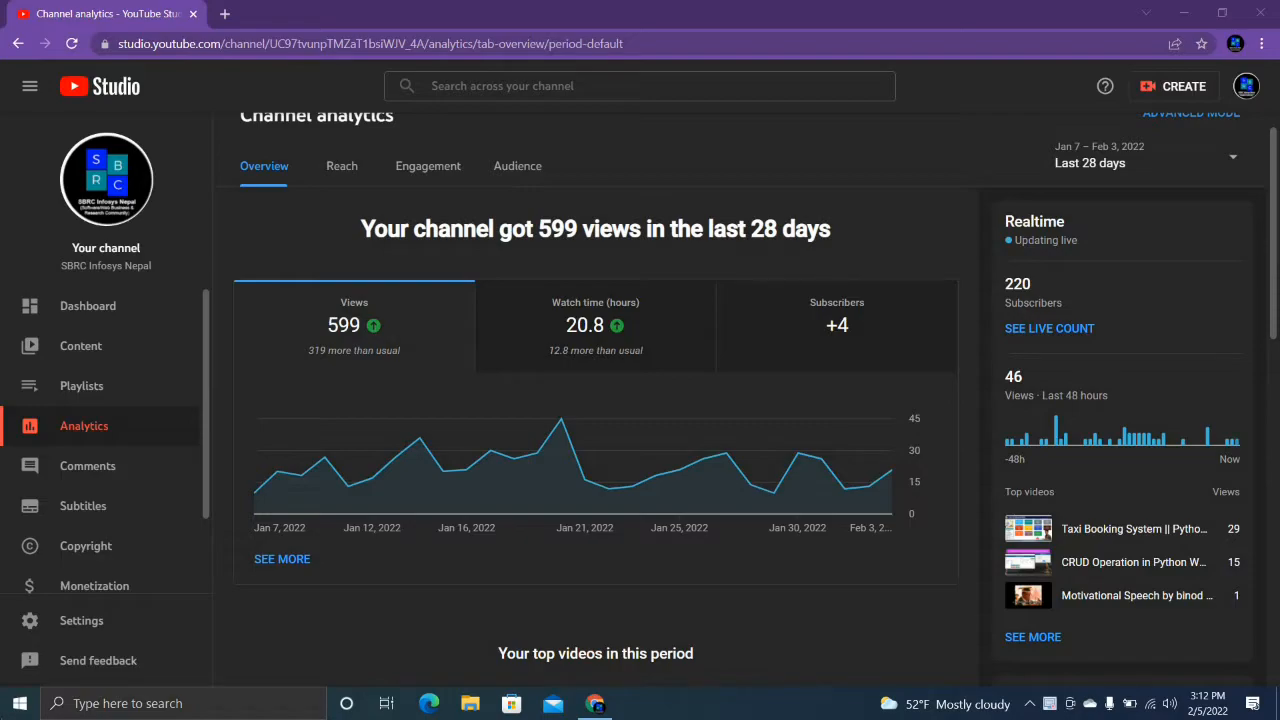
Step: Scroll down through the channel's Overview analytics report
scroll("down", 3)
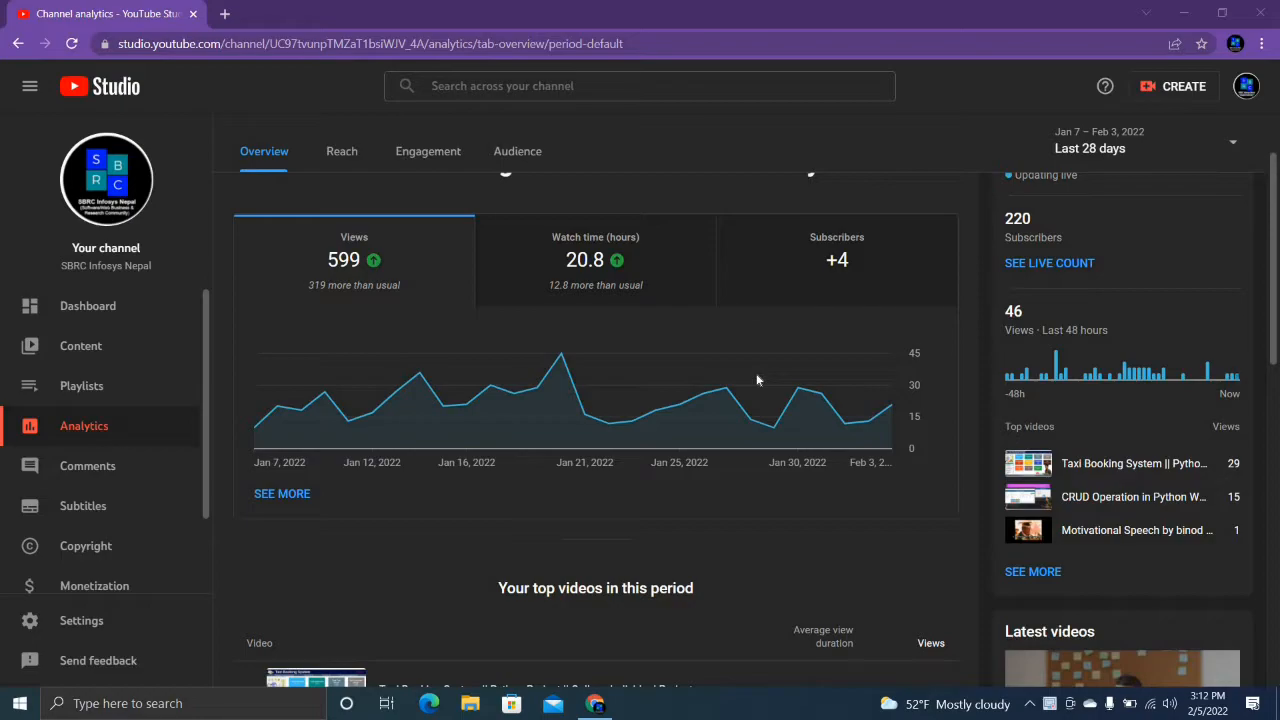
scroll("down", 3)
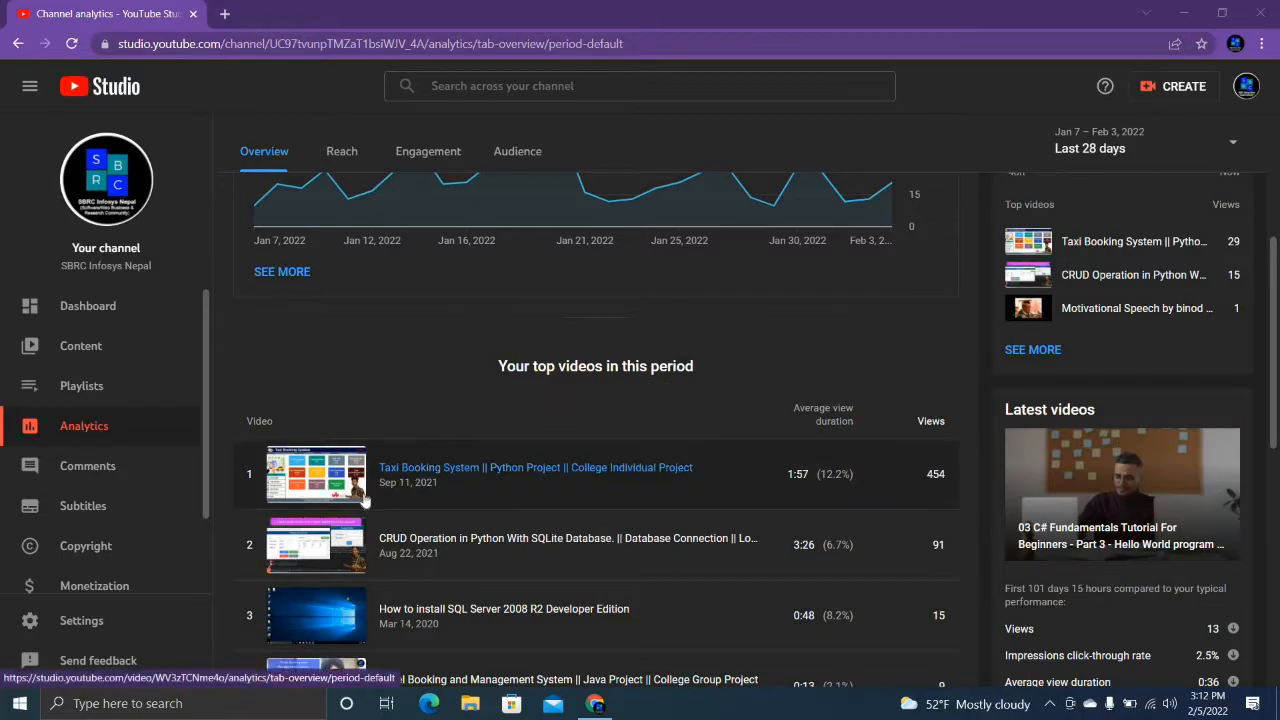
mouse_move(451, 520)
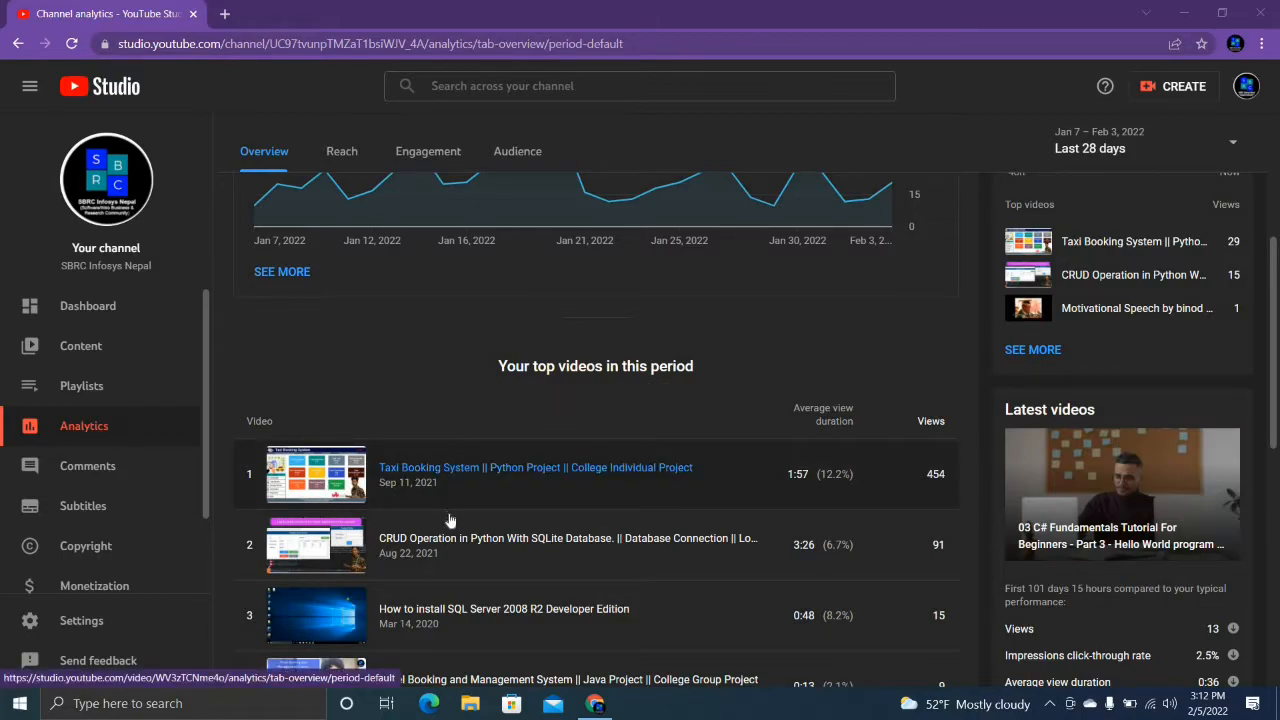
mouse_move(417, 553)
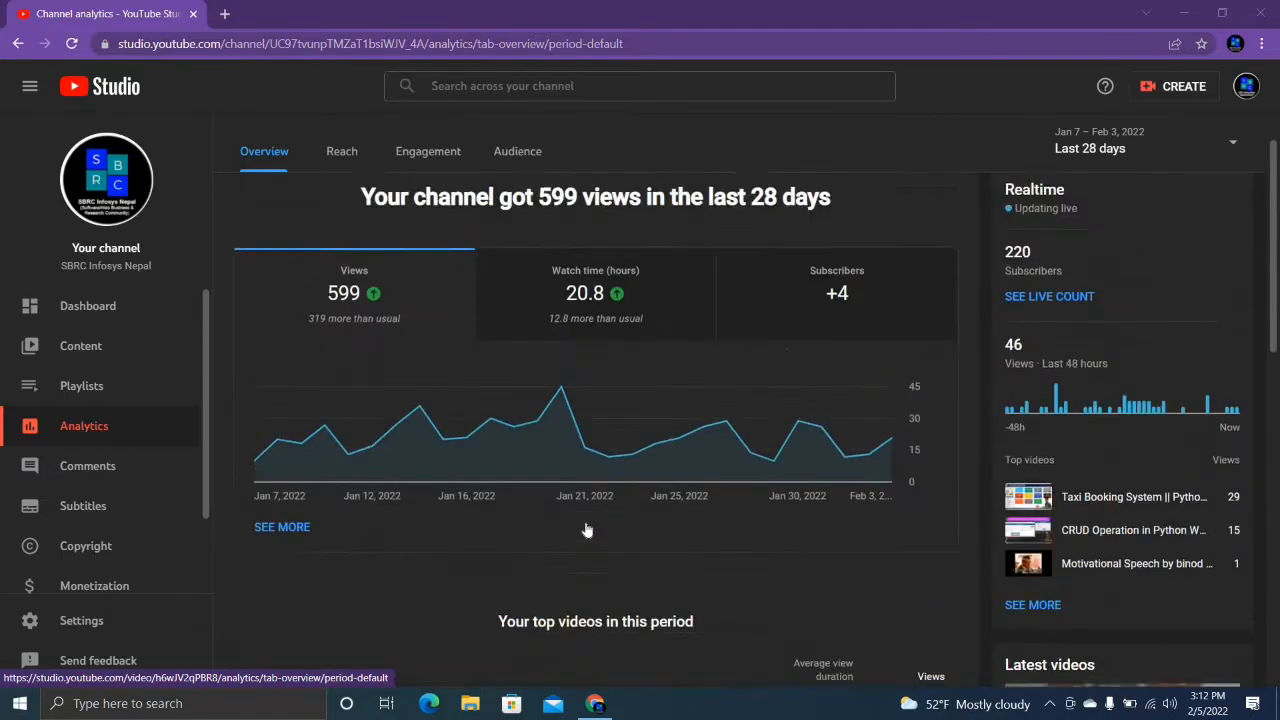
scroll("down", 3)
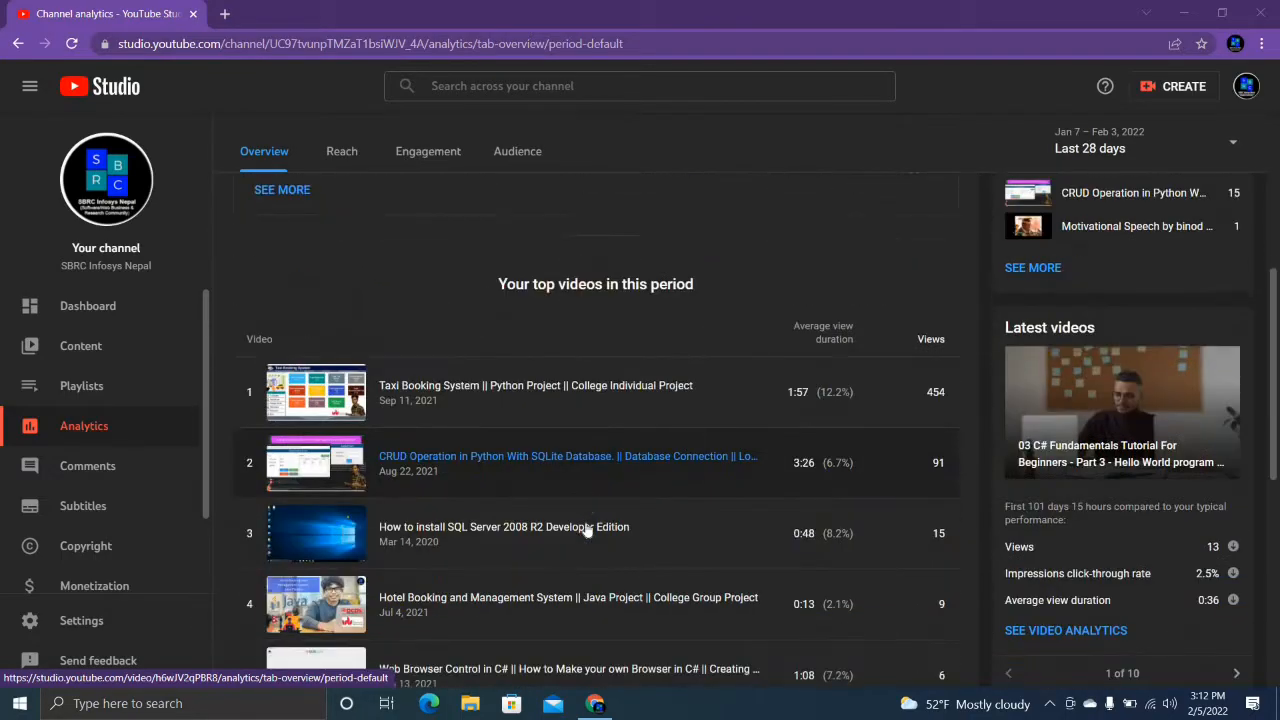
scroll("down", 3)
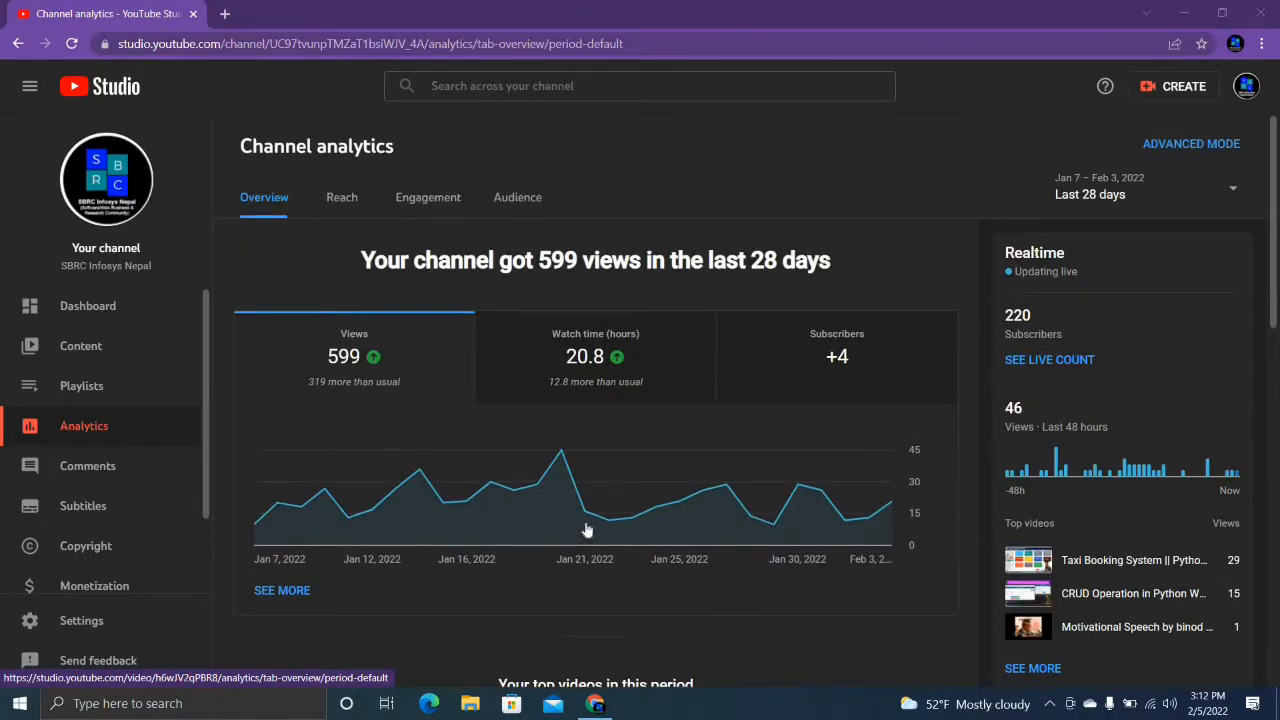
mouse_move(341, 205)
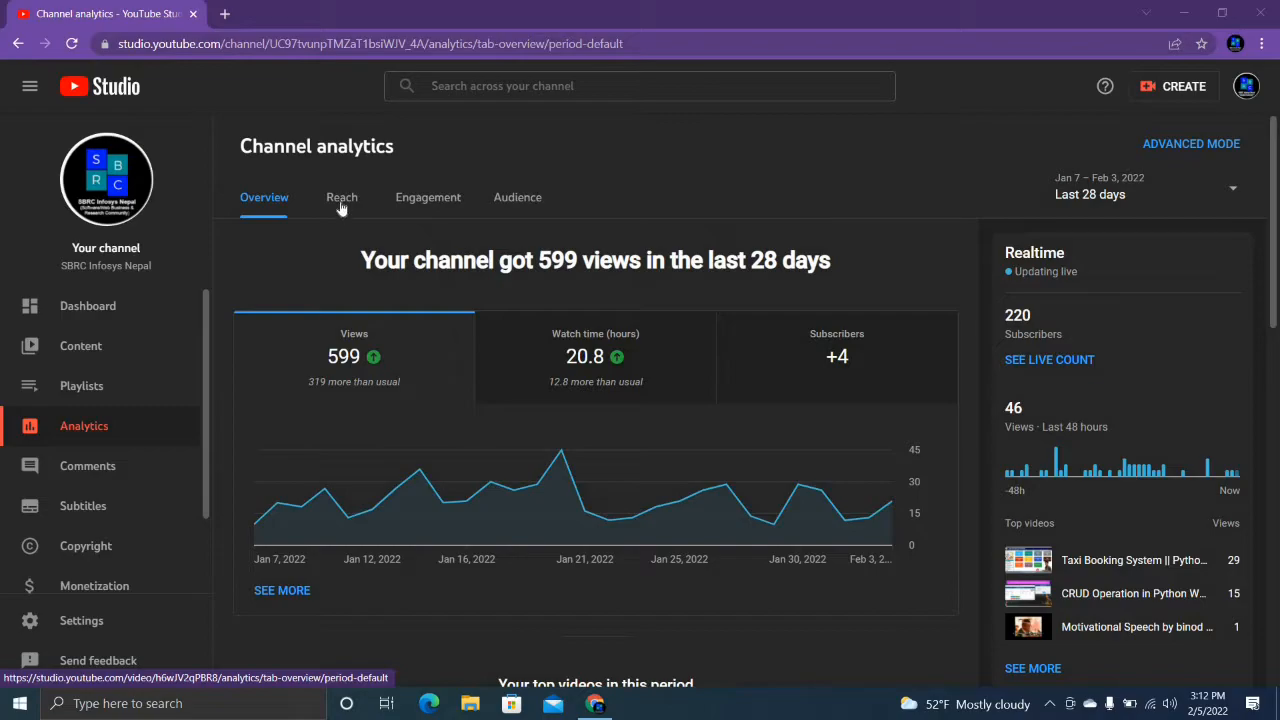
Step: Open Reach analytics and scroll to impressions, click-through rate and traffic source types
left_click(341, 197)
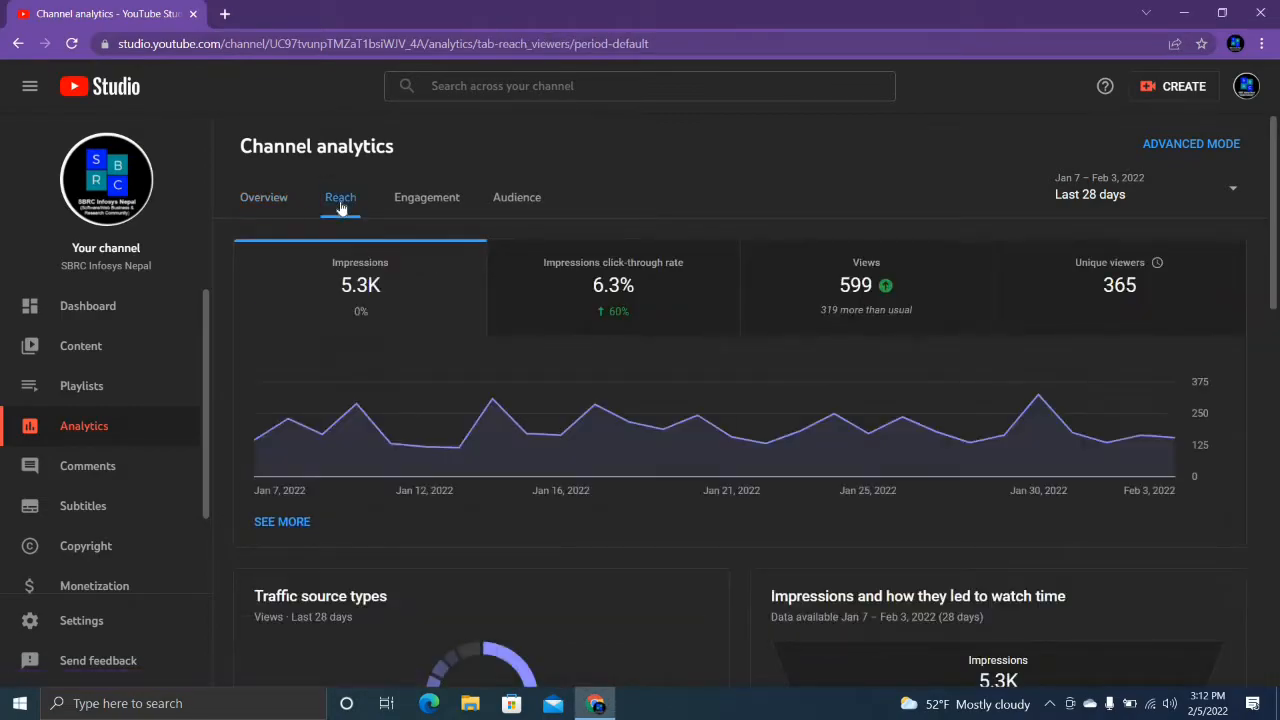
mouse_move(351, 311)
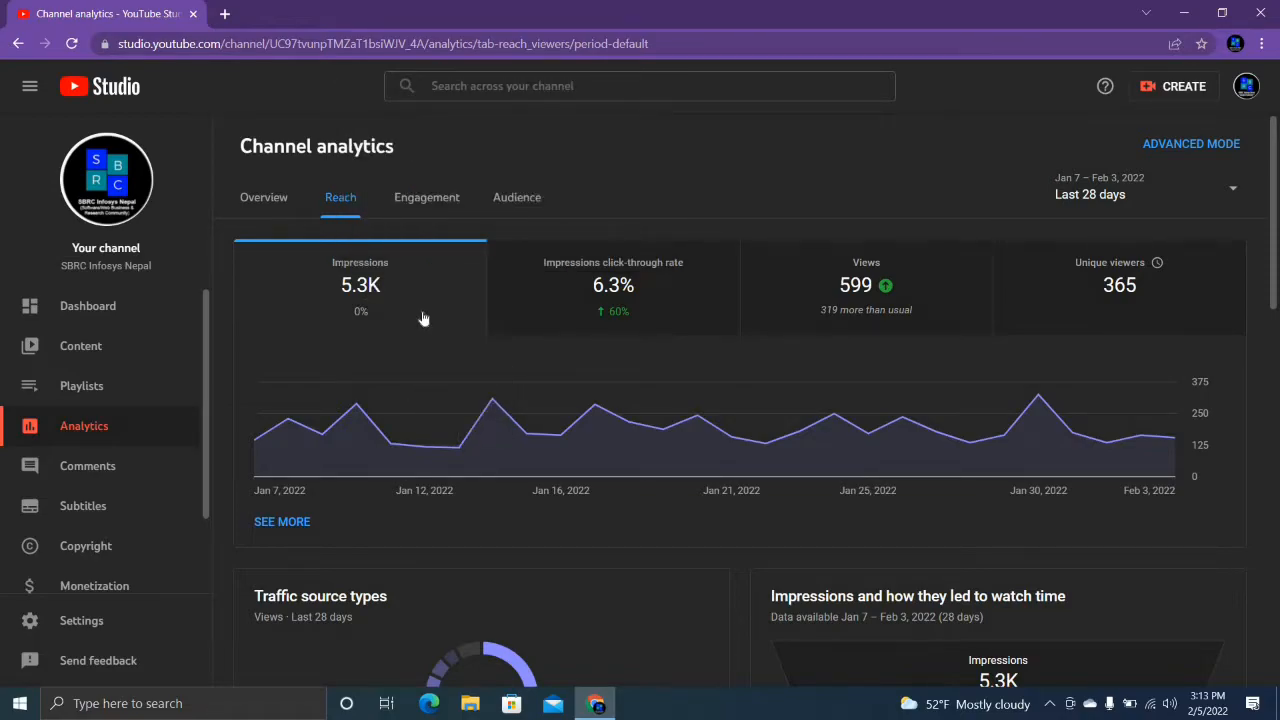
scroll("down", 3)
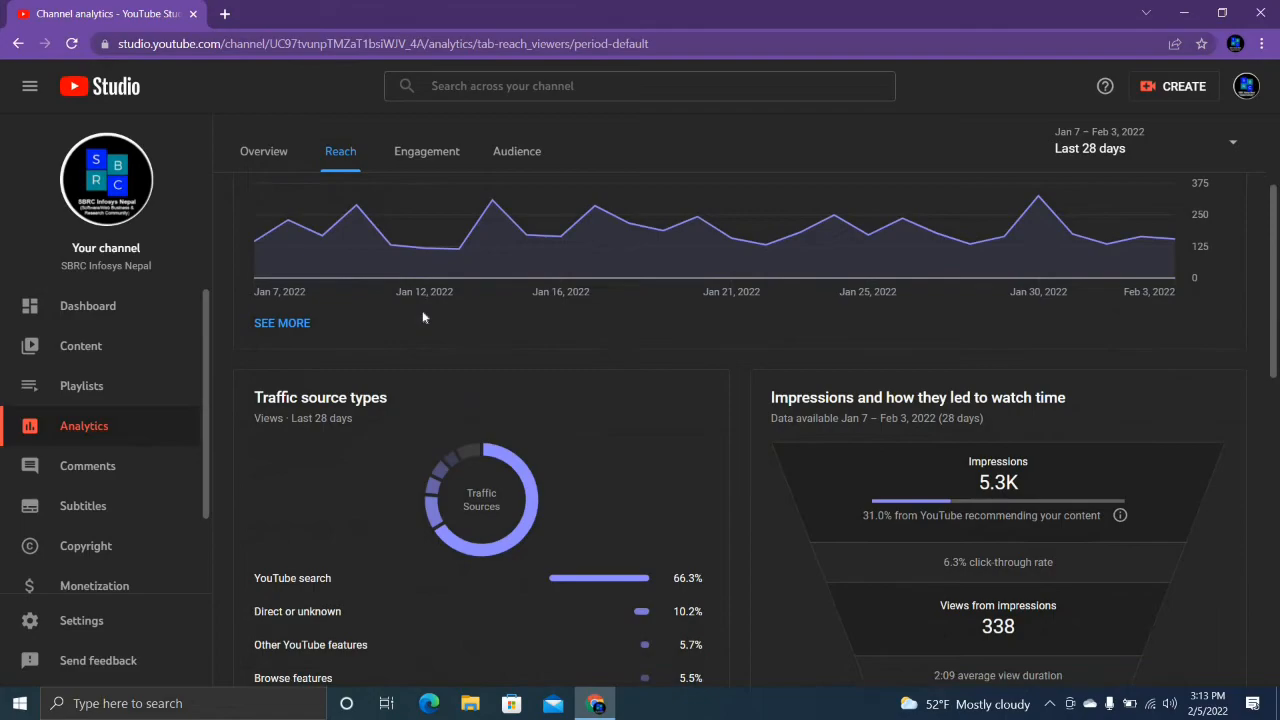
scroll("down", 3)
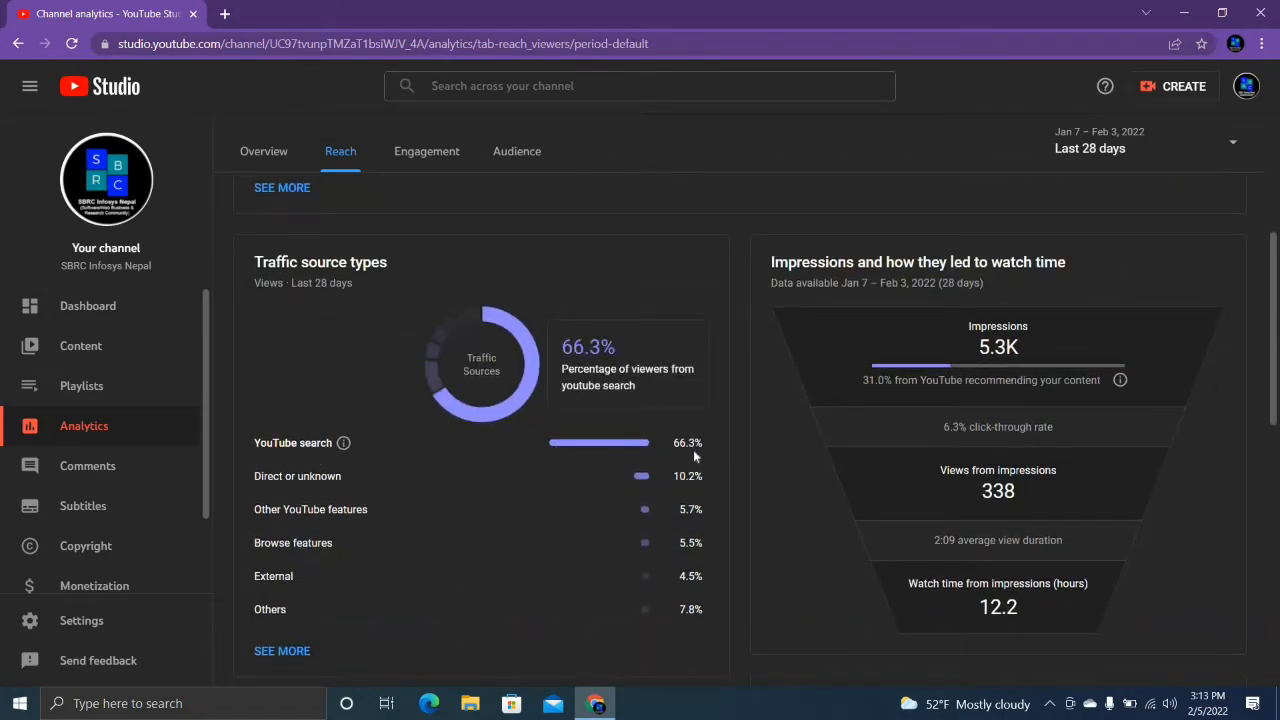
mouse_move(496, 458)
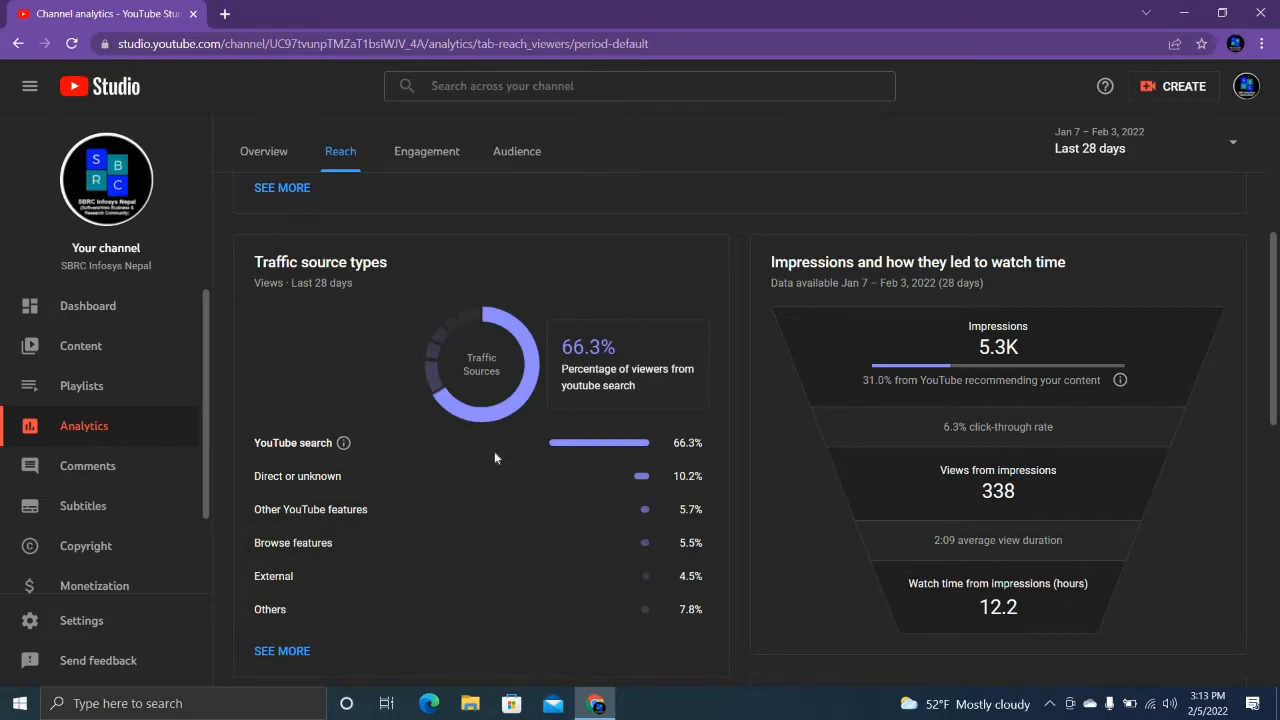
mouse_move(311, 450)
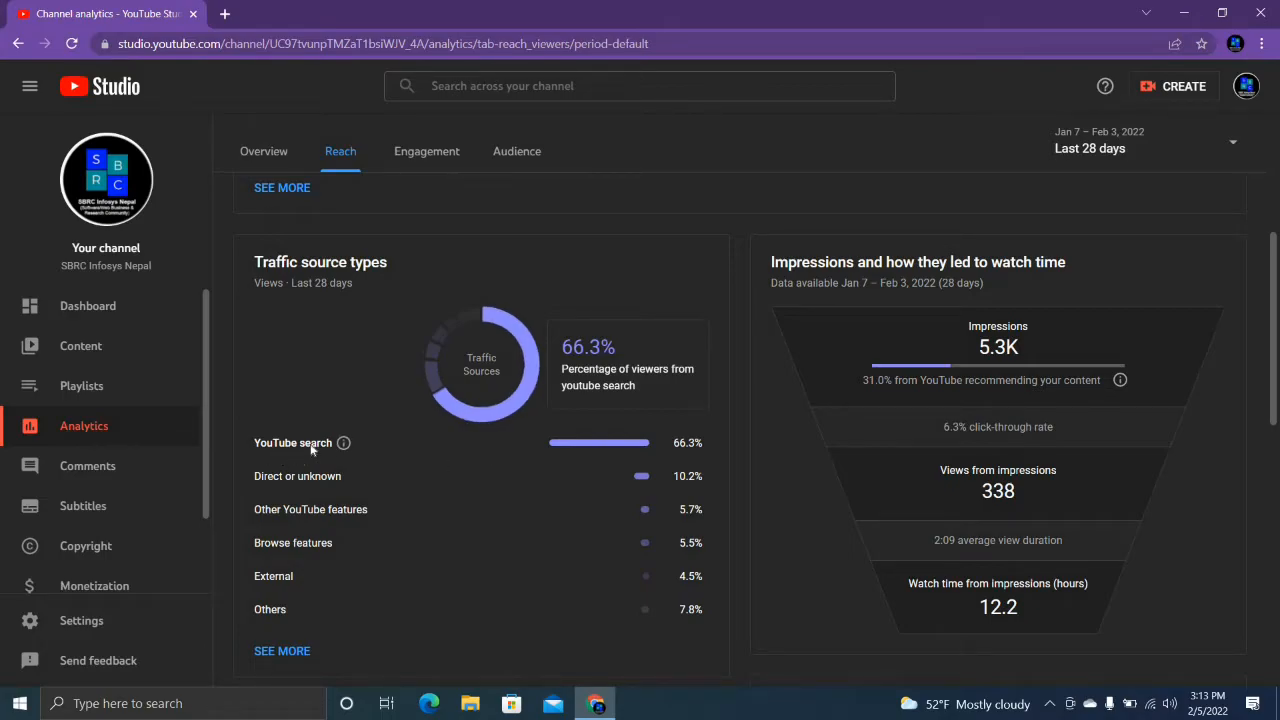
mouse_move(344, 443)
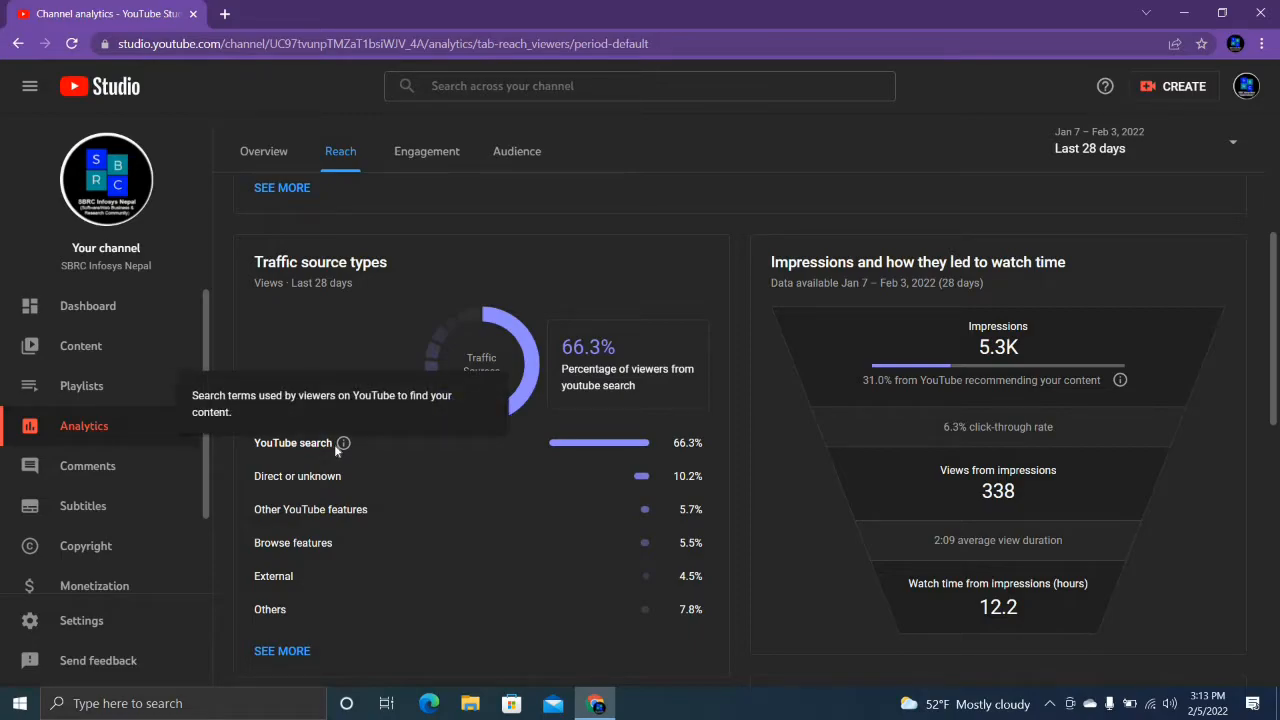
mouse_move(508, 477)
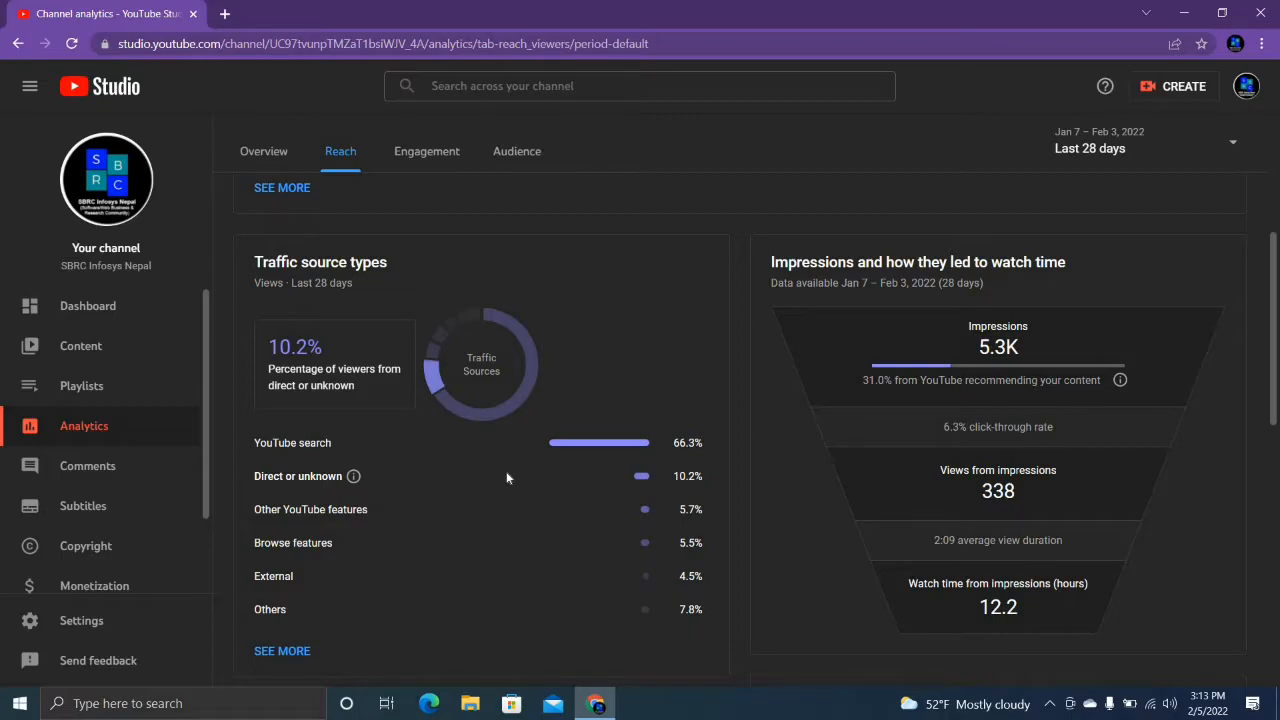
scroll("down", 3)
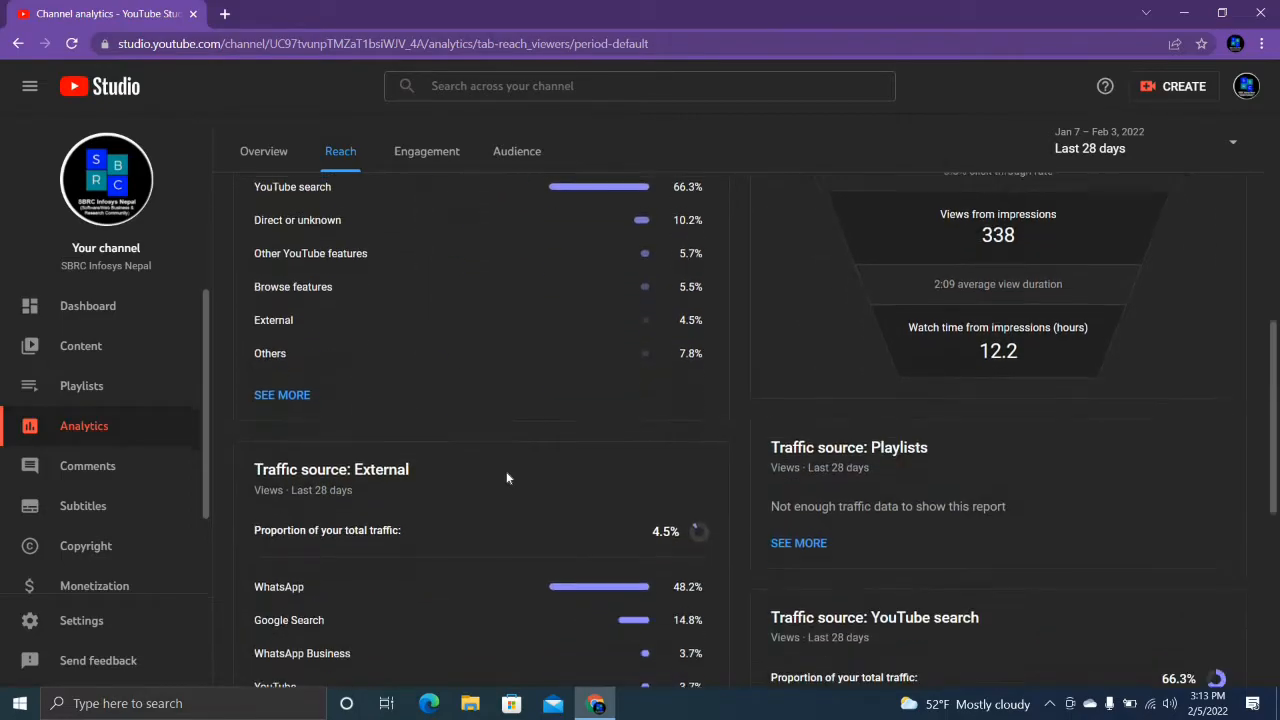
scroll("down", 3)
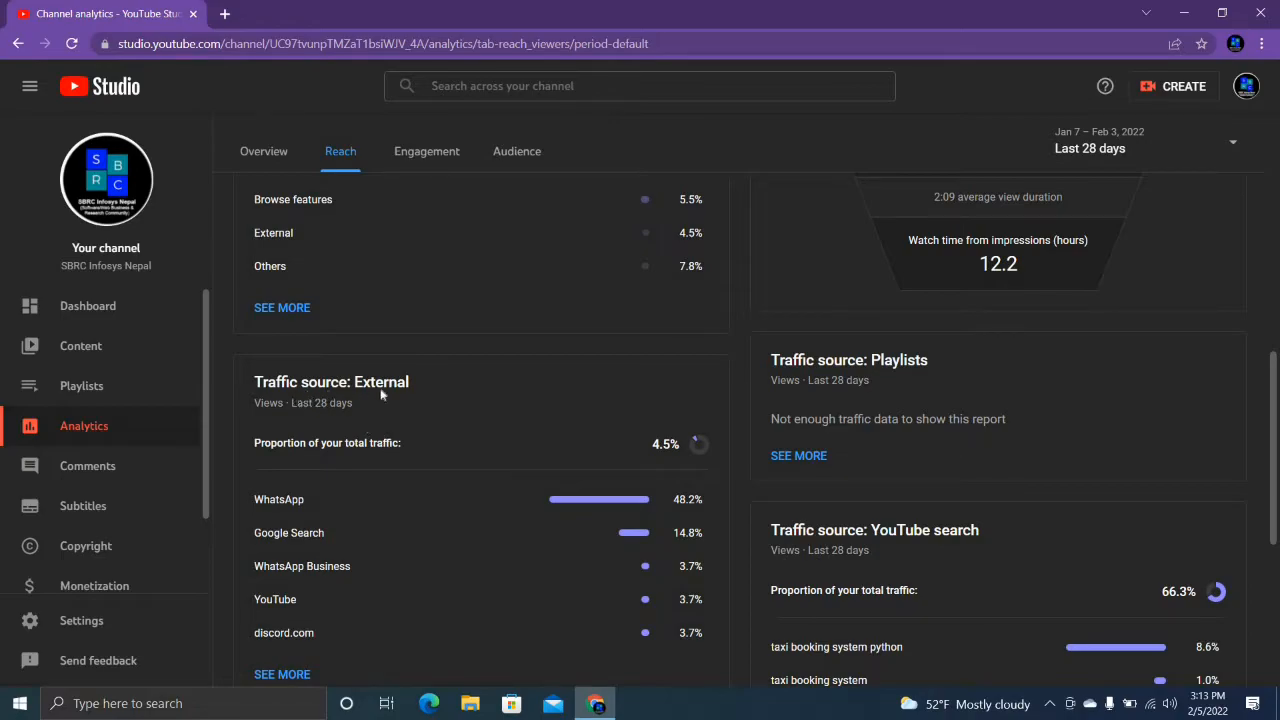
mouse_move(289, 533)
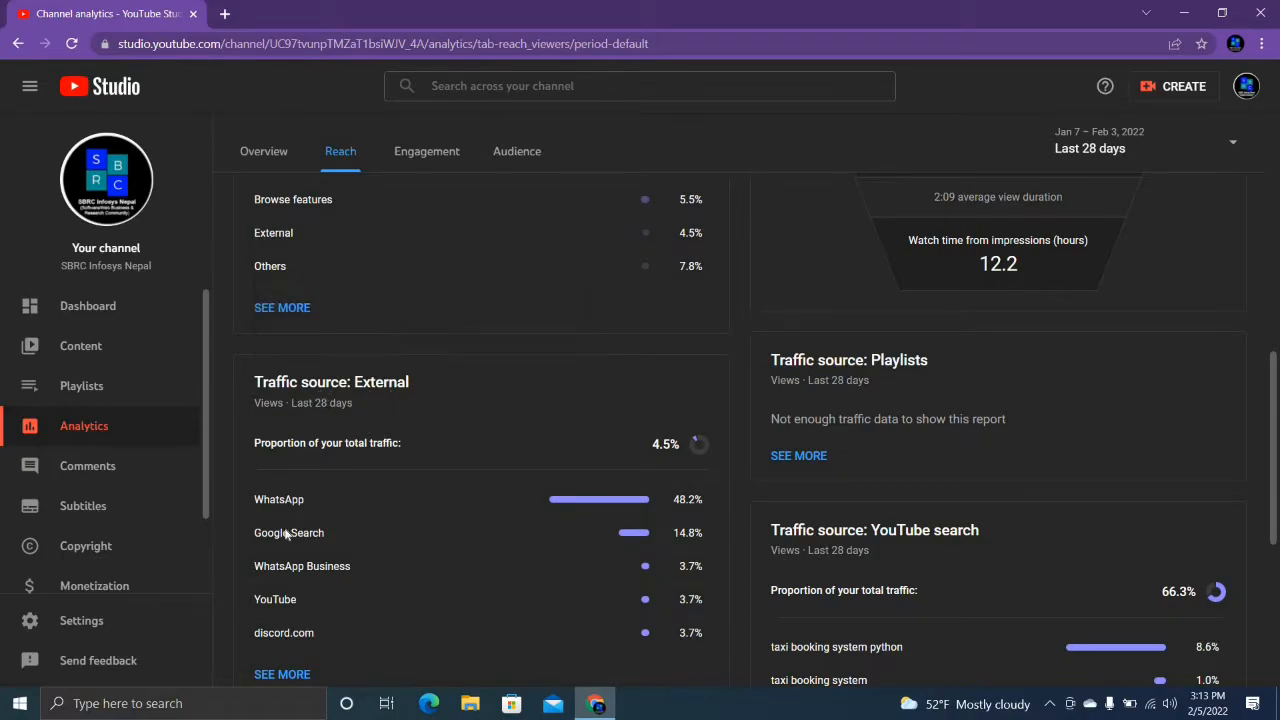
mouse_move(277, 512)
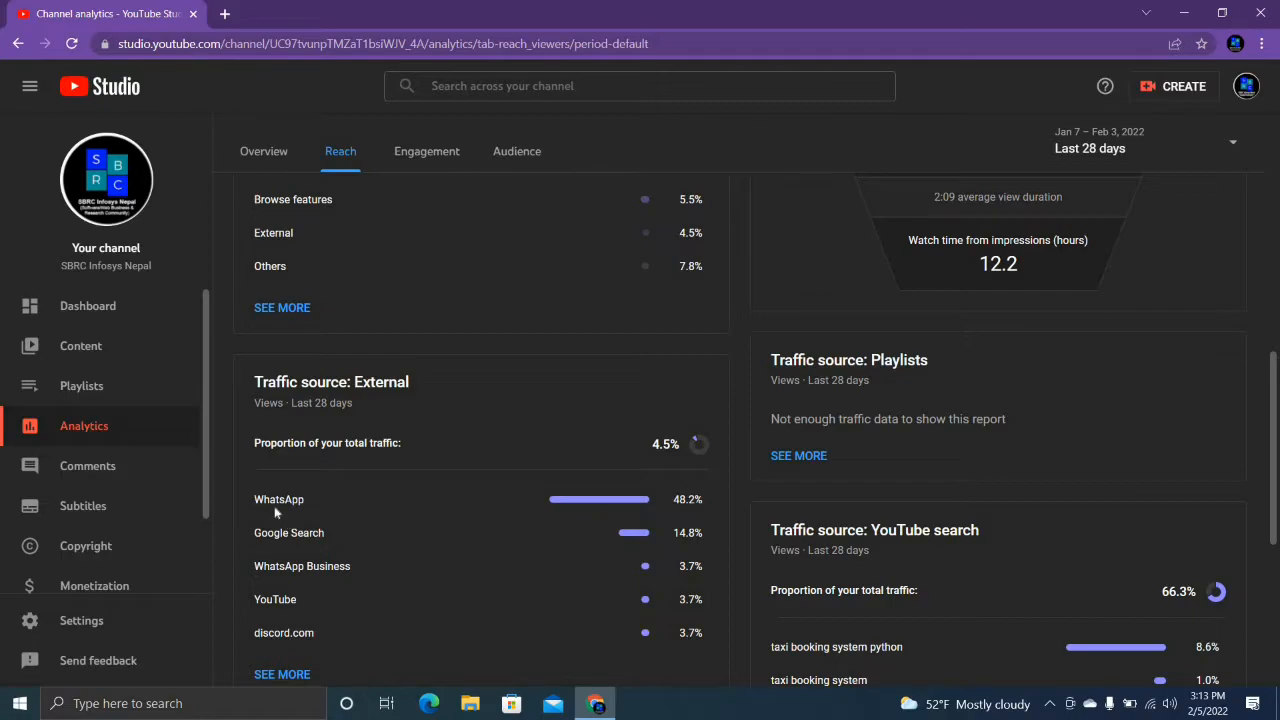
mouse_move(336, 502)
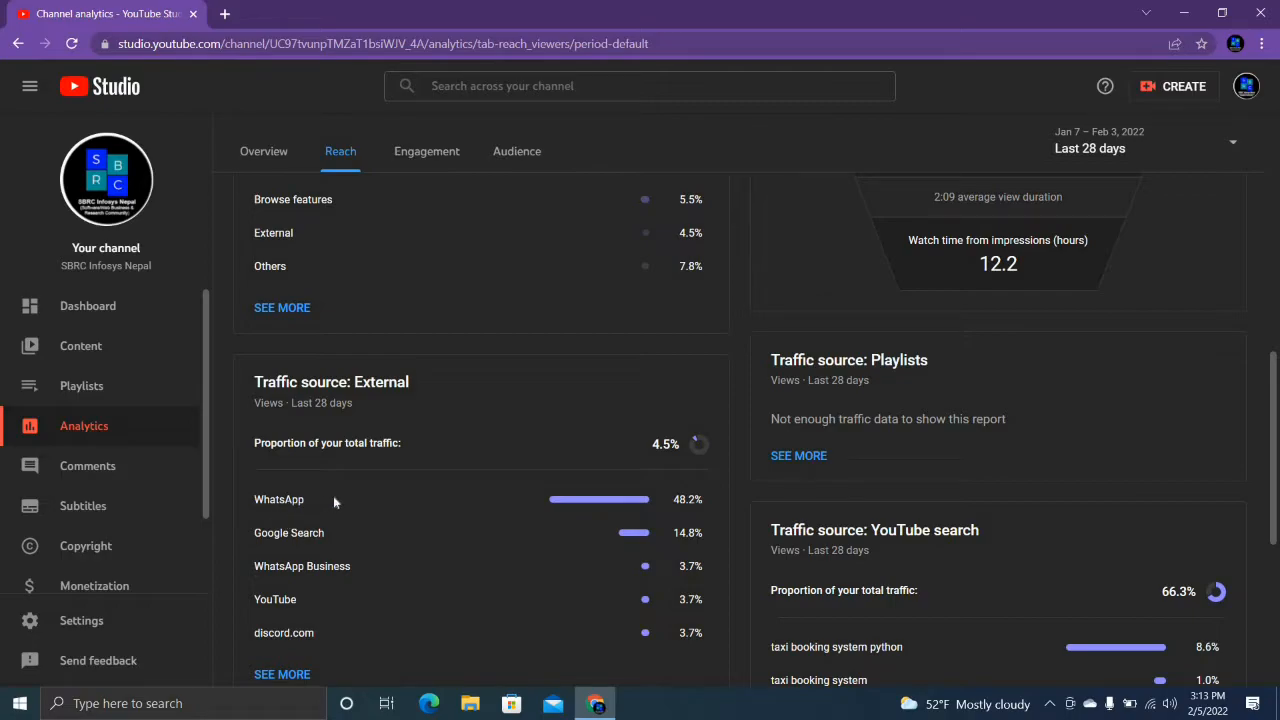
scroll("down", 3)
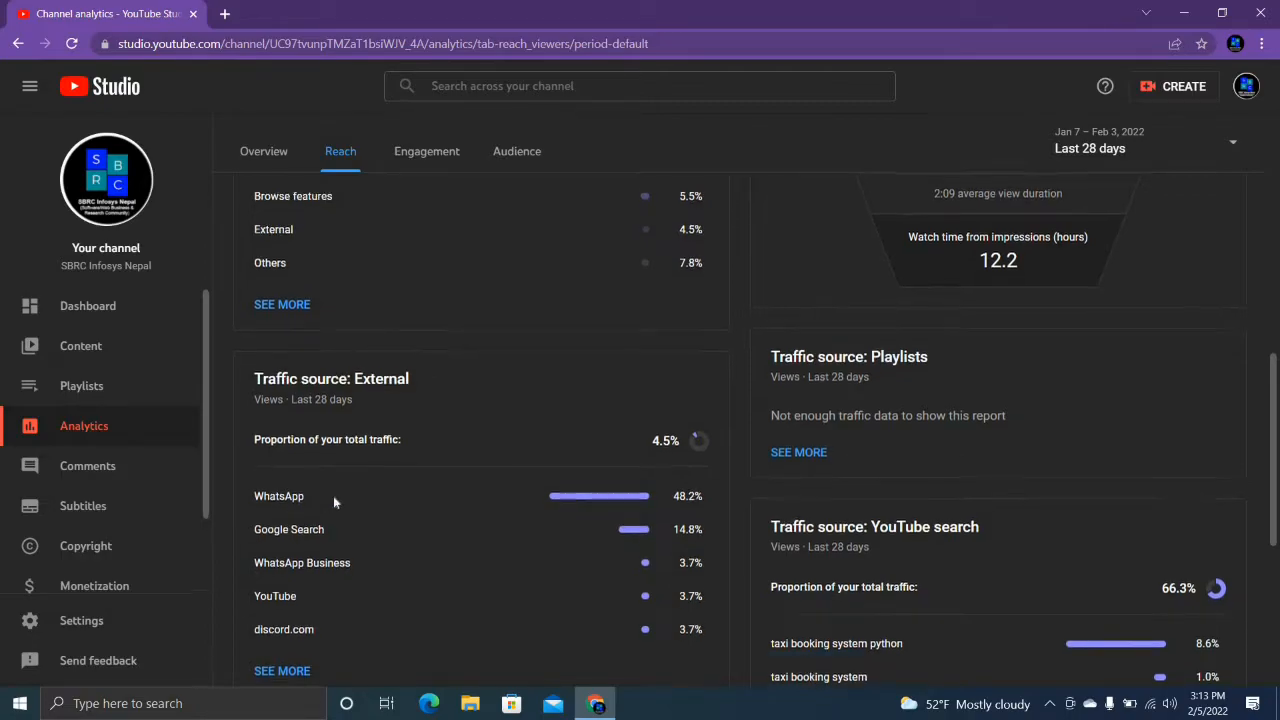
scroll("down", 3)
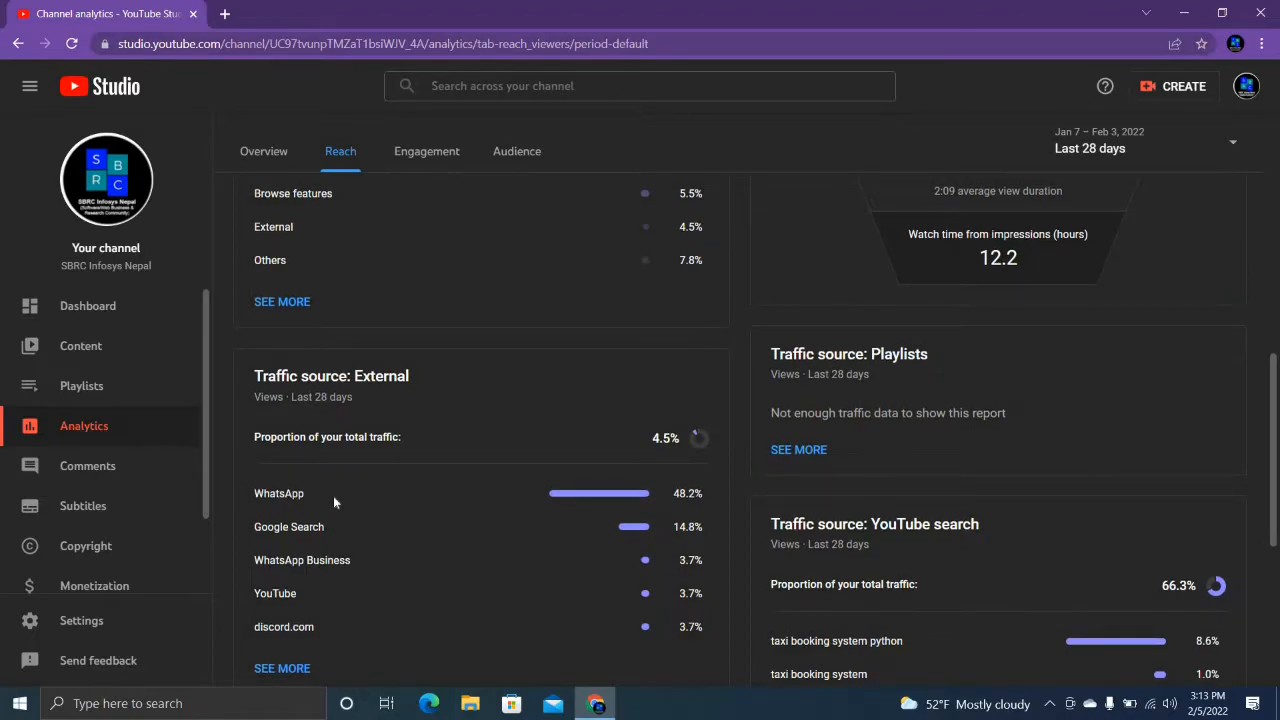
scroll("down", 3)
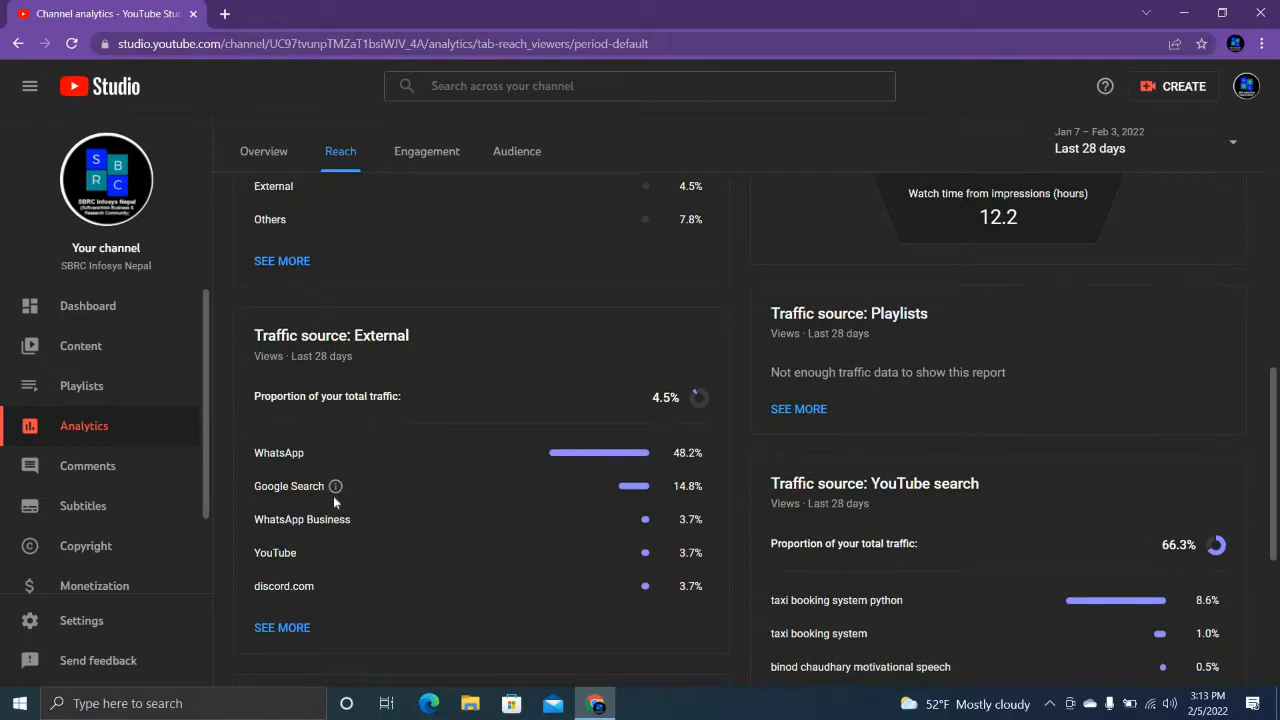
scroll("down", 3)
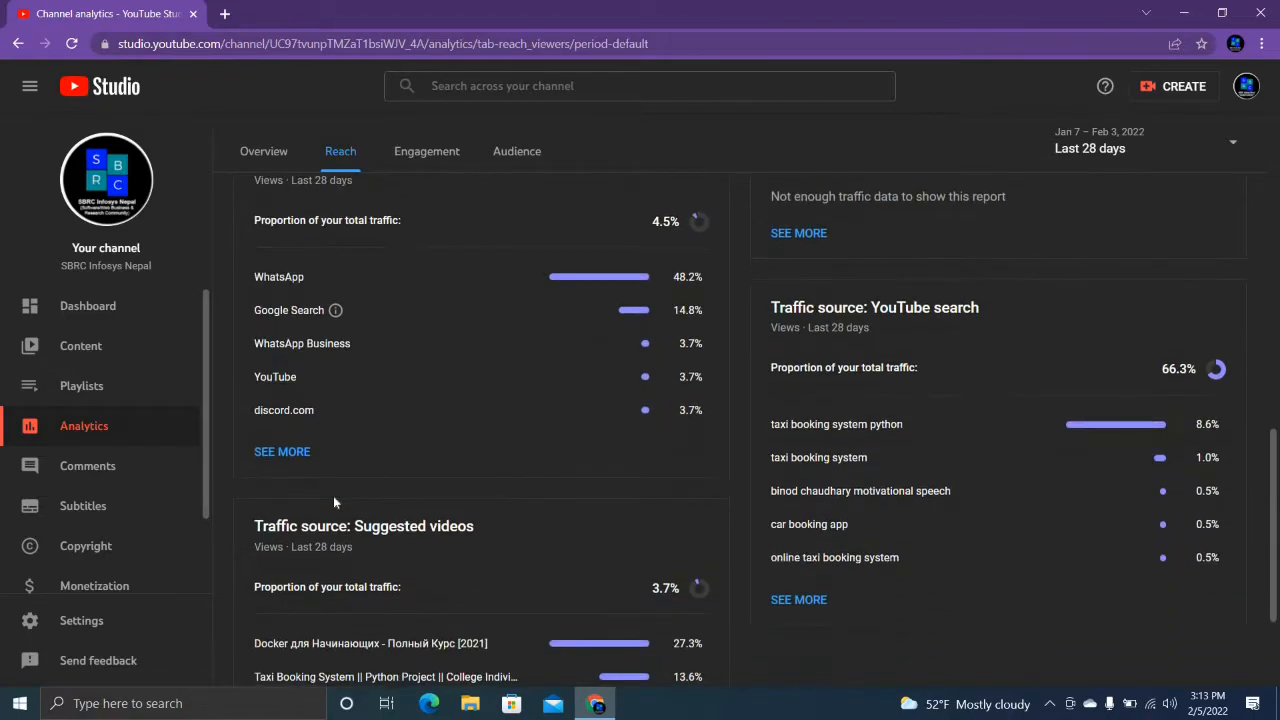
mouse_move(513, 441)
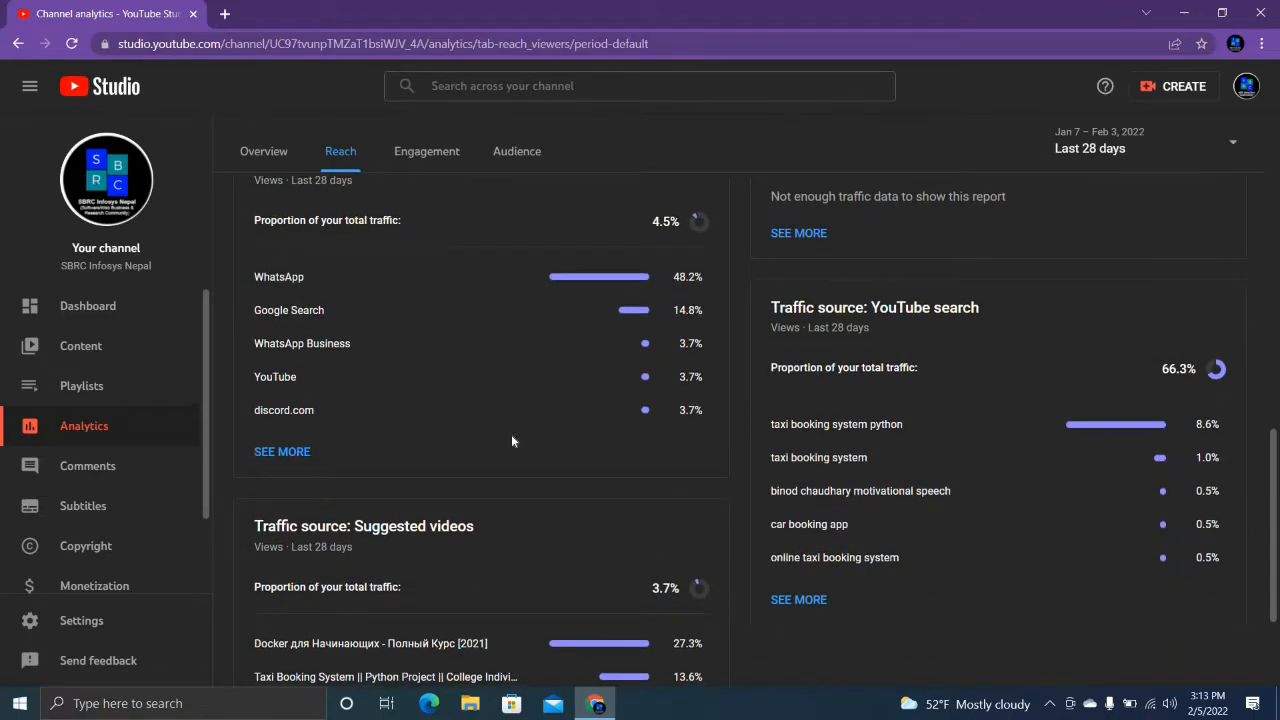
scroll("down", 3)
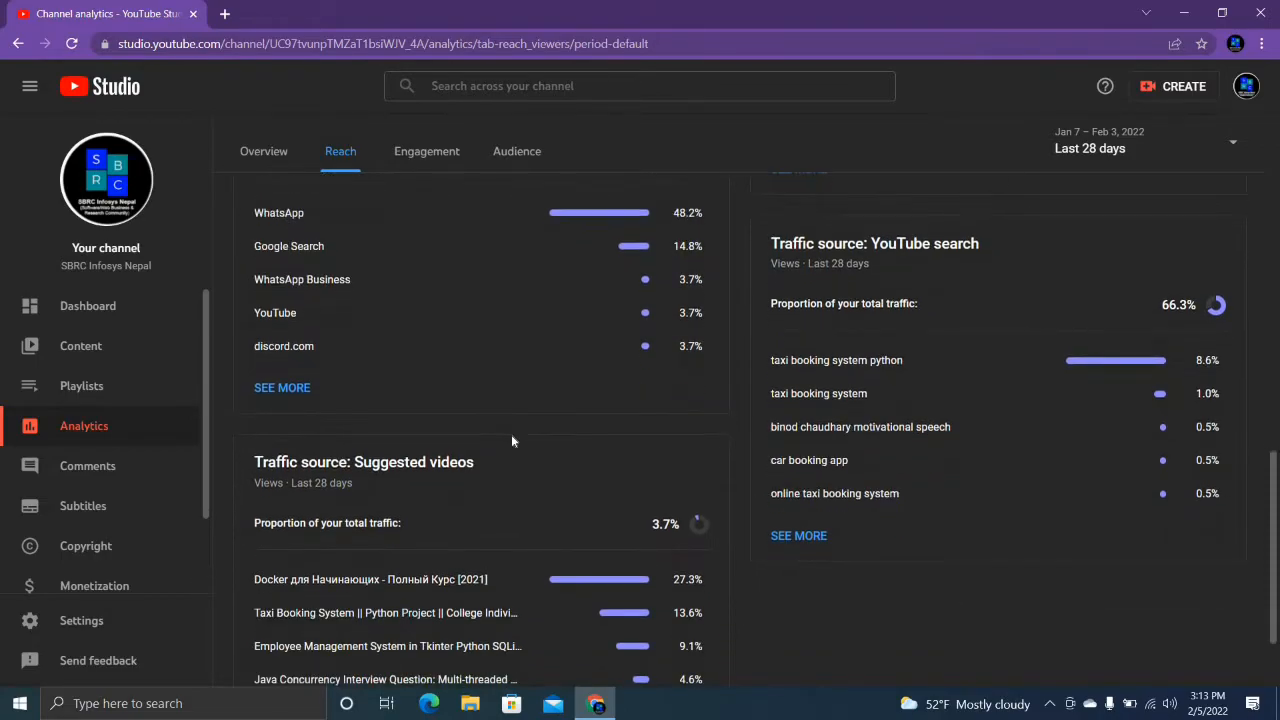
scroll("down", 3)
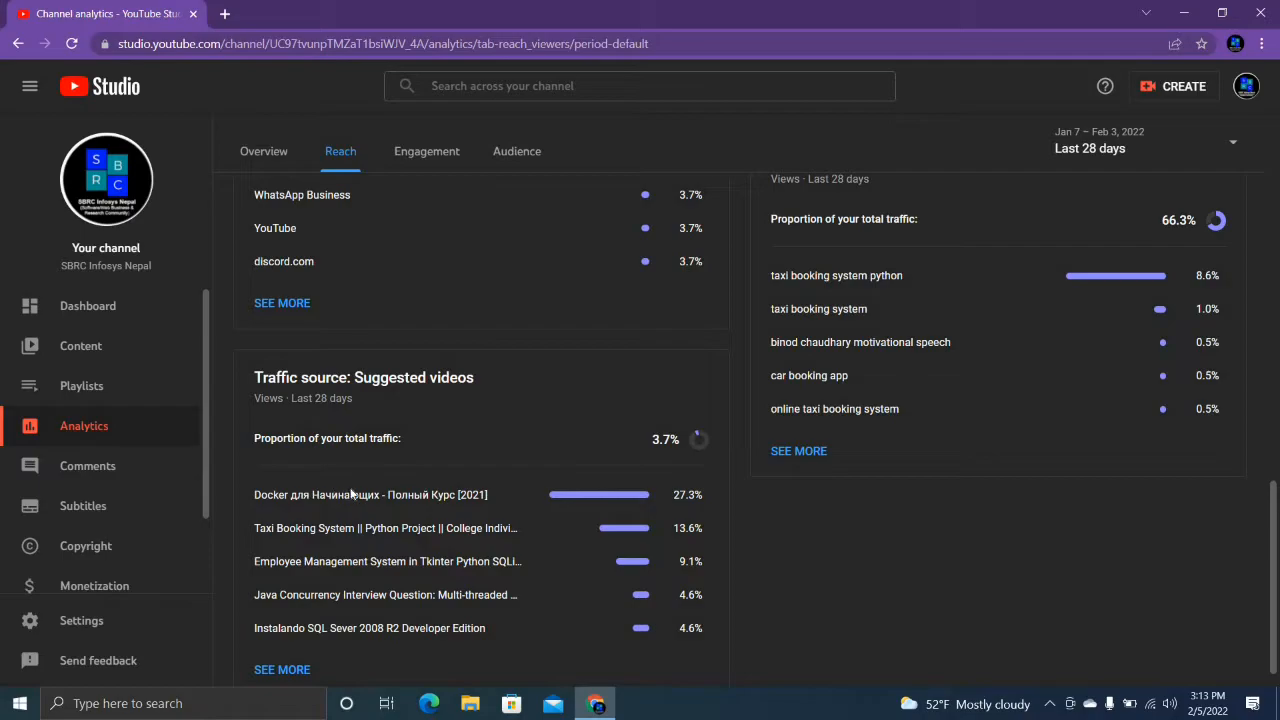
mouse_move(399, 503)
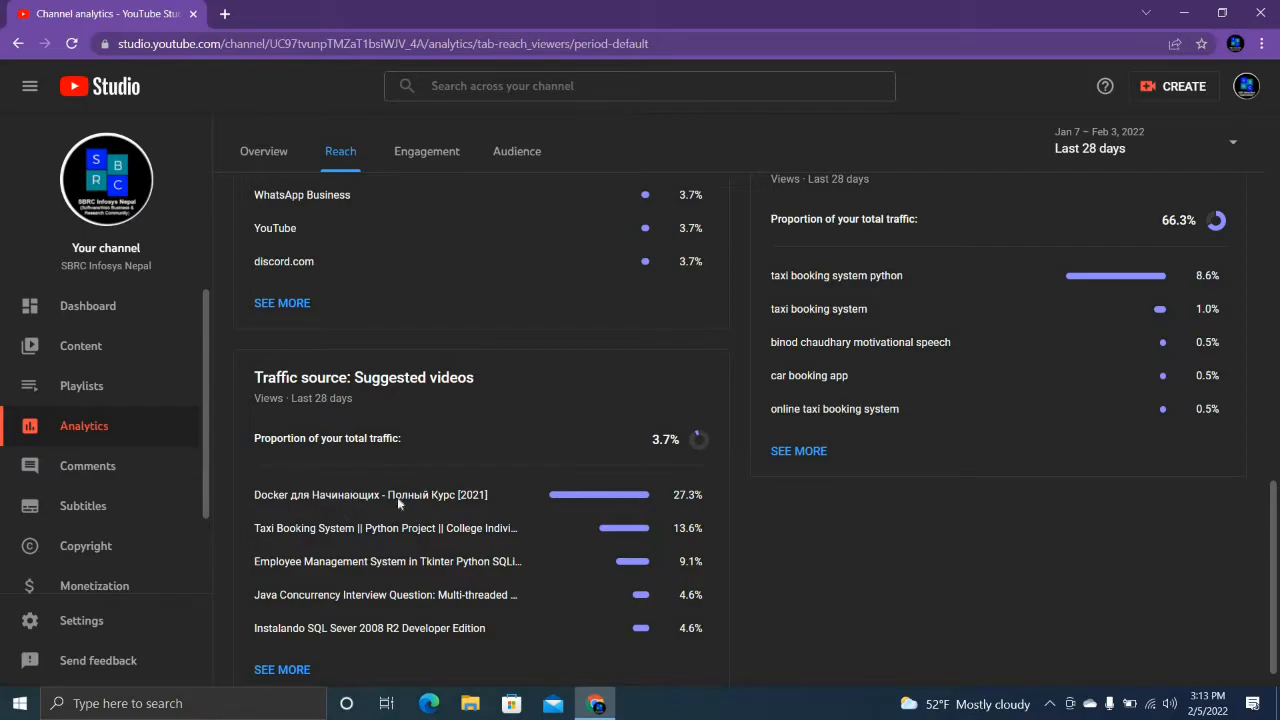
mouse_move(454, 507)
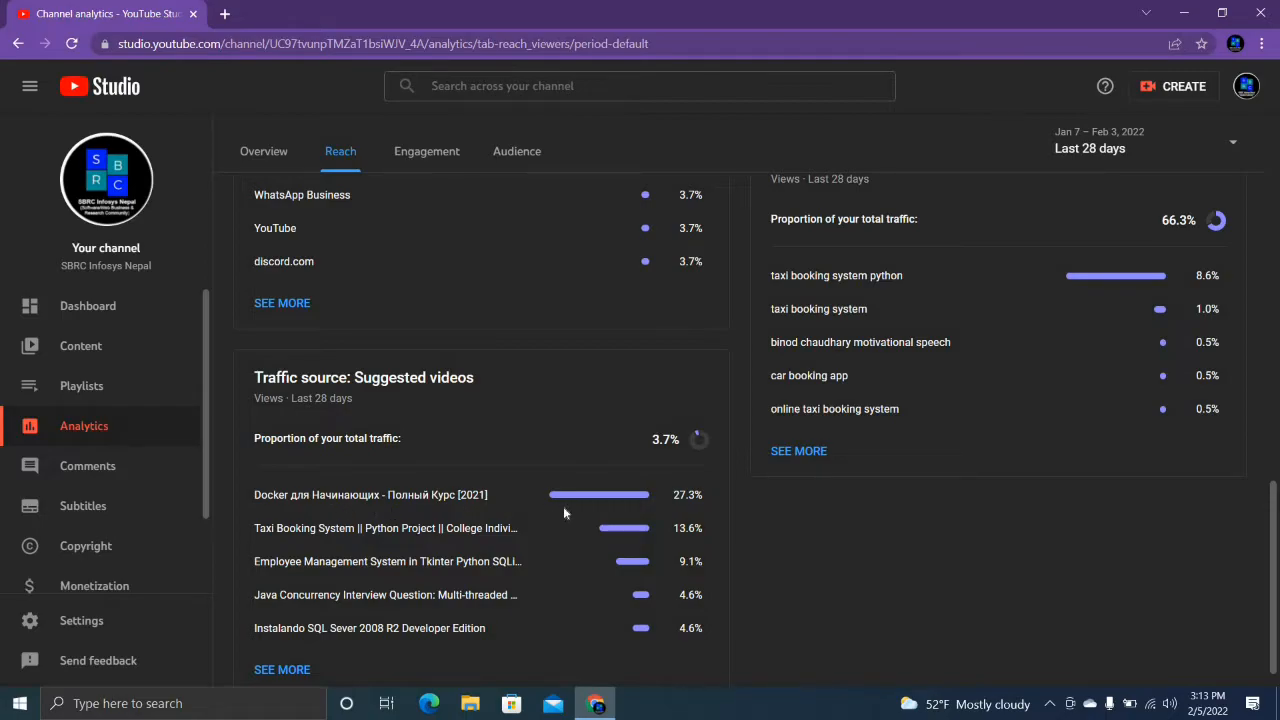
mouse_move(540, 510)
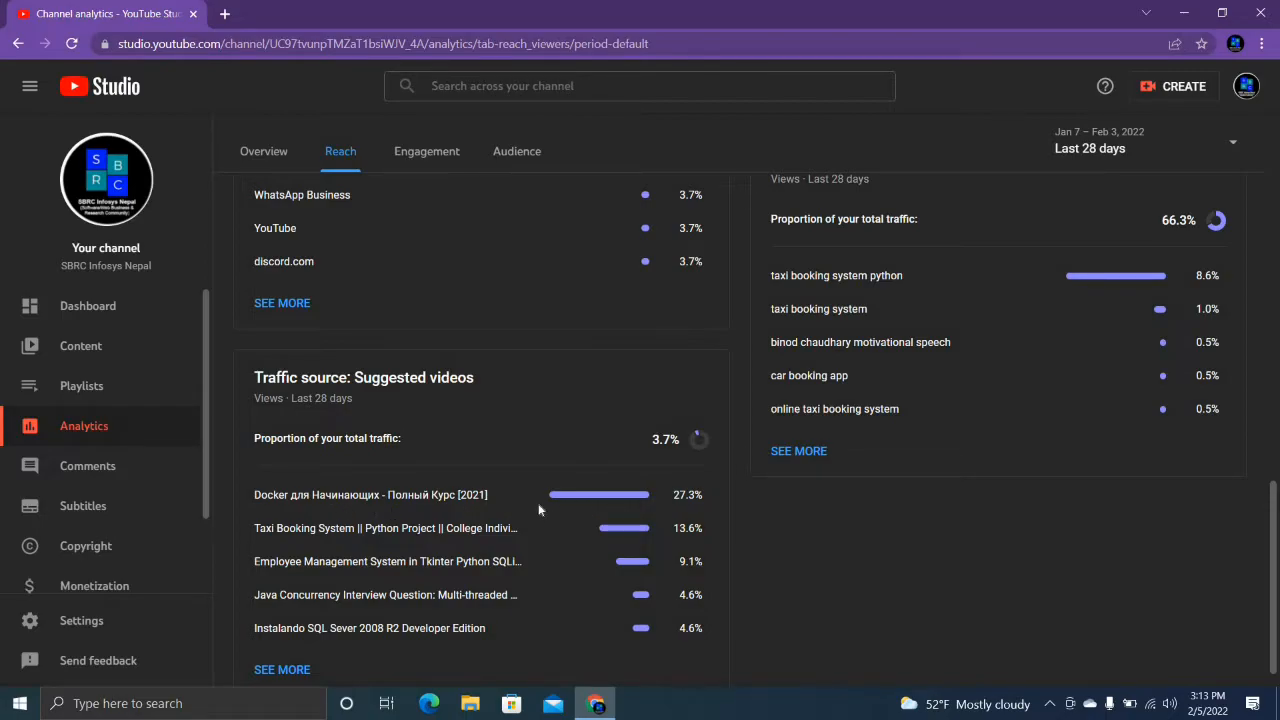
scroll("down", 3)
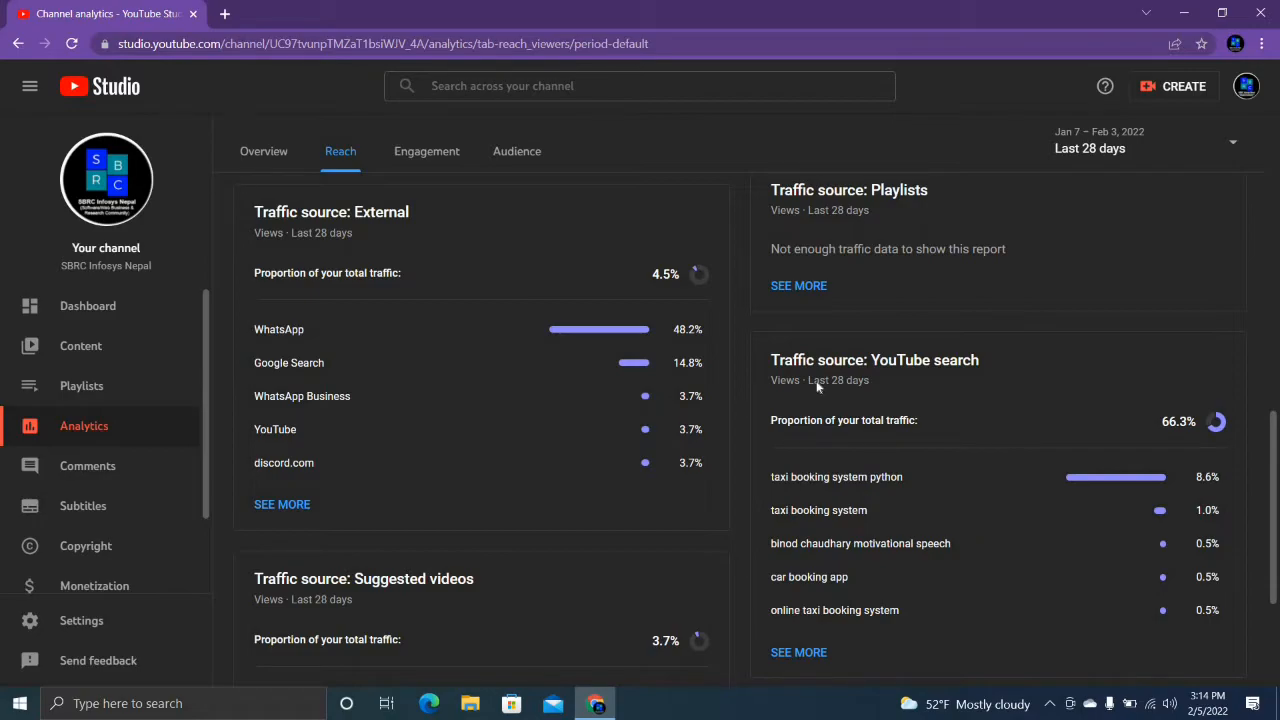
mouse_move(767, 492)
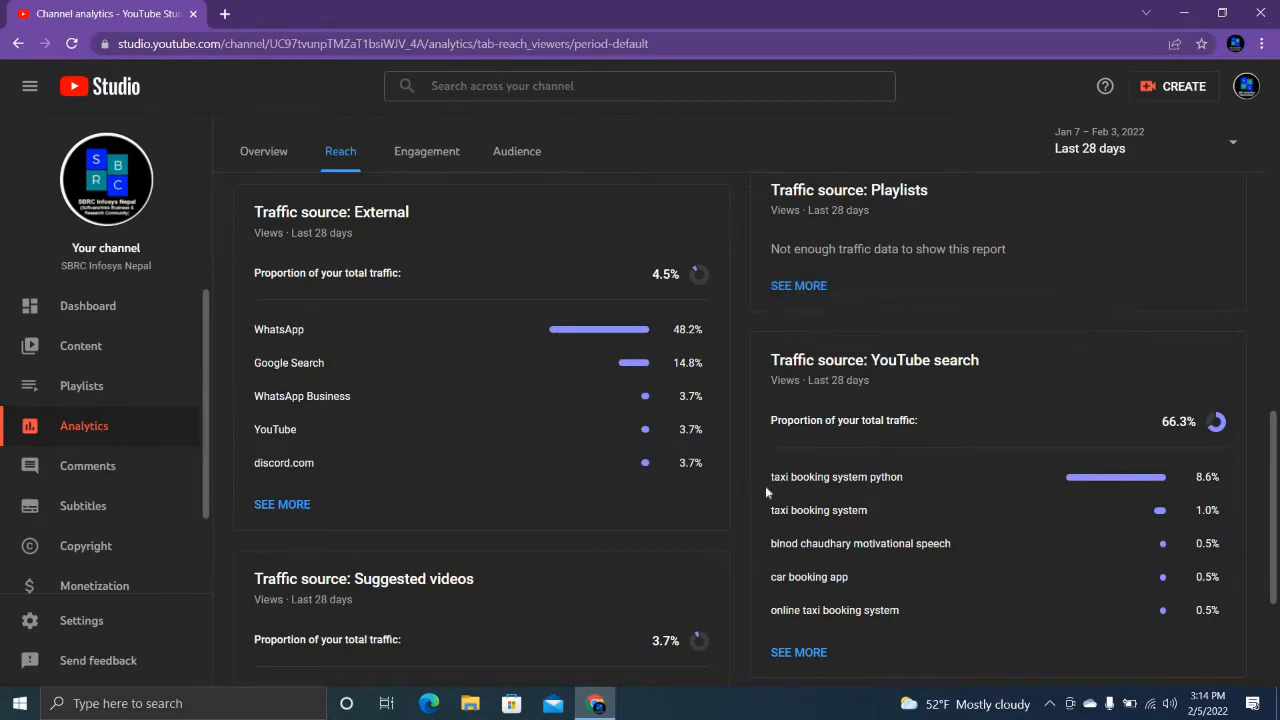
mouse_move(796, 503)
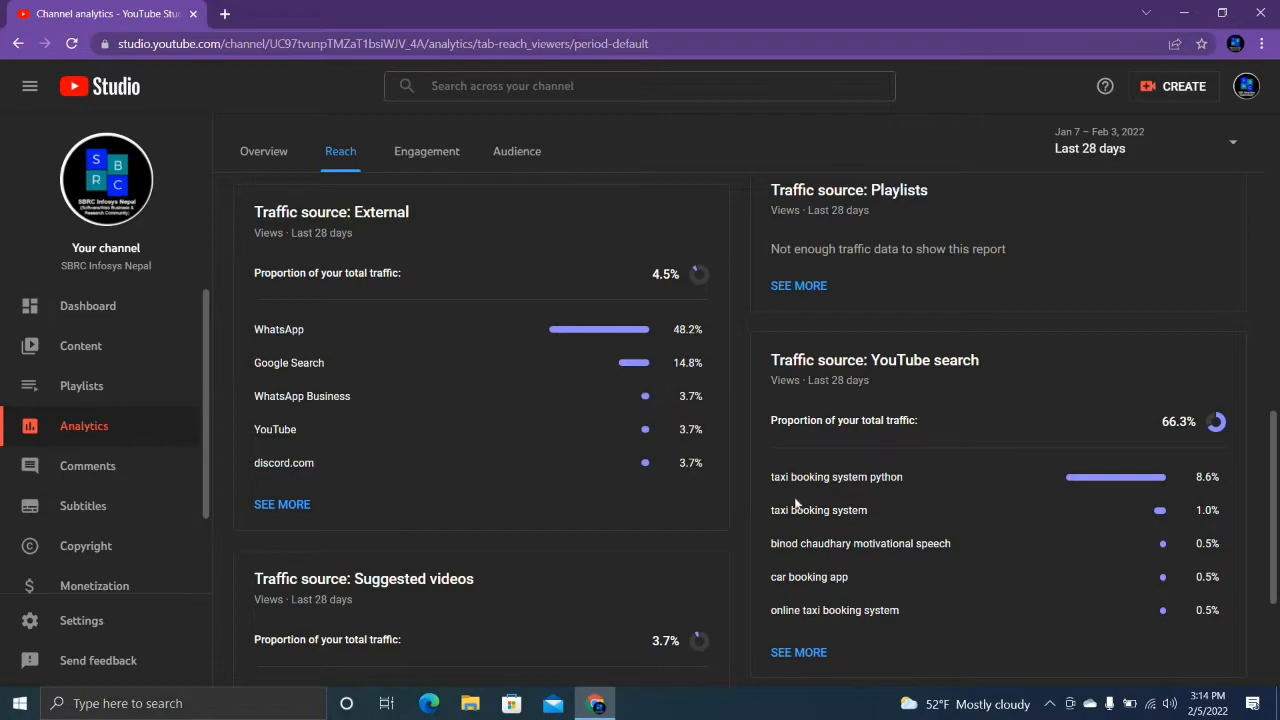
mouse_move(864, 496)
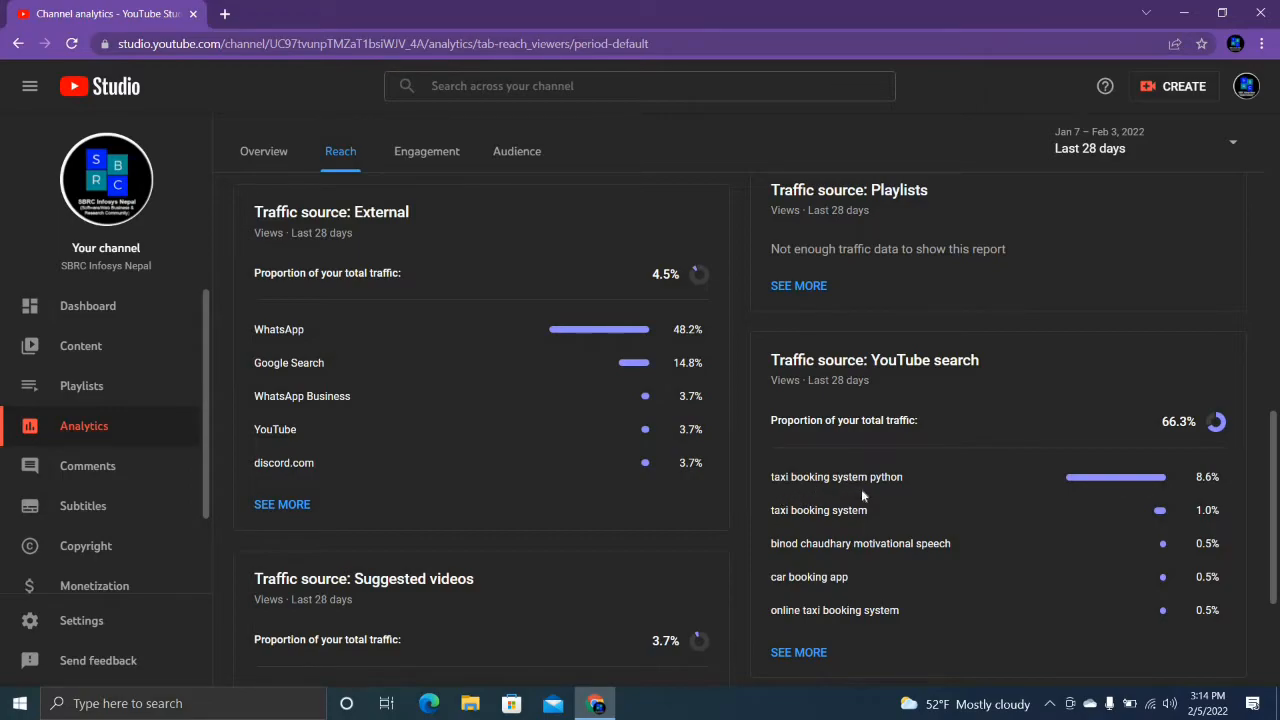
mouse_move(1220, 492)
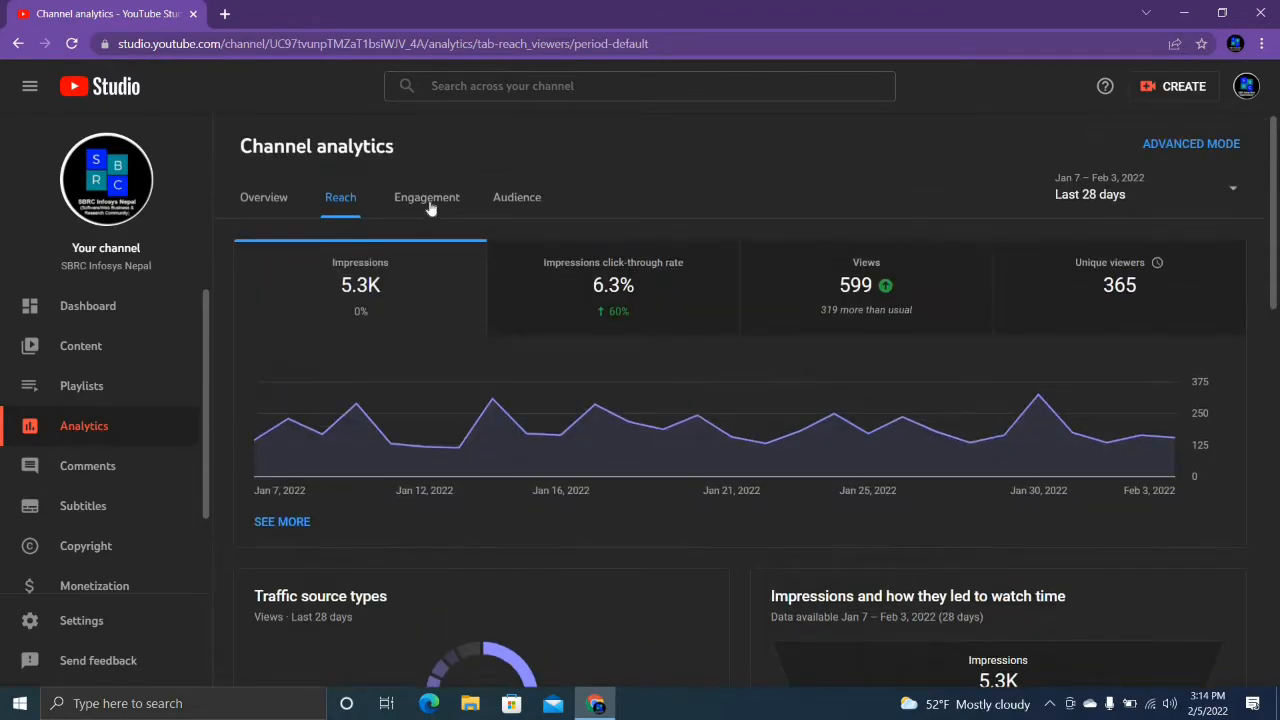
Step: Open Engagement analytics and scroll through the watch time chart and Key moments
left_click(426, 197)
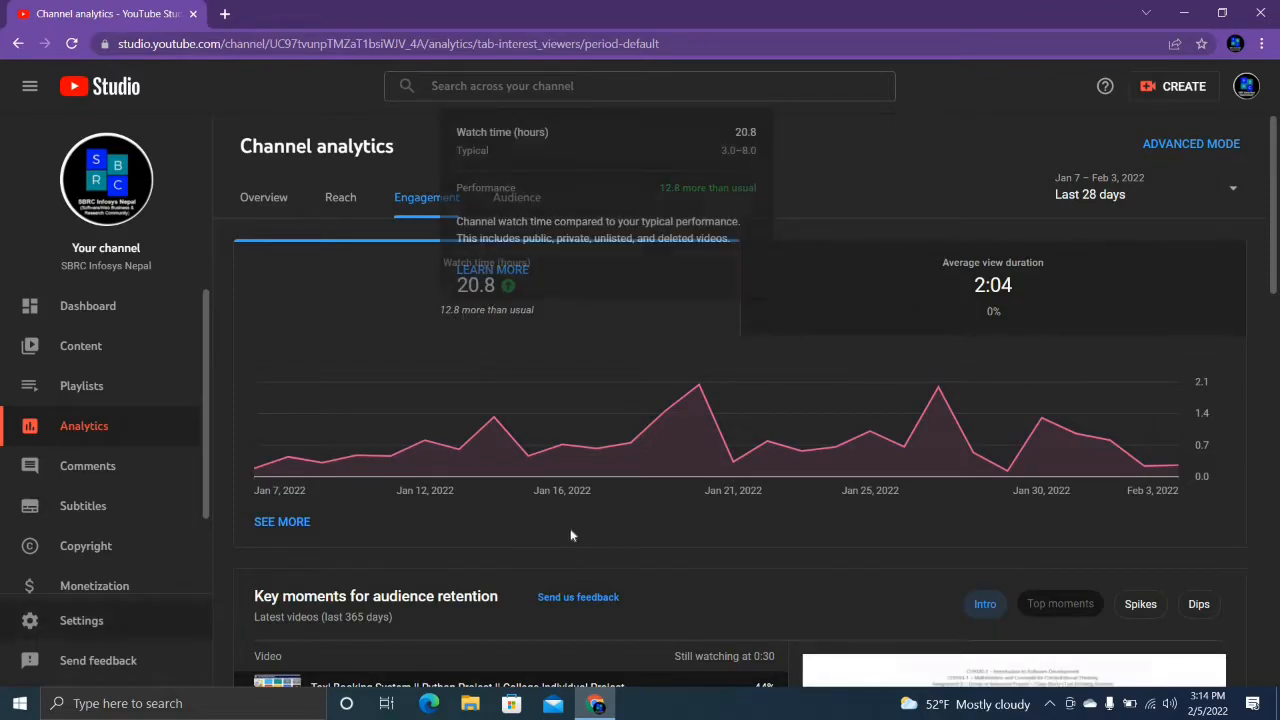
mouse_move(586, 540)
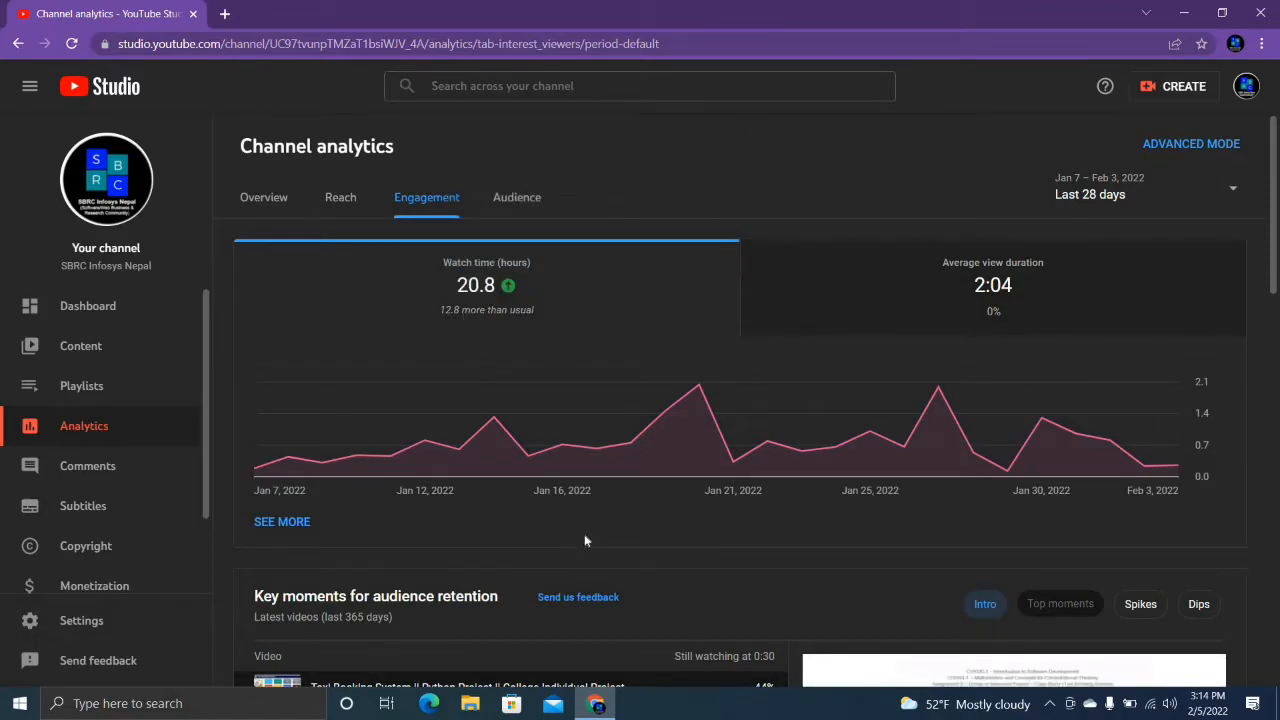
mouse_move(584, 403)
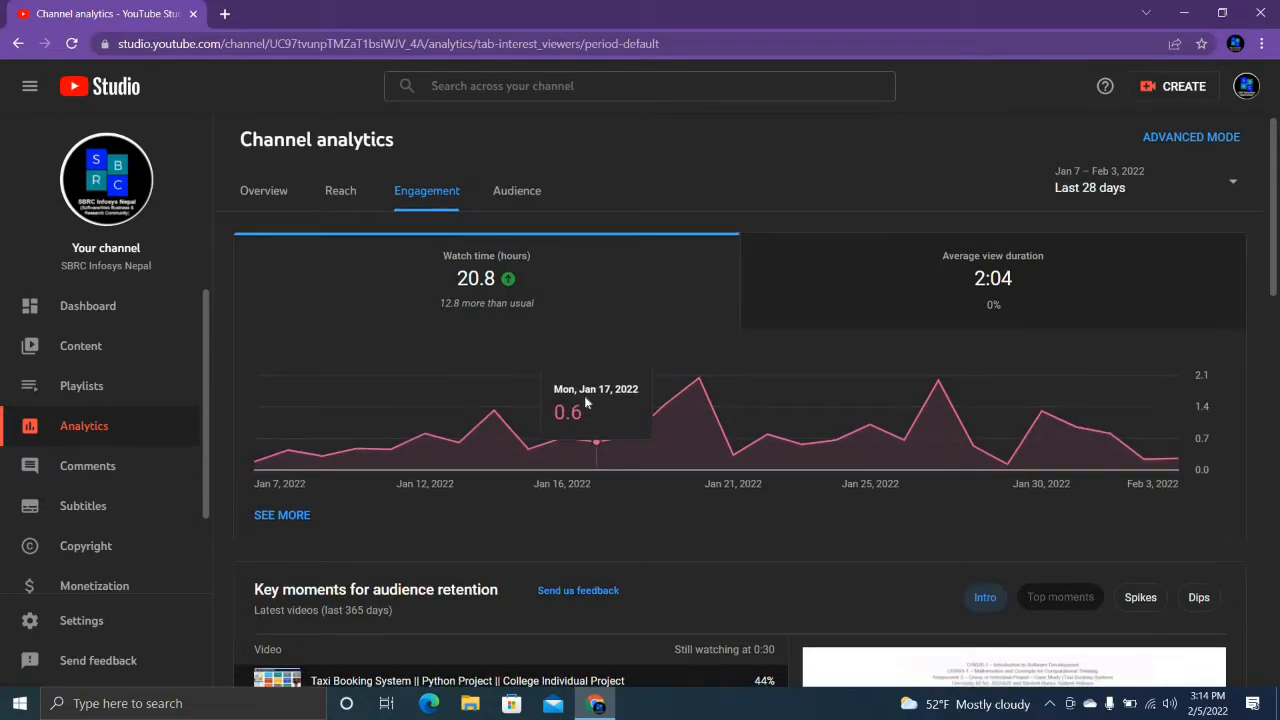
scroll("down", 3)
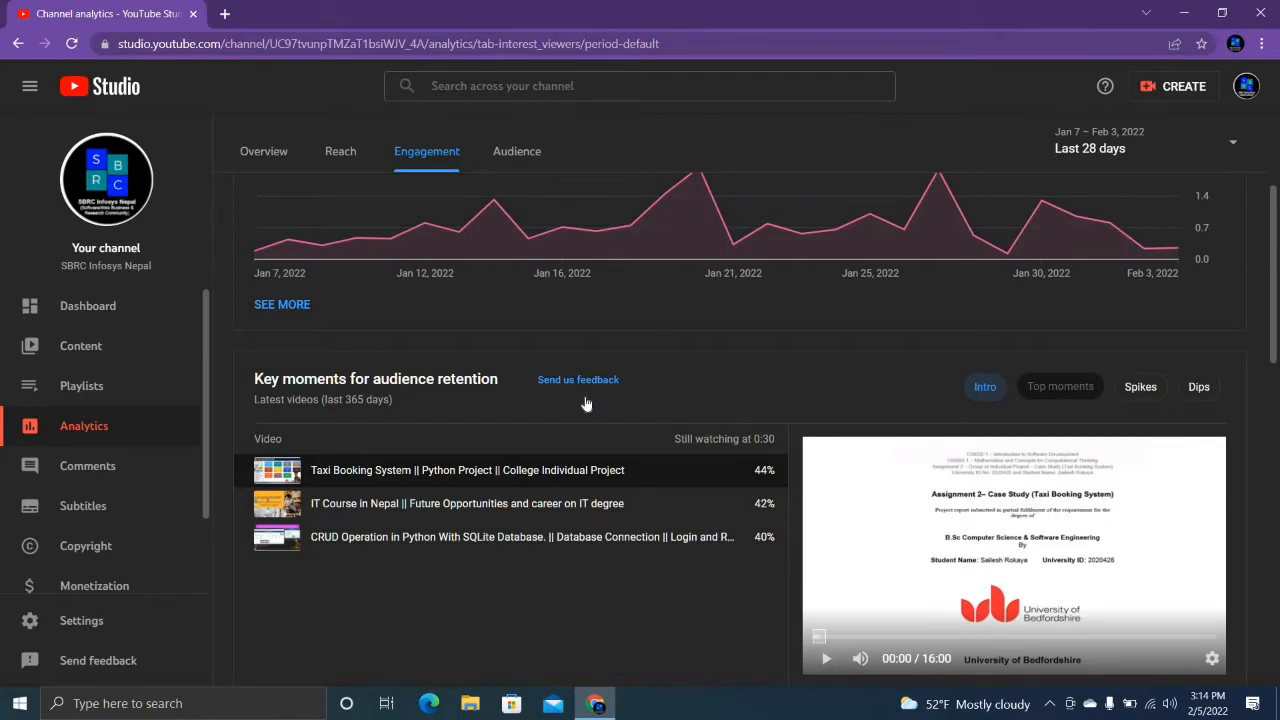
mouse_move(378, 483)
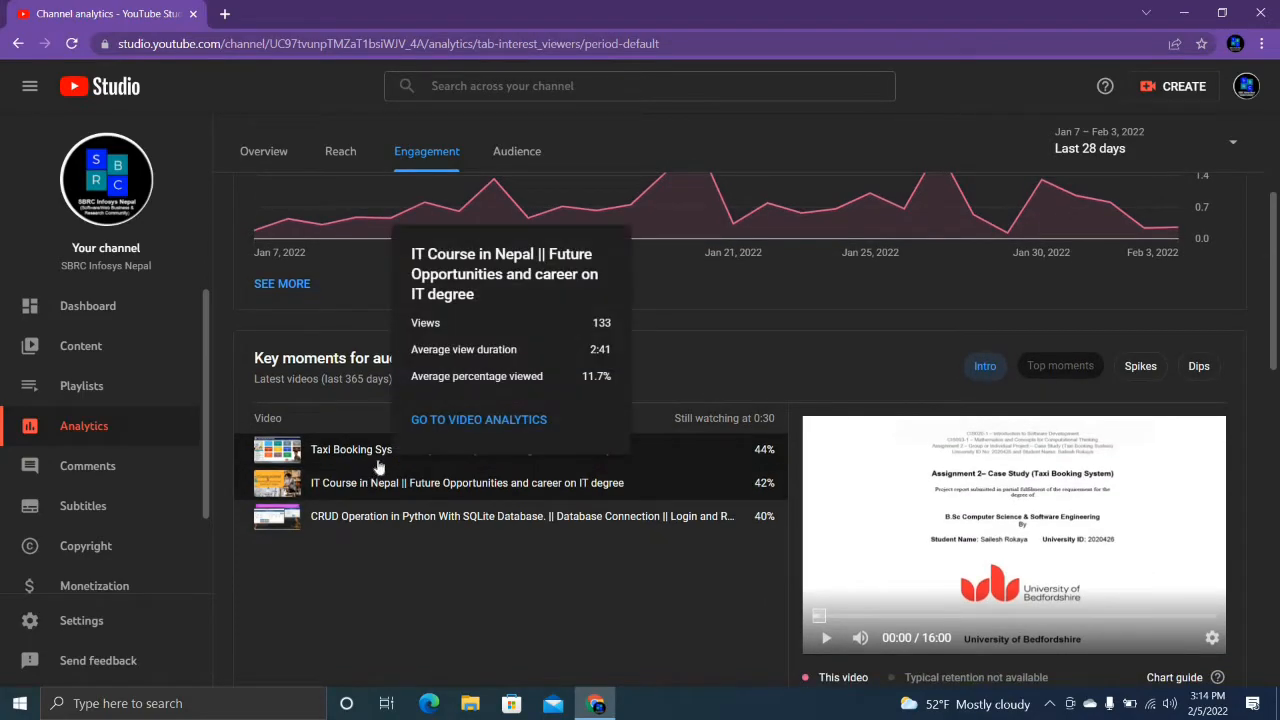
mouse_move(496, 653)
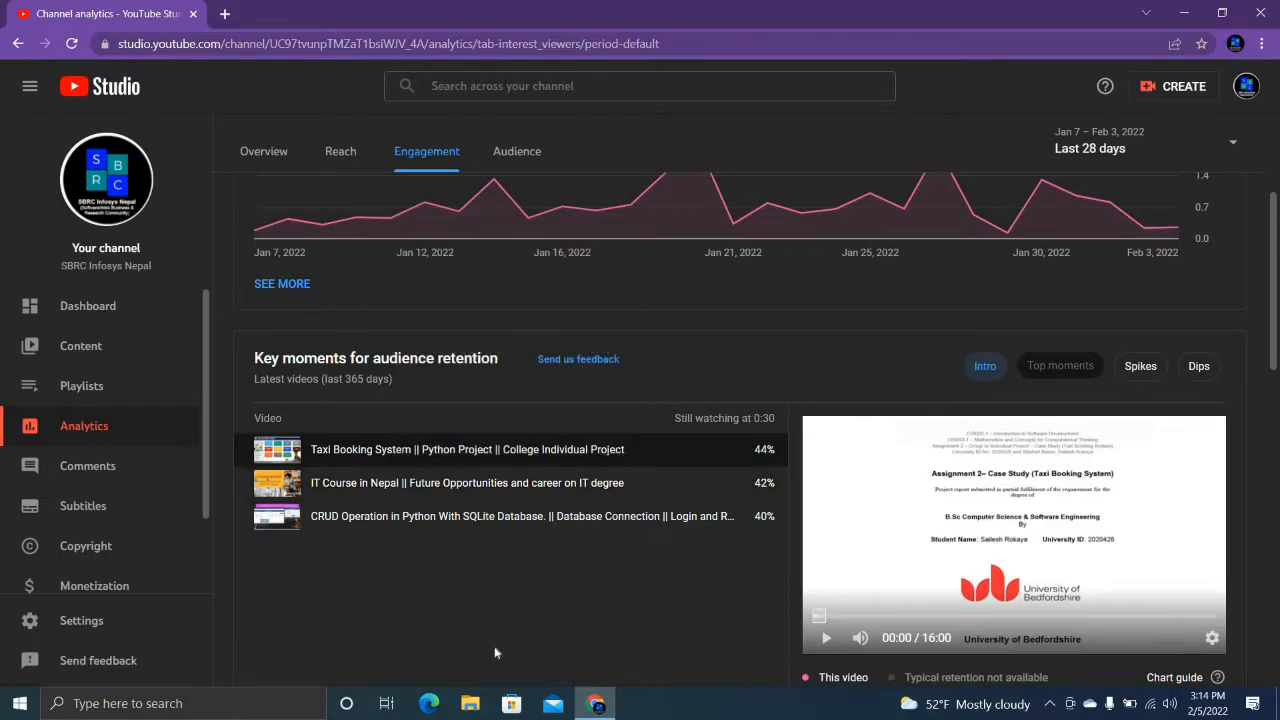
scroll("down", 3)
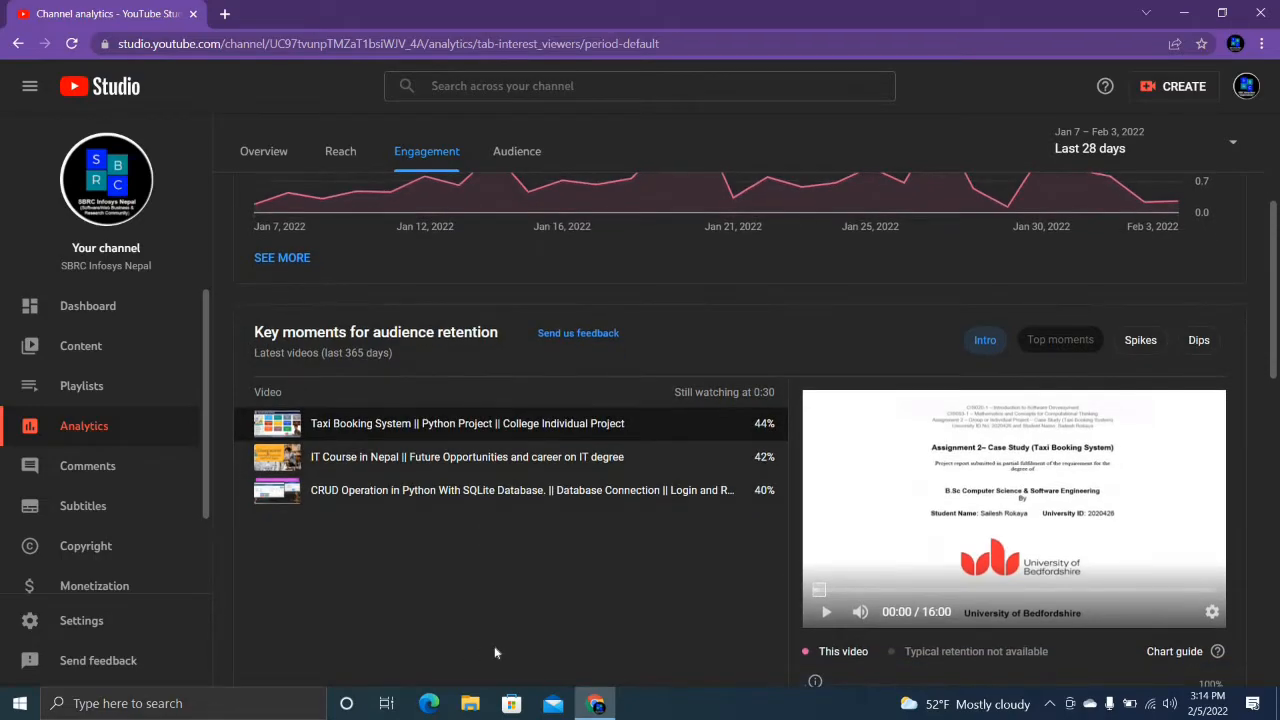
scroll("down", 3)
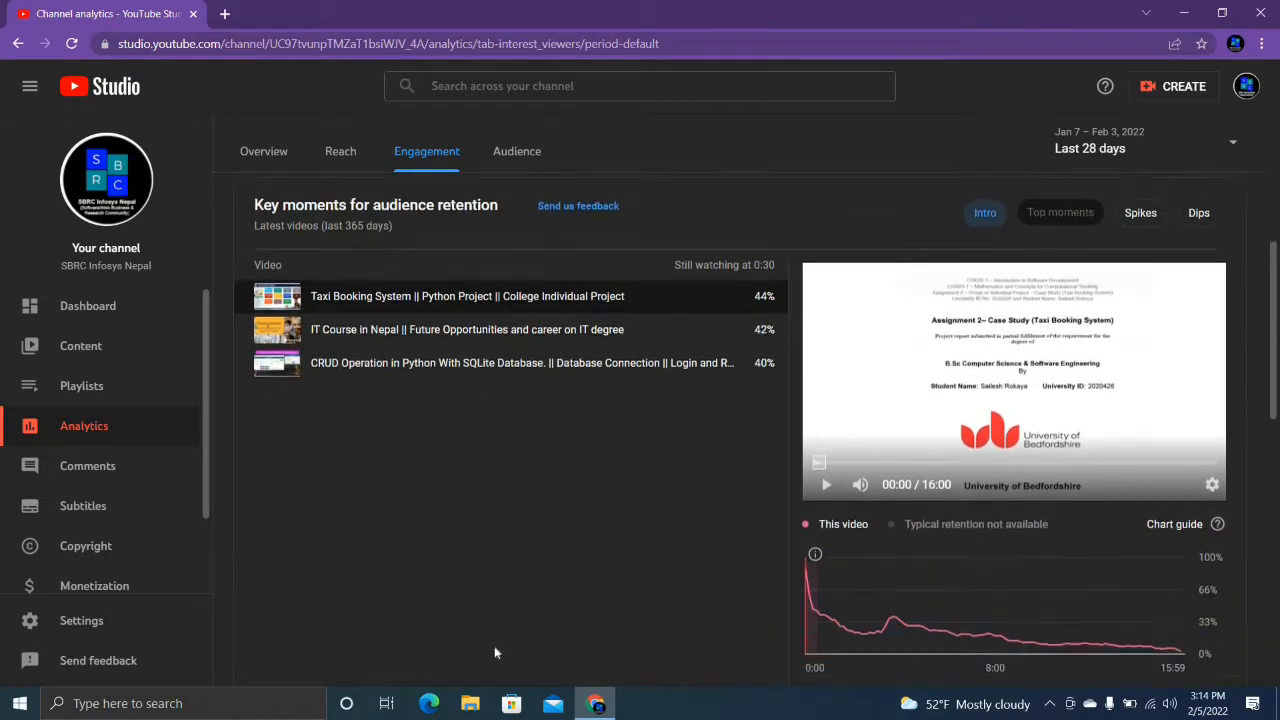
scroll("down", 3)
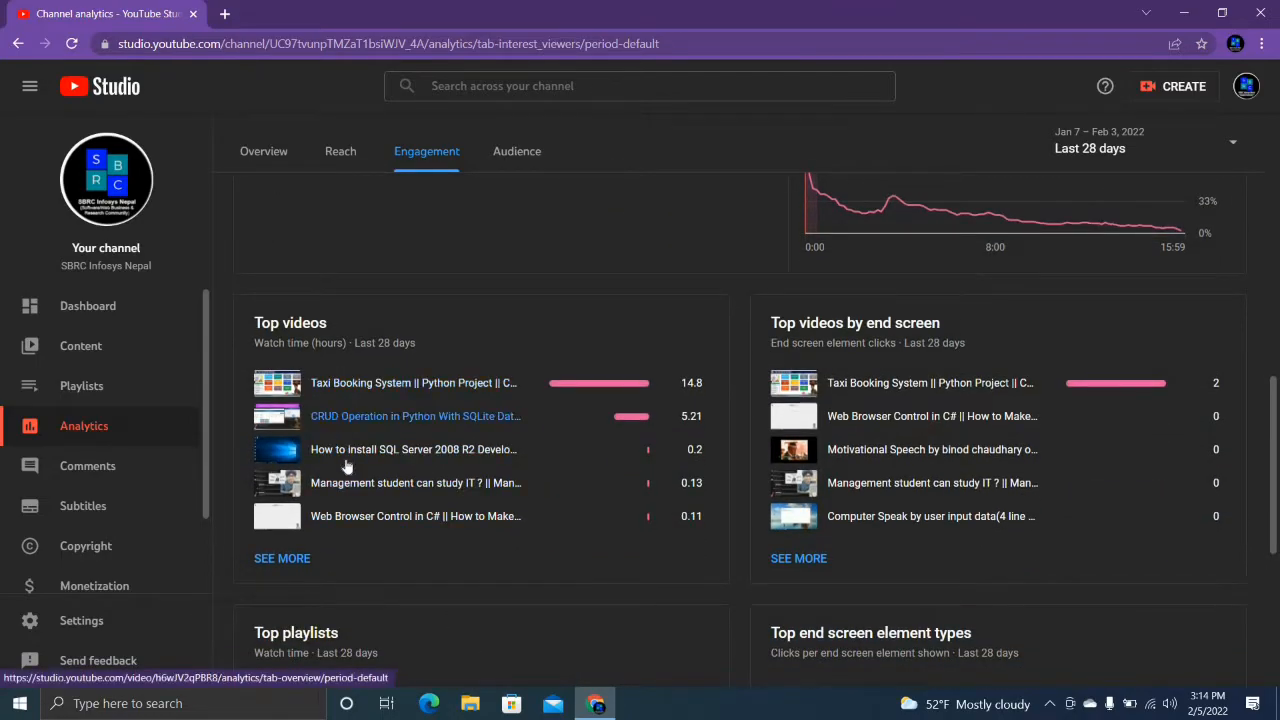
Step: Scroll past Top videos and Top playlists, then switch to the Audience tab
scroll("down", 3)
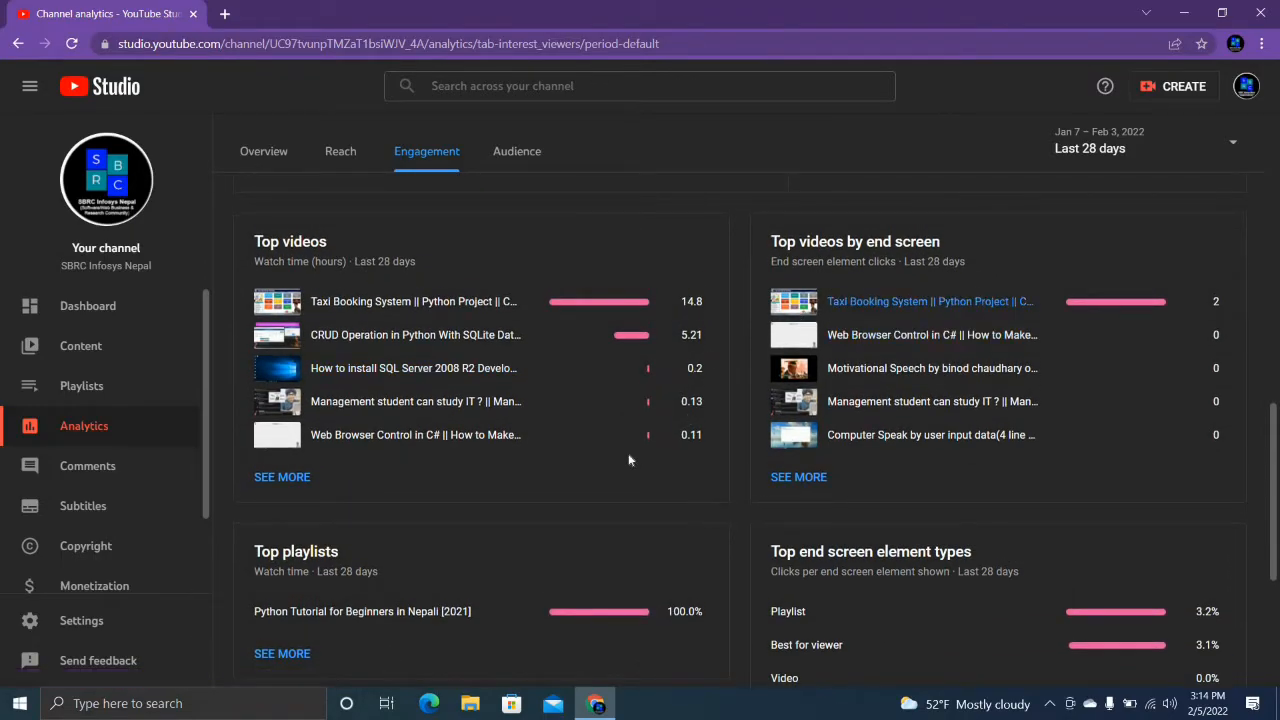
scroll("down", 3)
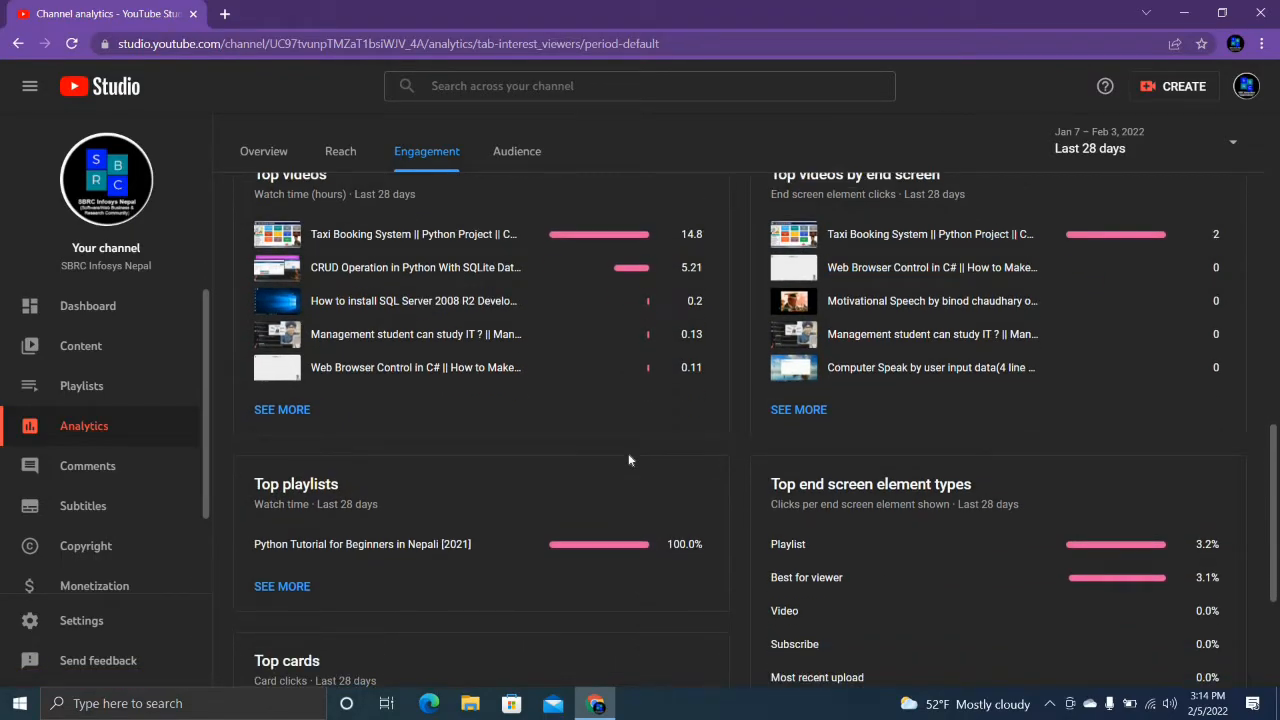
scroll("down", 3)
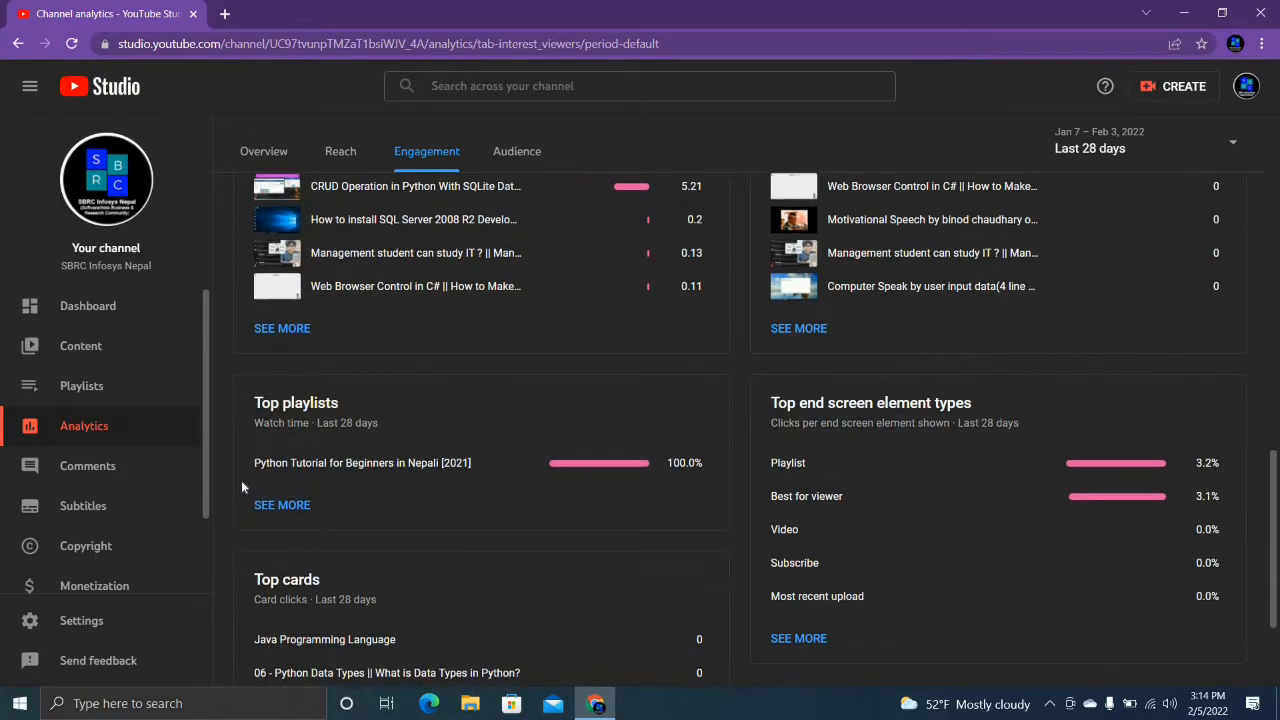
mouse_move(556, 463)
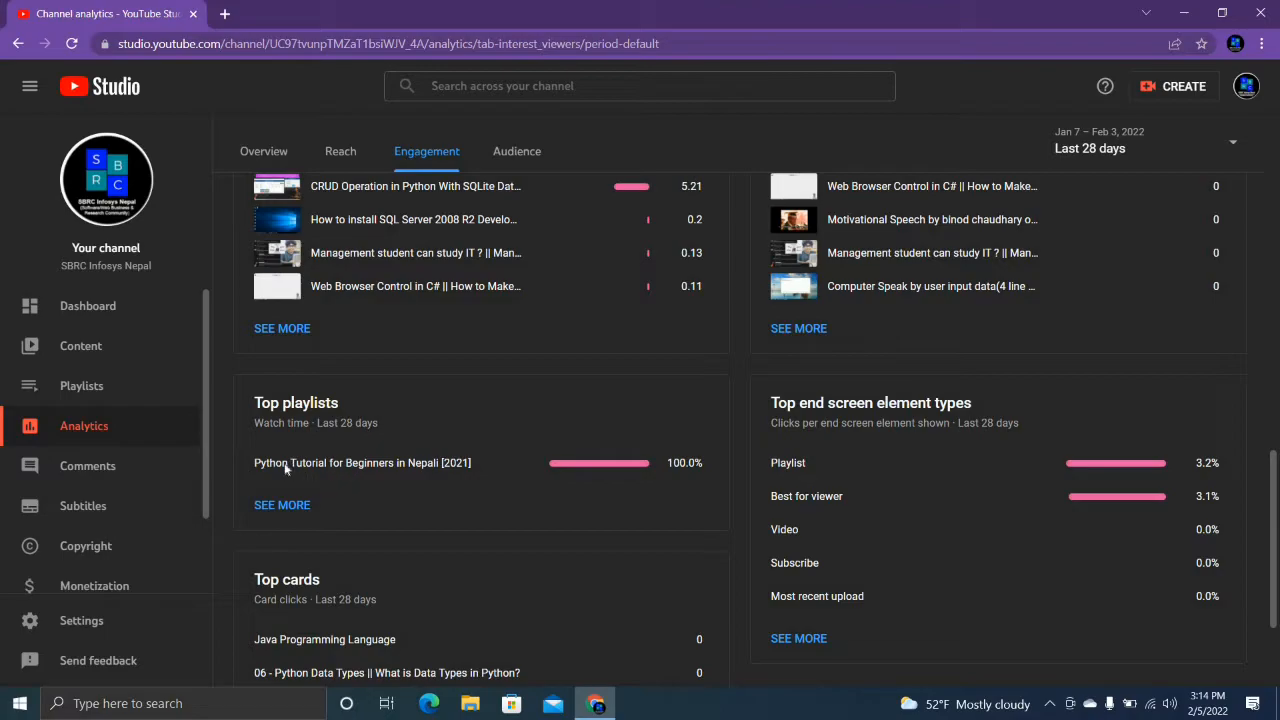
scroll("down", 3)
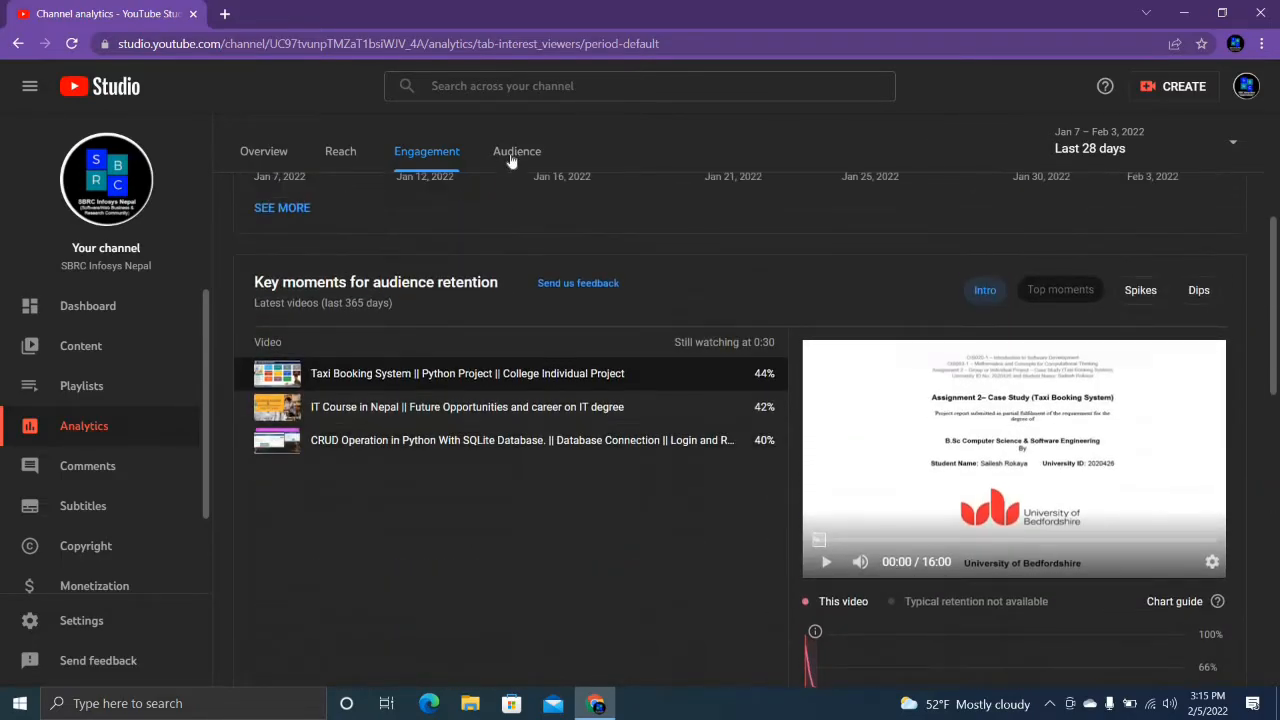
left_click(516, 151)
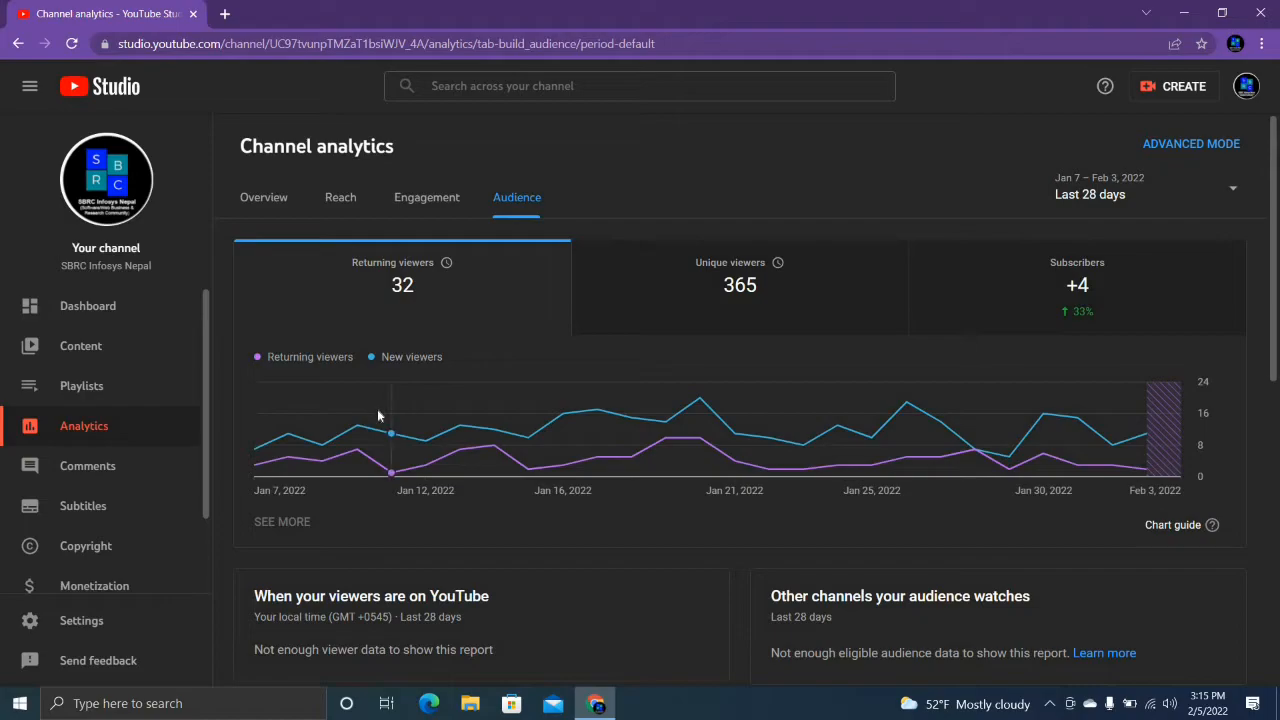
mouse_move(395, 379)
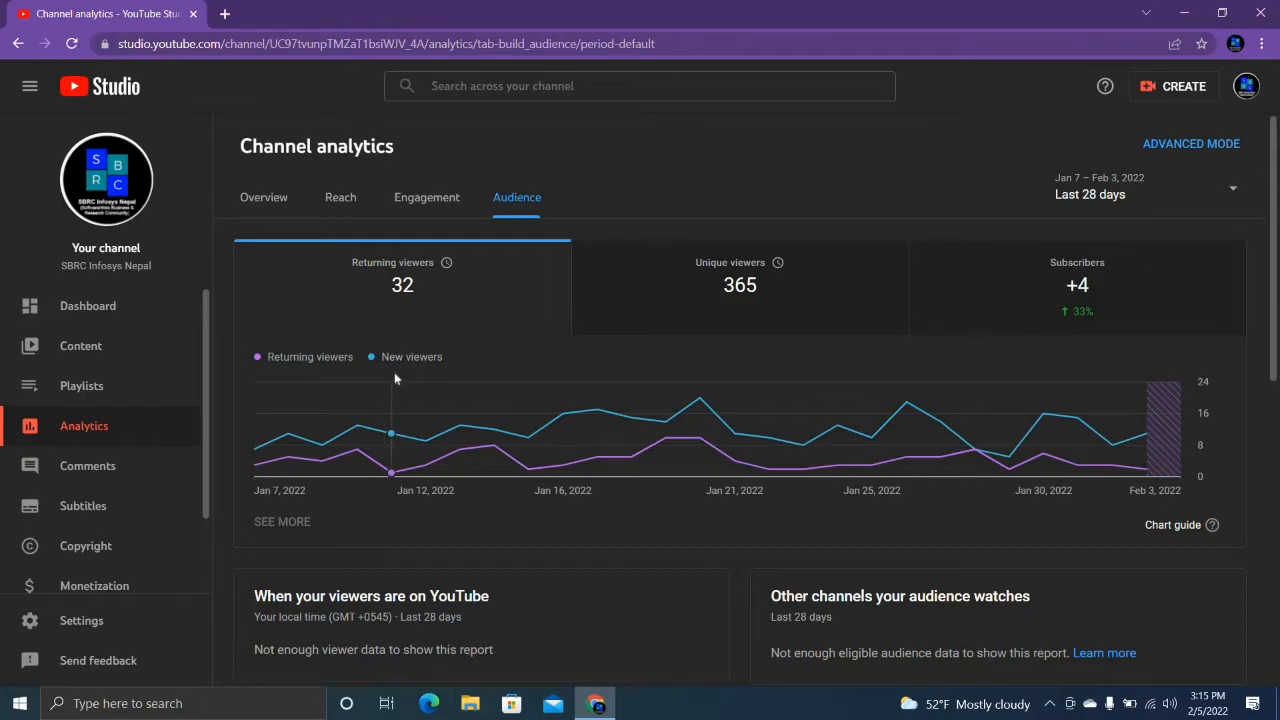
mouse_move(559, 427)
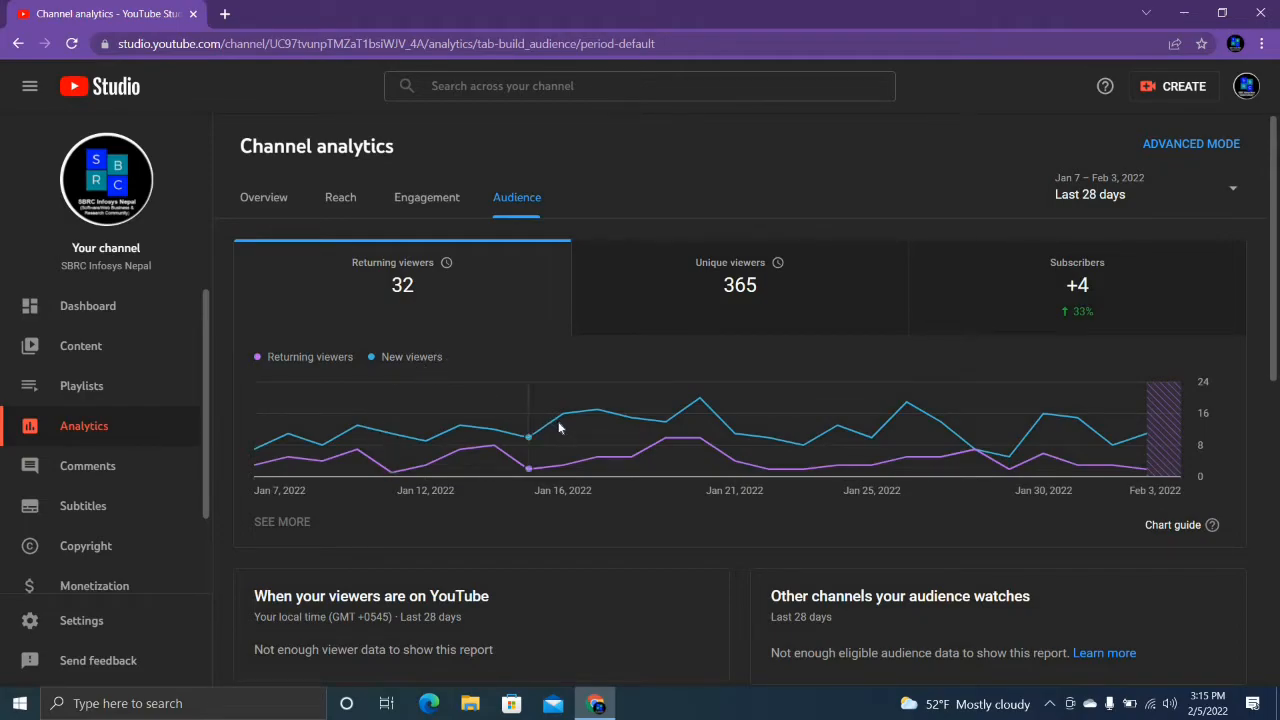
mouse_move(628, 445)
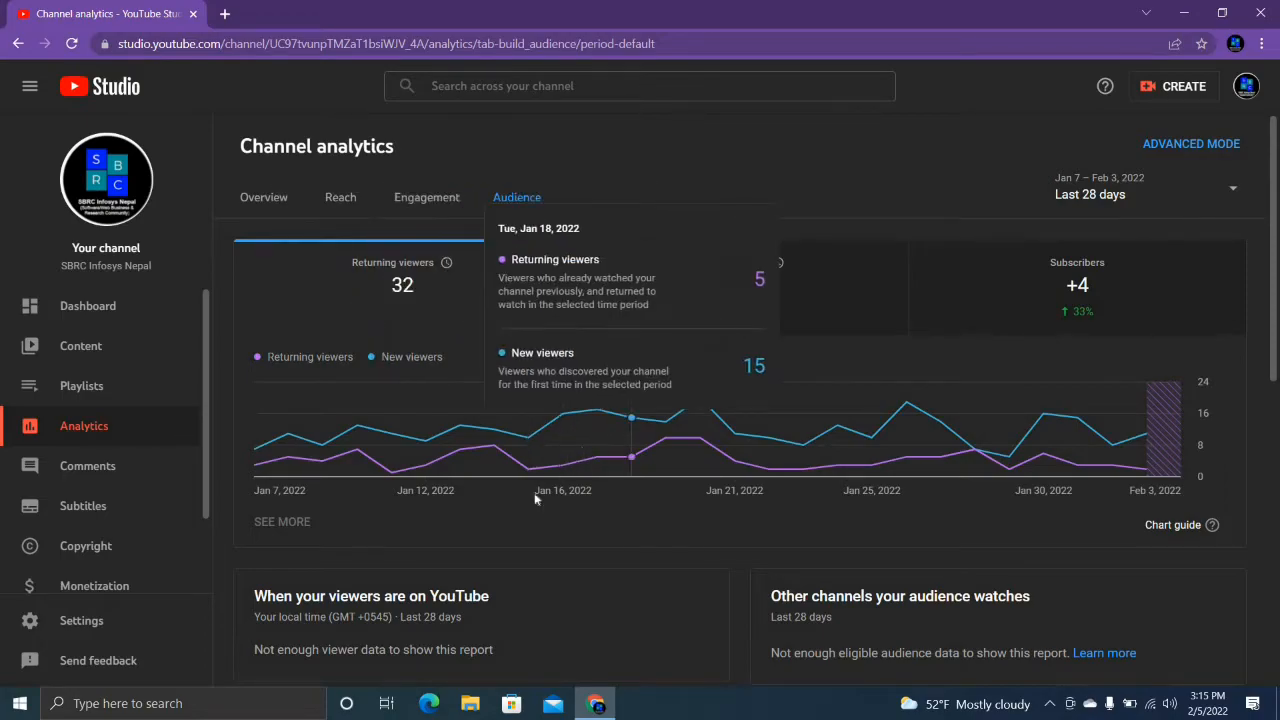
mouse_move(582, 545)
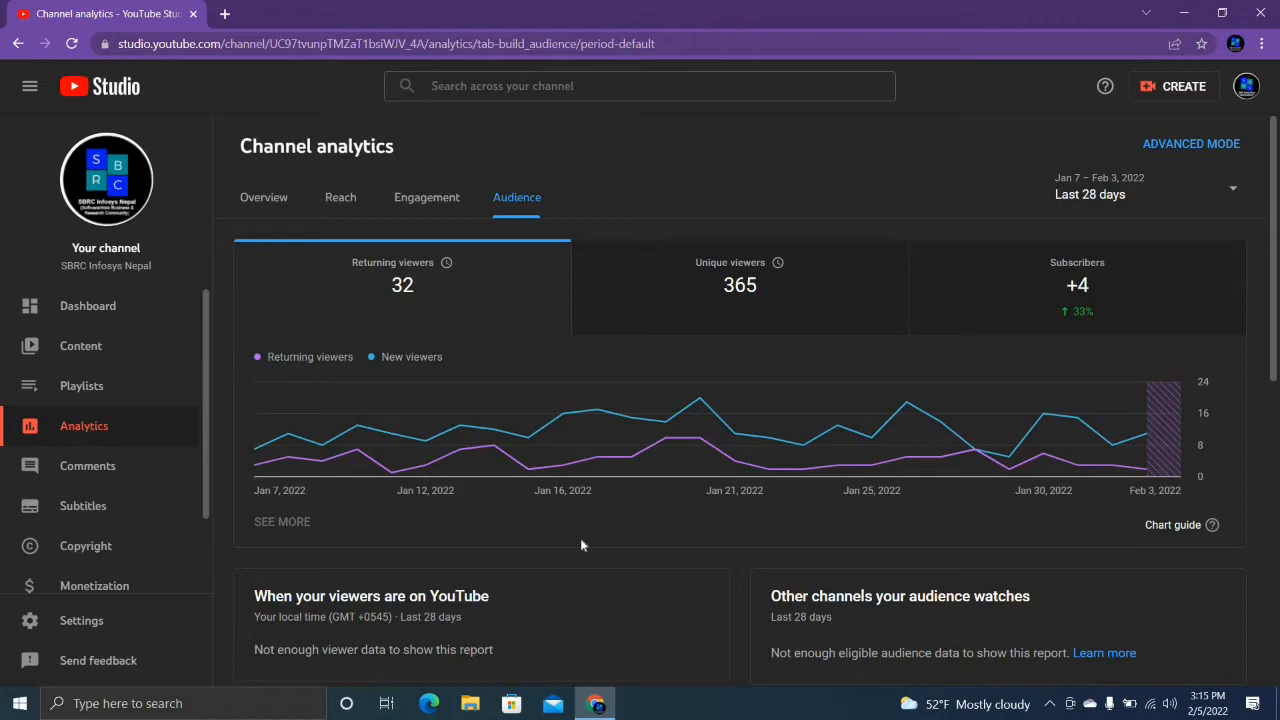
Step: Scroll the Audience report to watch time from subscribers (99.1% not subscribed)
scroll("down", 3)
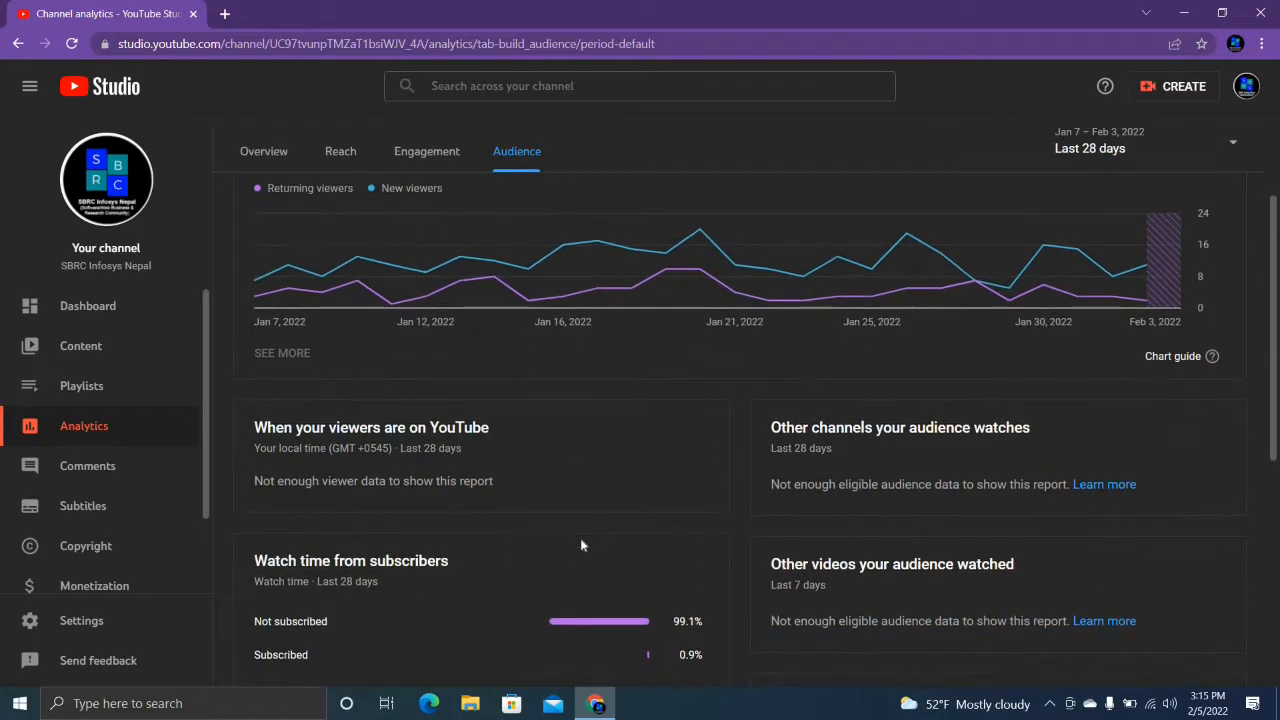
Step: Scroll to Top geographies: United Kingdom 14.2%, then Nepal, India and Morocco
scroll("down", 3)
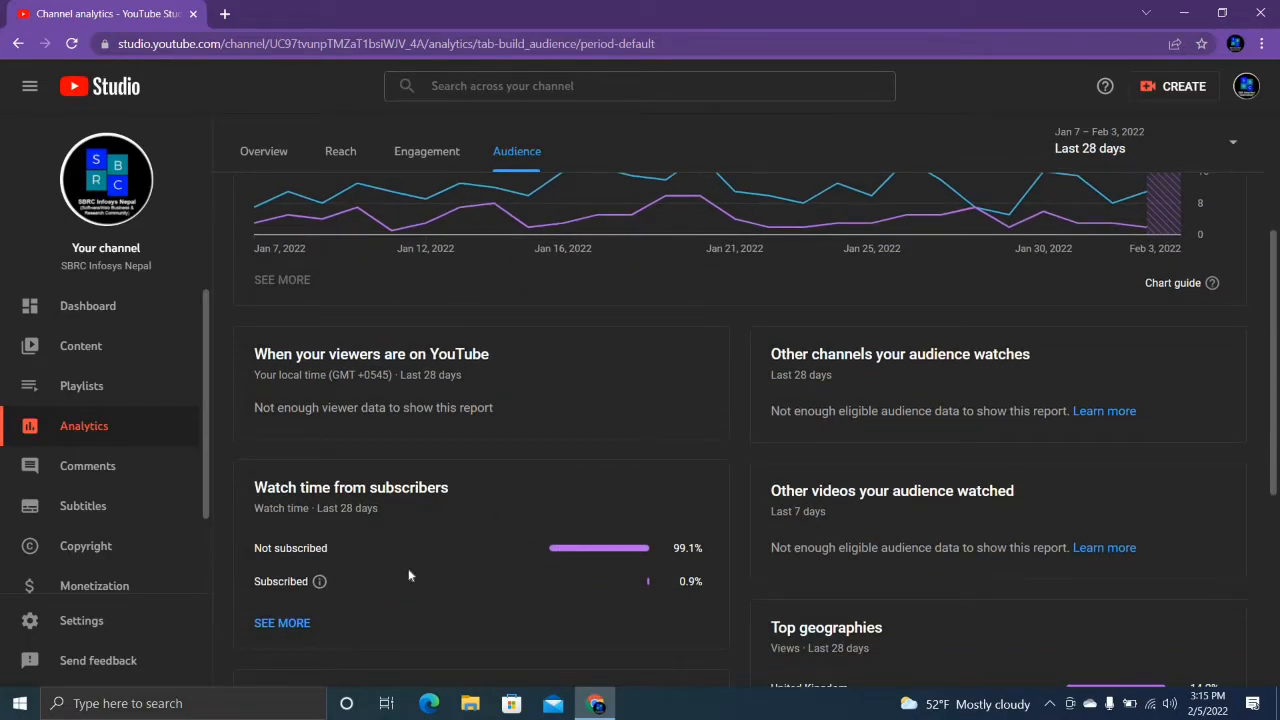
mouse_move(333, 511)
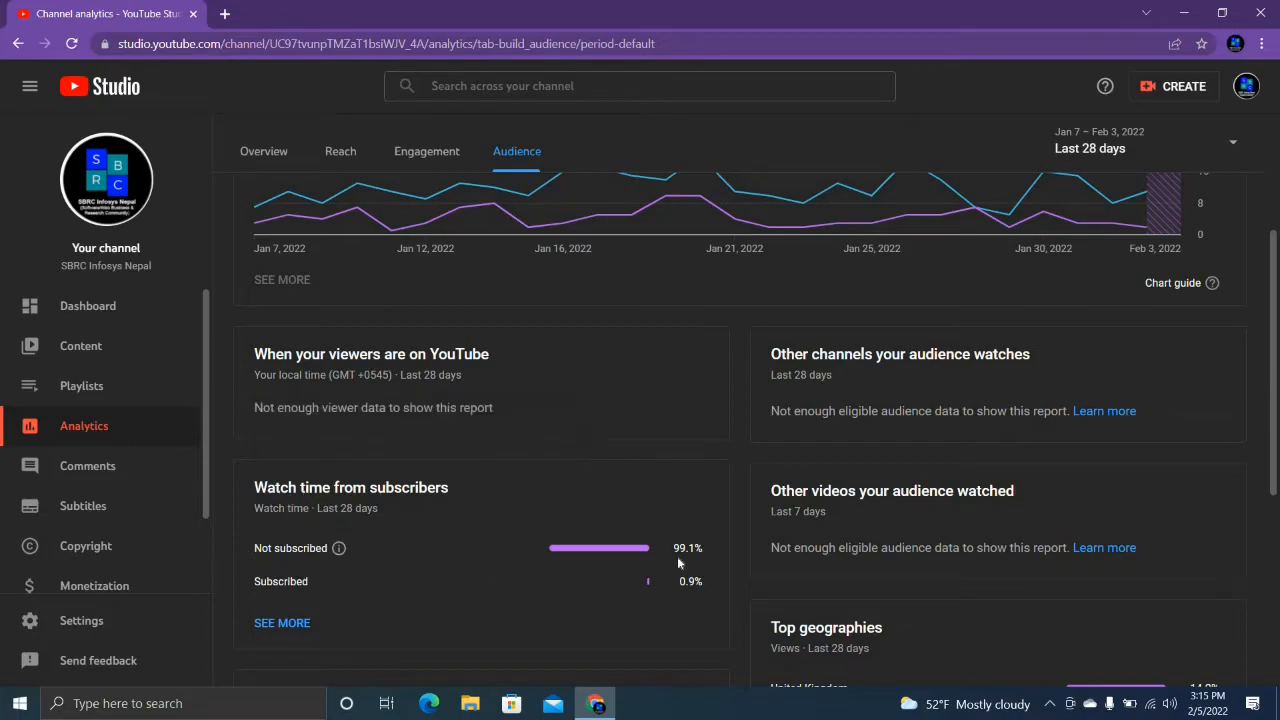
mouse_move(558, 546)
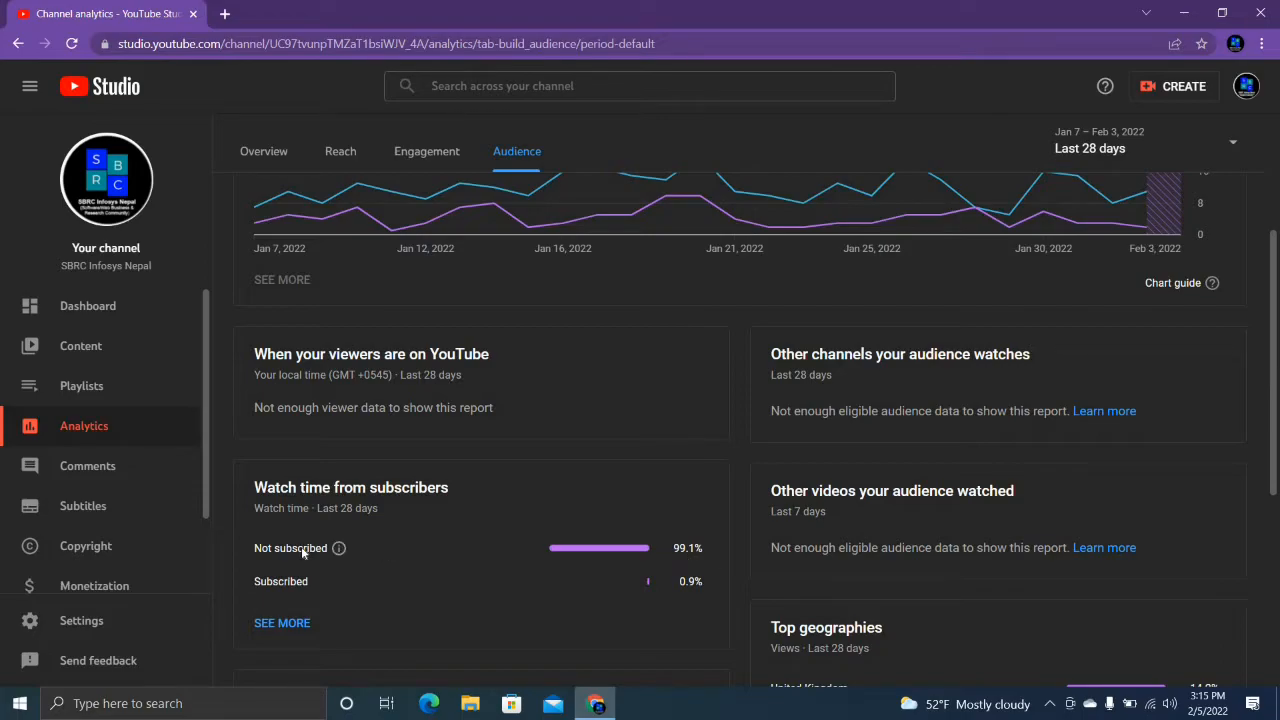
scroll("down", 3)
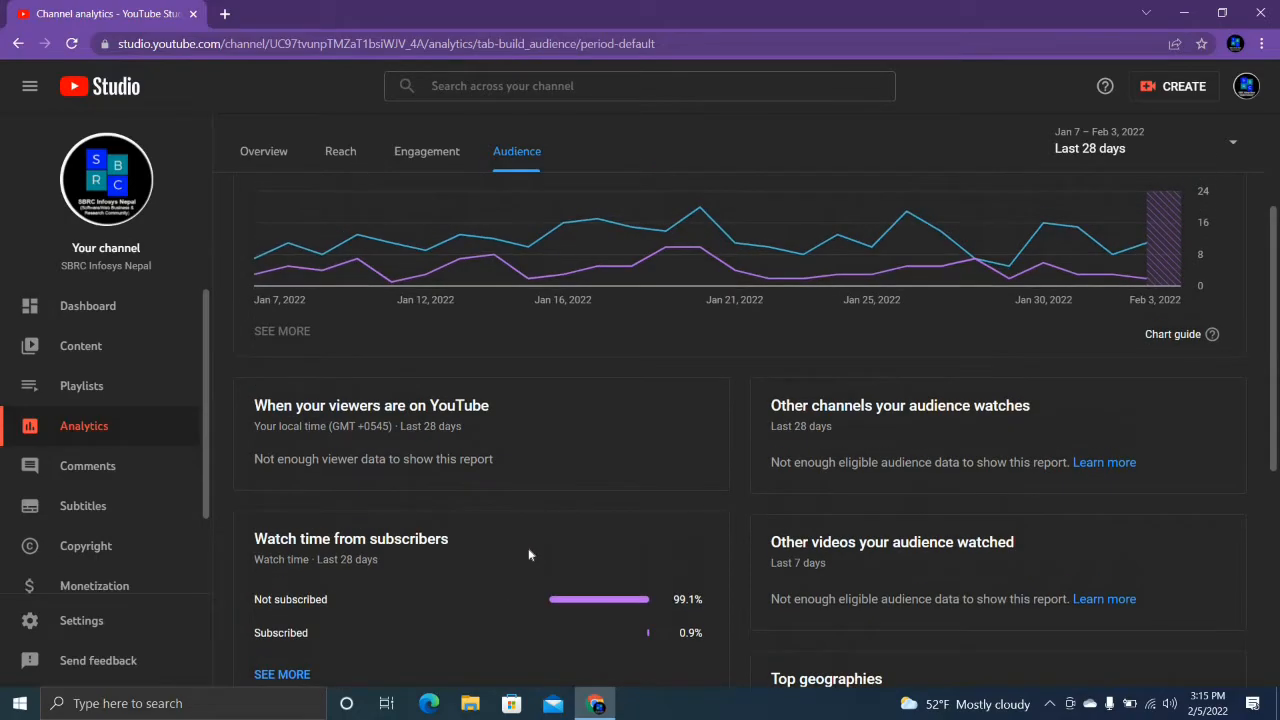
scroll("down", 3)
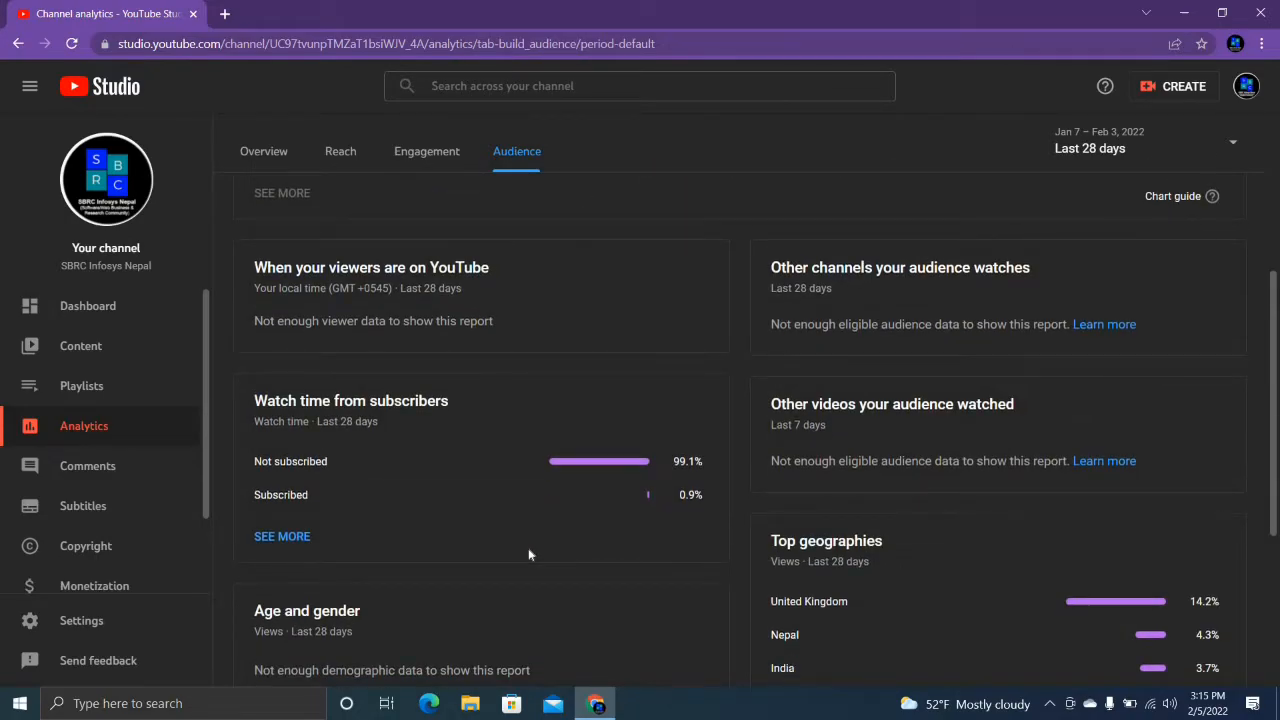
scroll("down", 3)
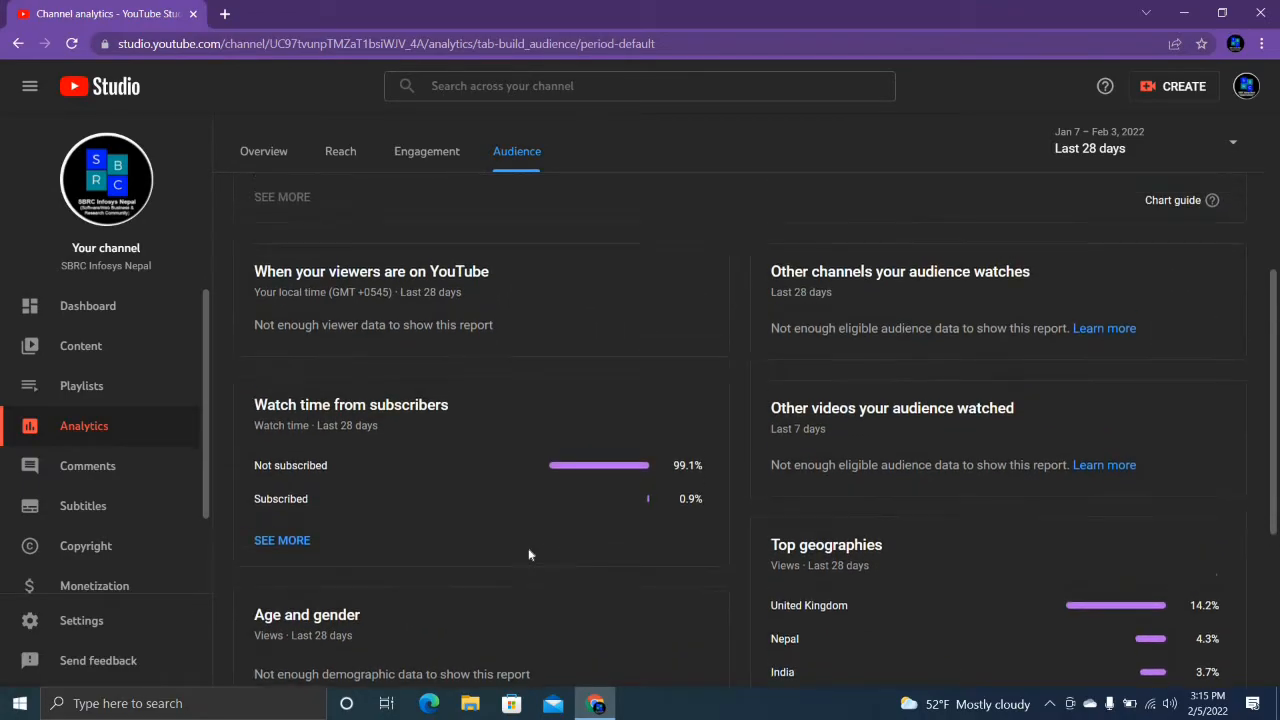
scroll("down", 3)
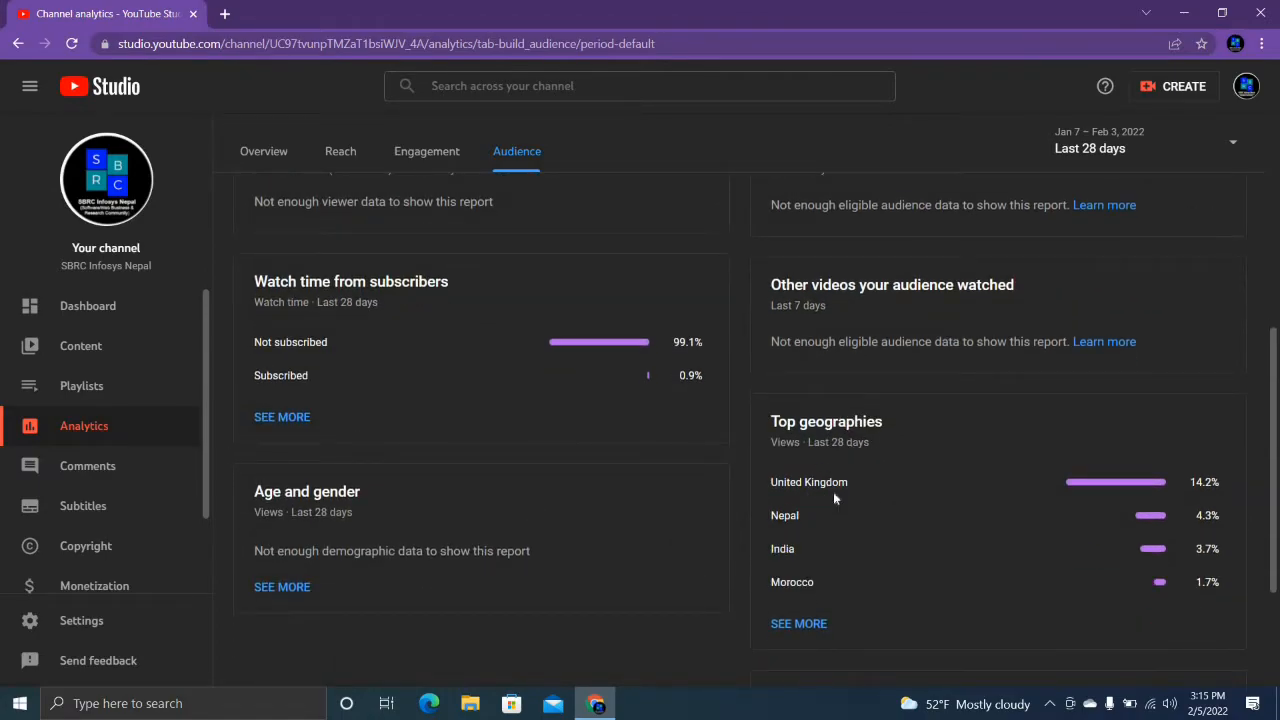
mouse_move(1227, 504)
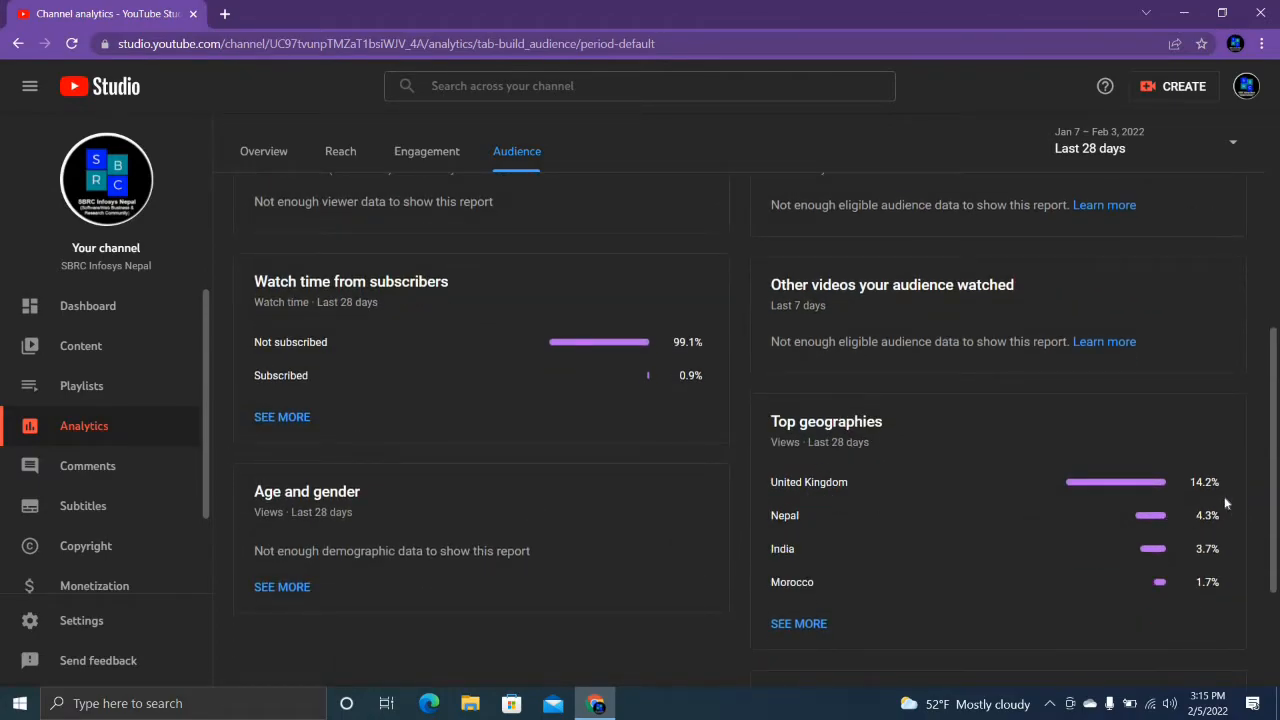
mouse_move(791, 533)
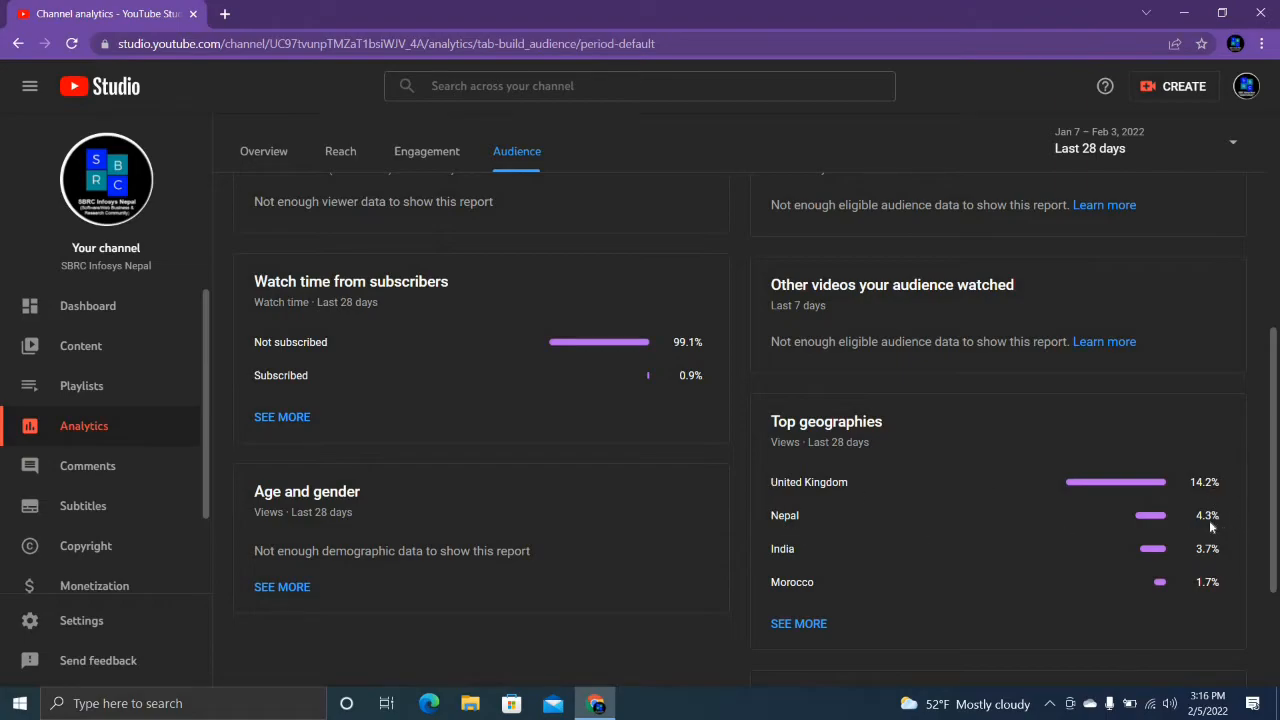
mouse_move(1144, 554)
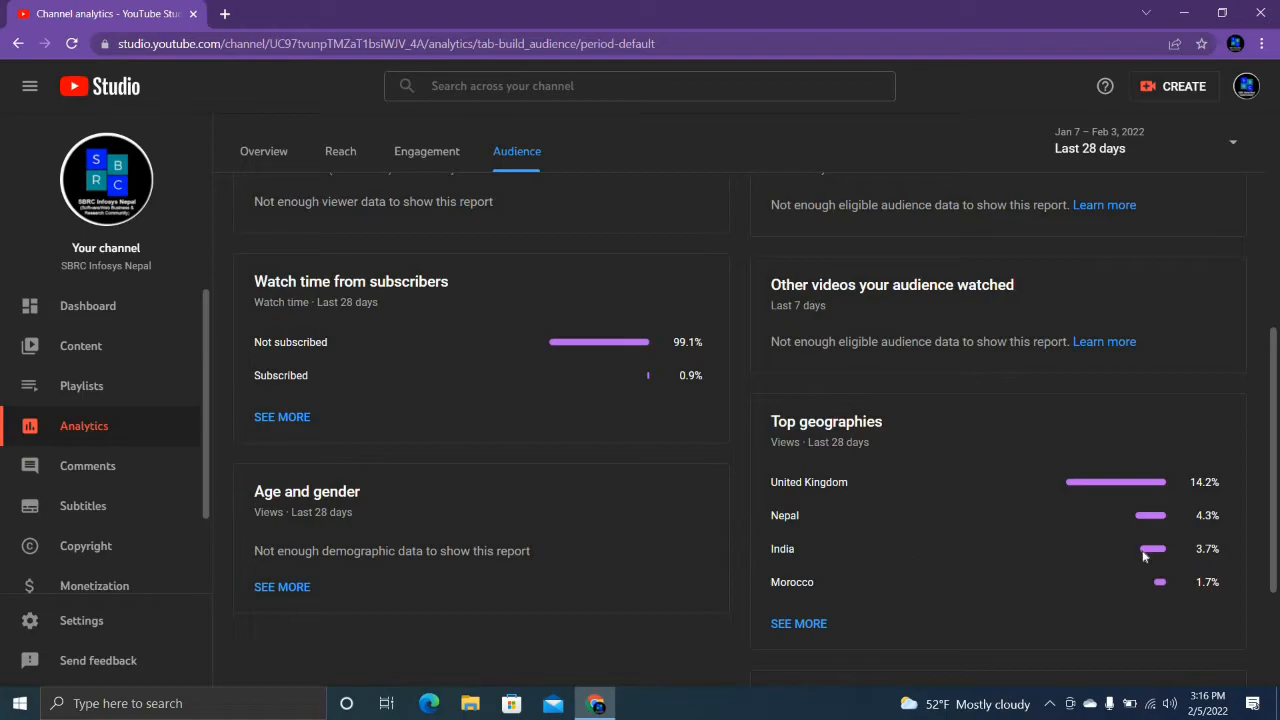
mouse_move(925, 615)
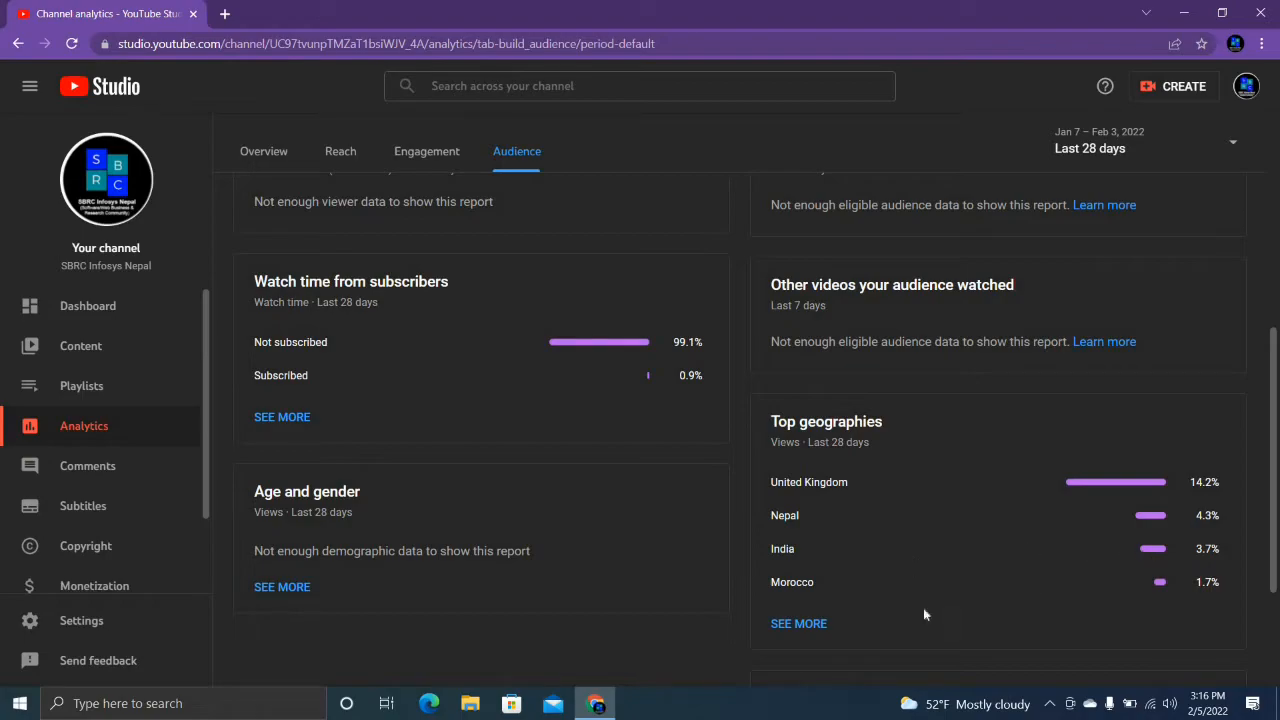
mouse_move(1058, 603)
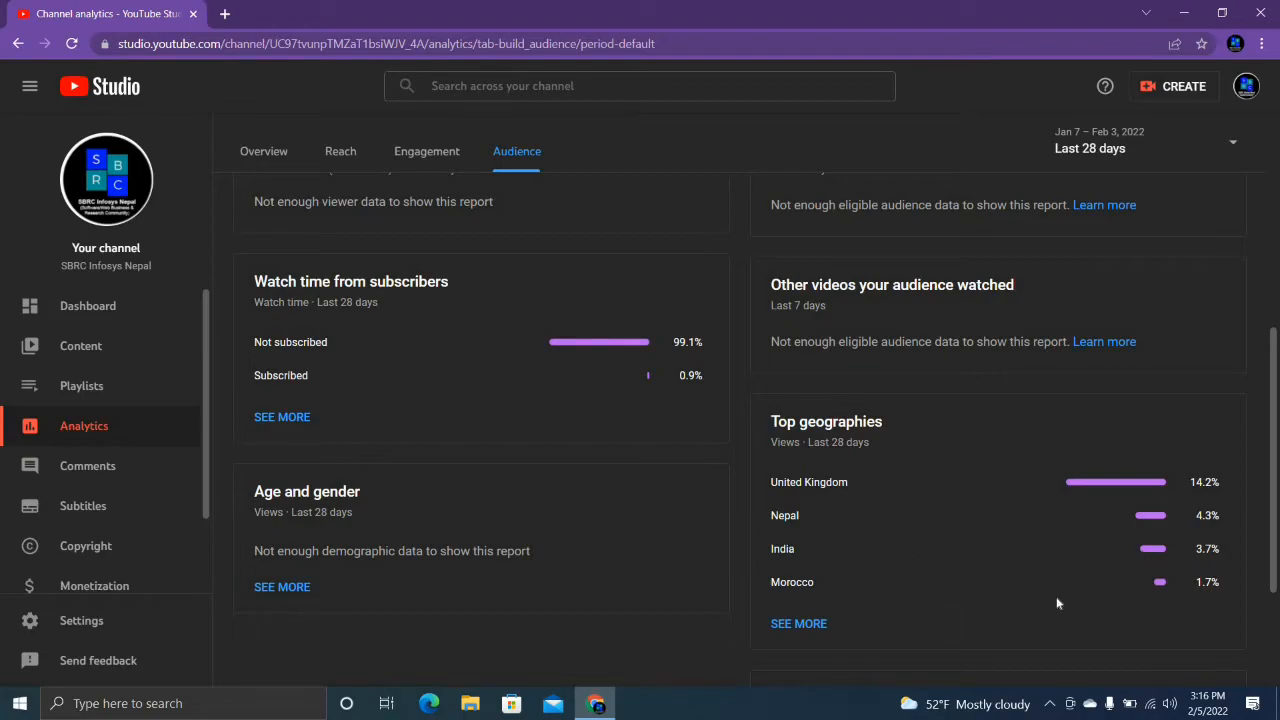
mouse_move(1004, 601)
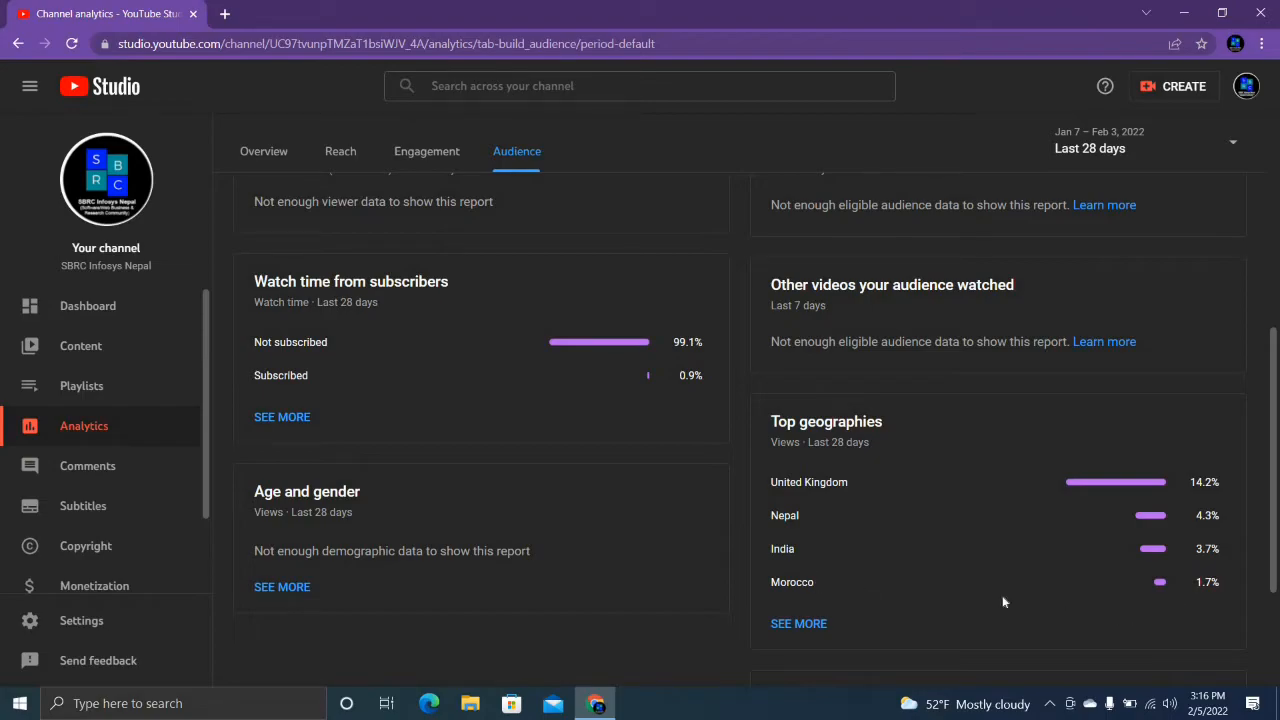
mouse_move(589, 335)
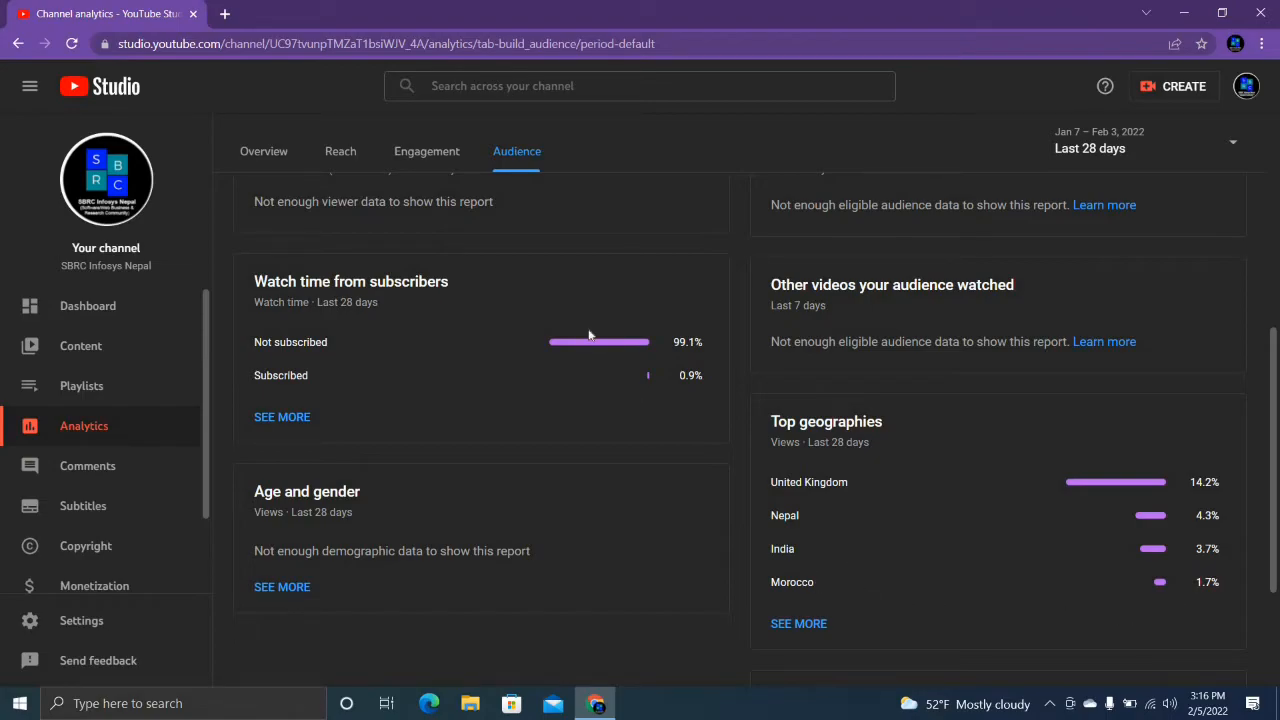
mouse_move(226, 14)
type("M")
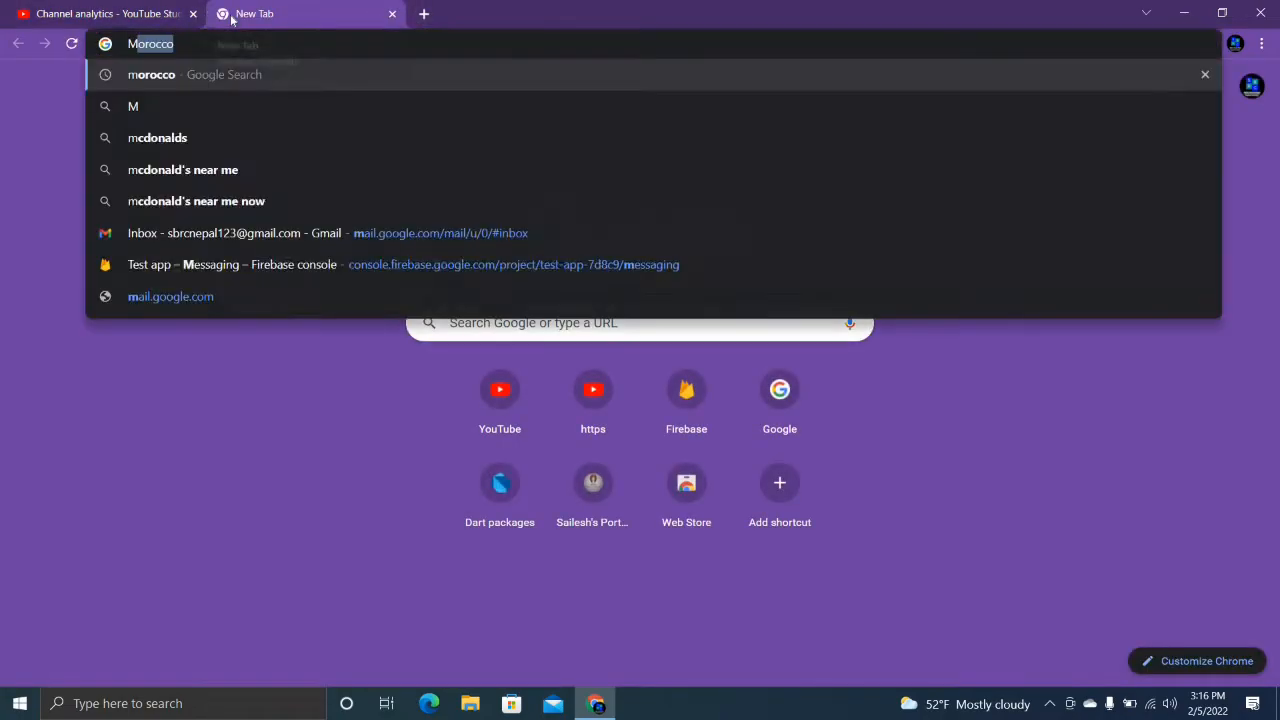
Step: Search Google for 'Morocco' to see its results and country facts panel
type("orocco&oq=Morocco&aqs=chrome.0.35i39j0i67l9.3302j0j7&sourceid=chrome&ie=UTF-8")
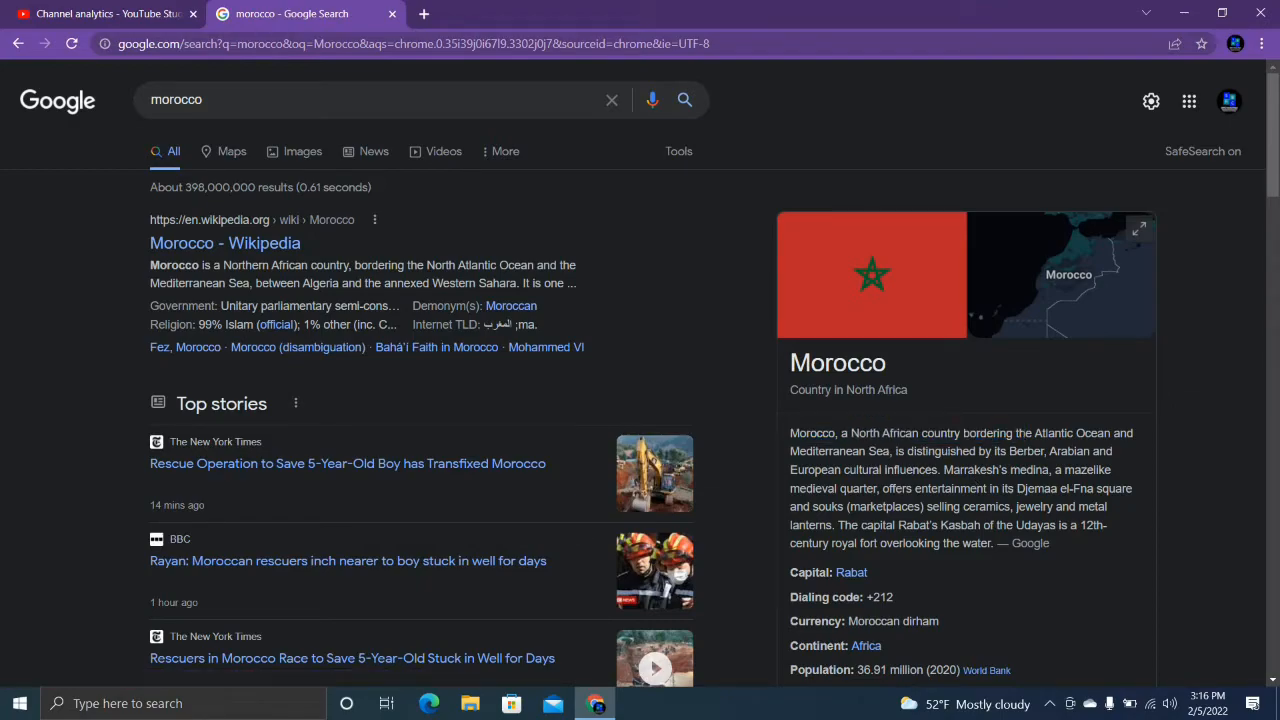
mouse_move(1024, 449)
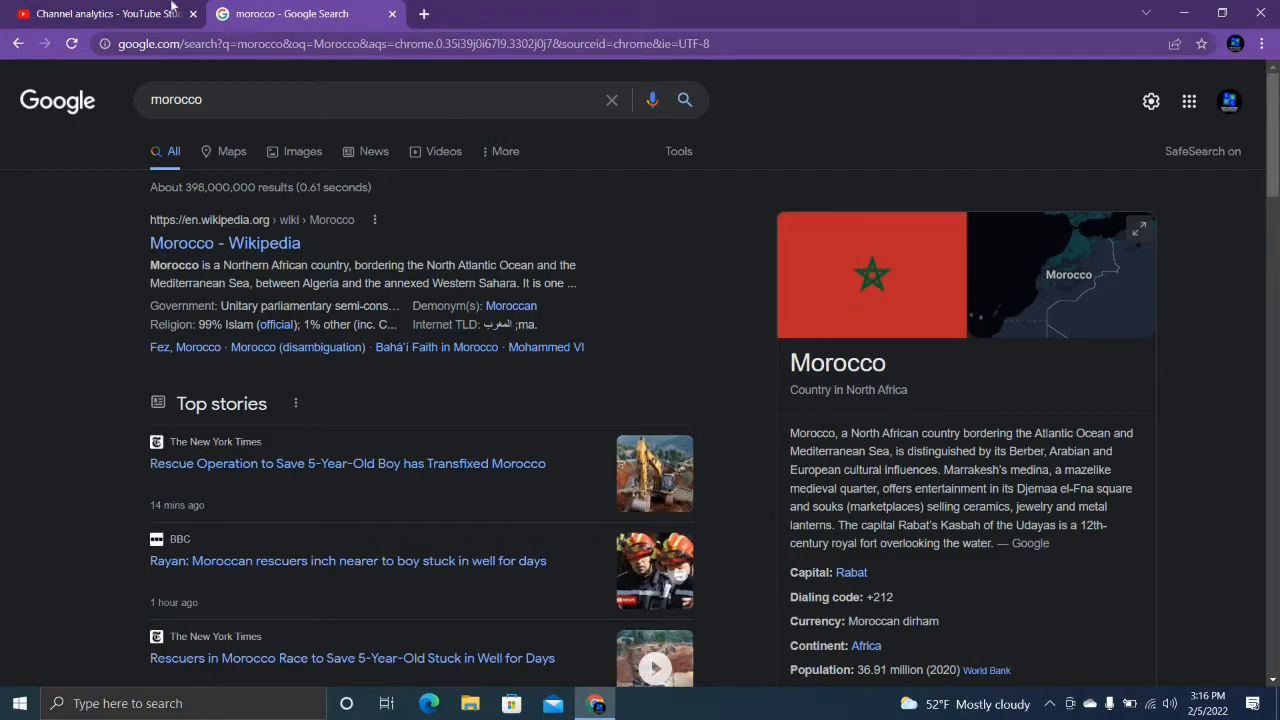
Step: Switch back to the Channel analytics tab showing subscriber watch time and top geographies
left_click(110, 14)
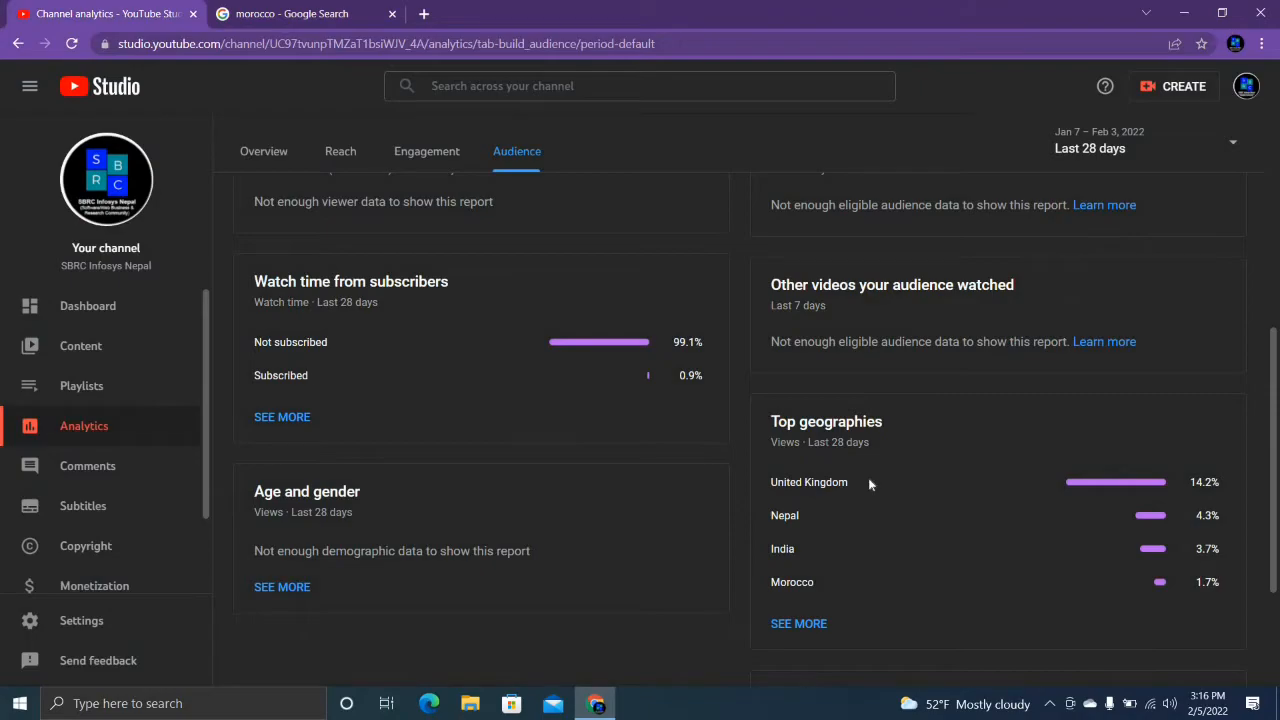
scroll("down", 3)
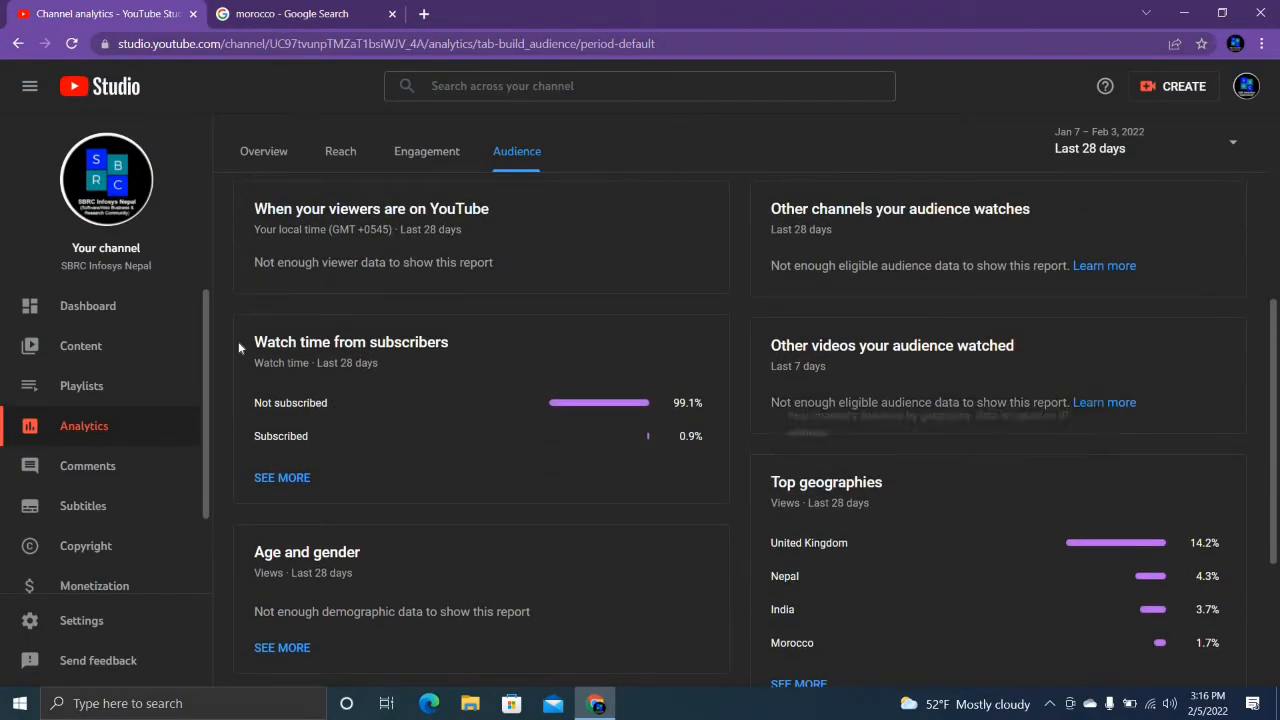
mouse_move(484, 445)
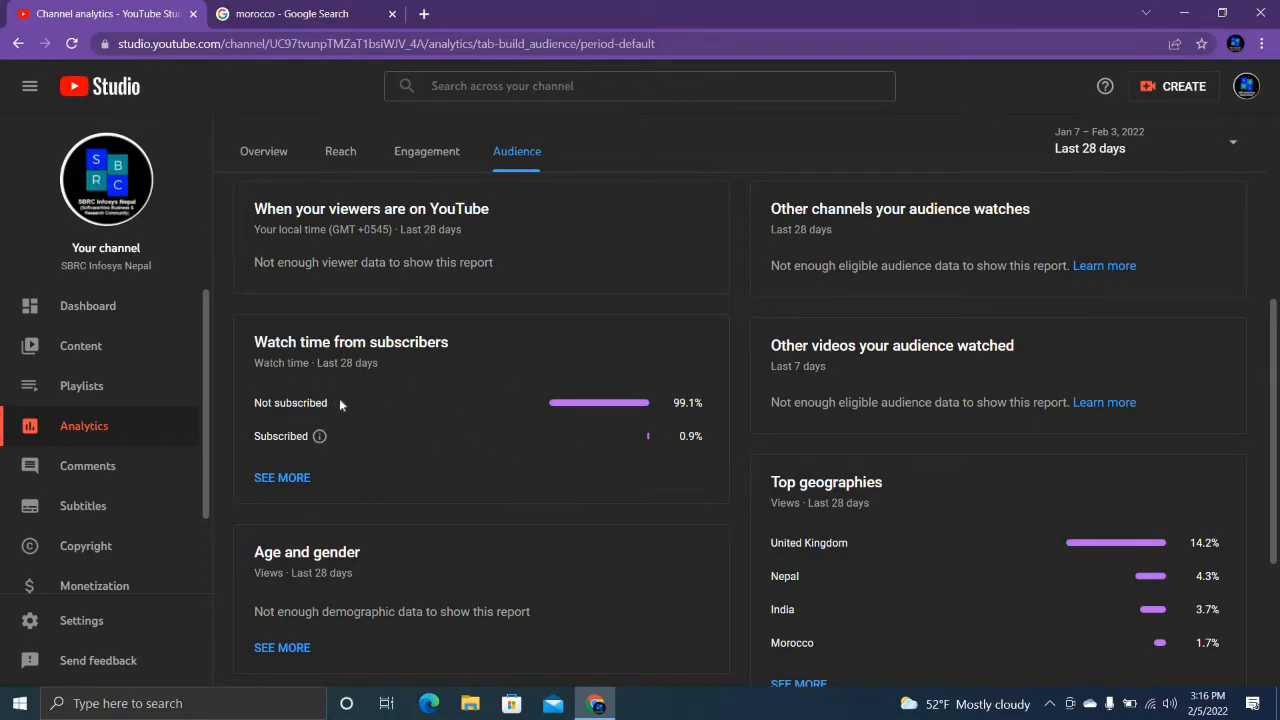
mouse_move(305, 402)
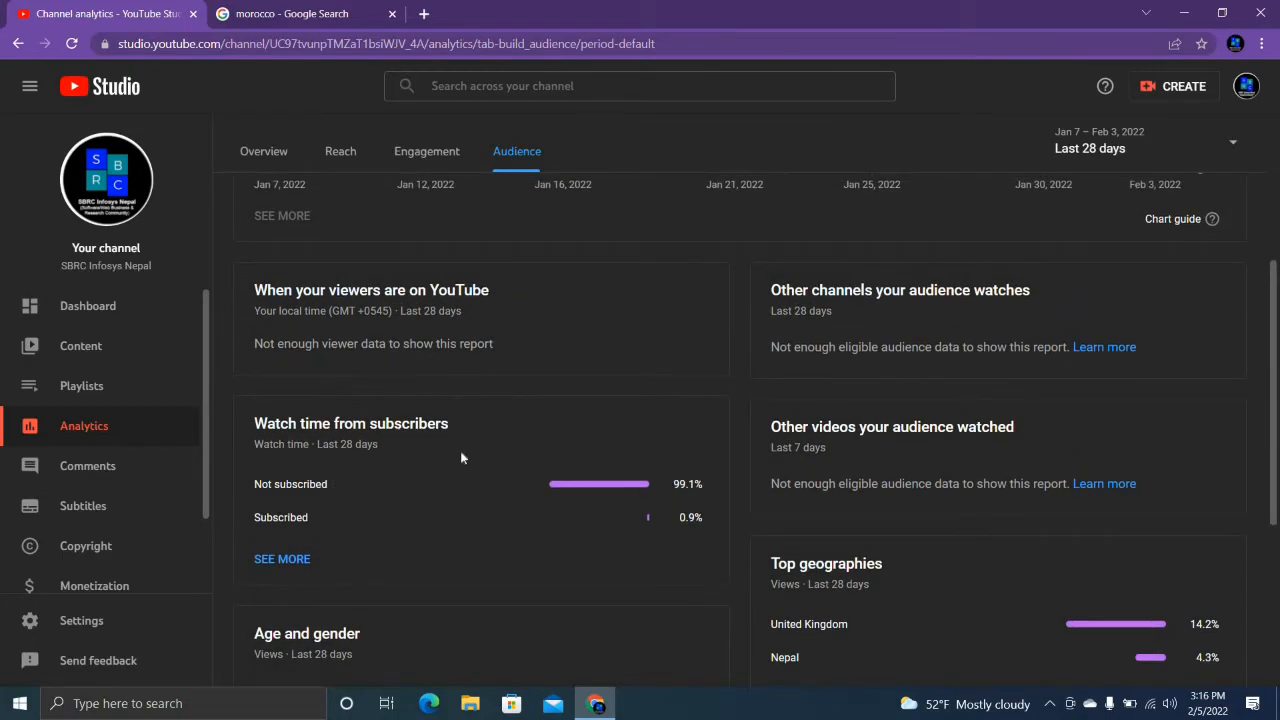
mouse_move(700, 505)
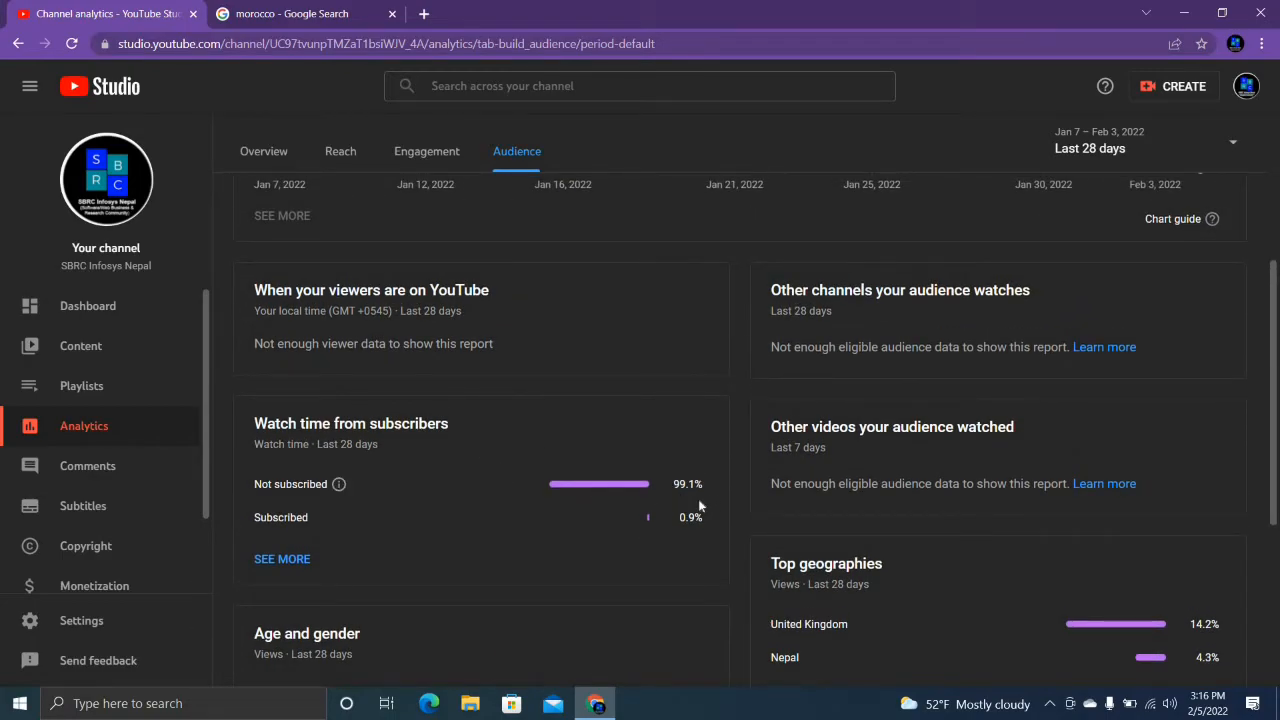
mouse_move(497, 499)
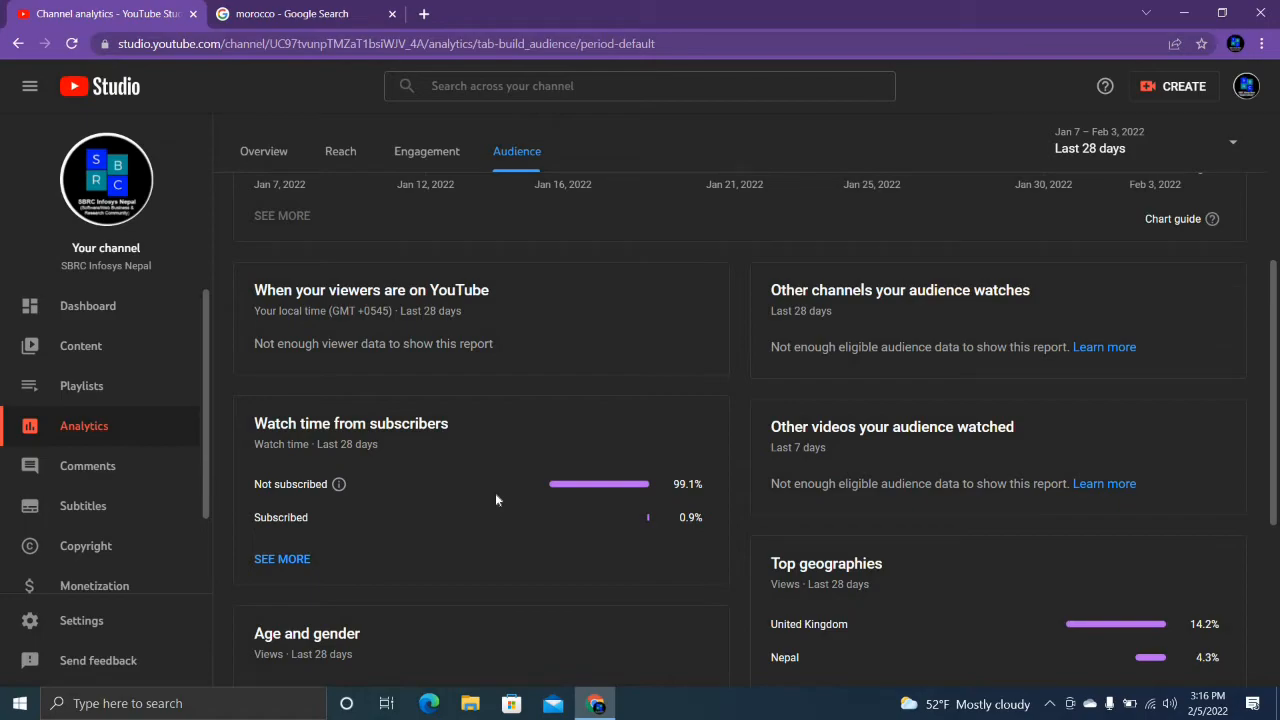